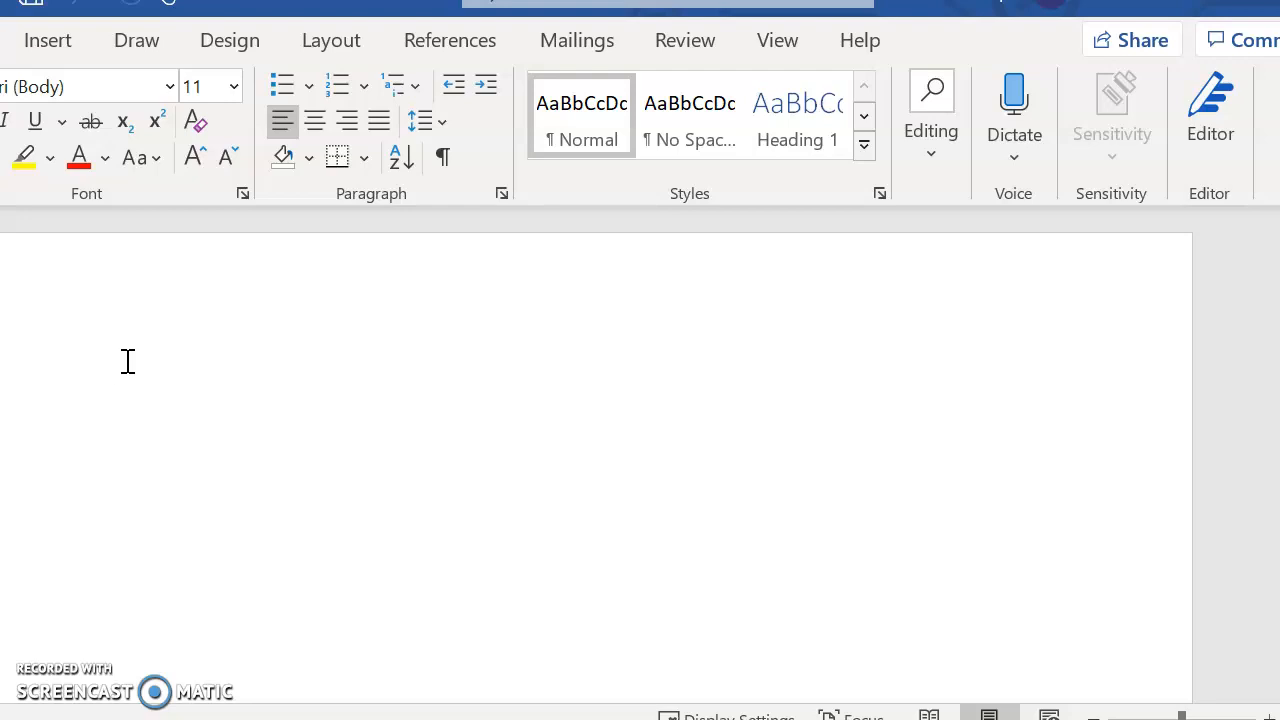
Step: Type the heading 'Night: American intervention?' and fix the typos
{"action": "left_click", "coordinate": [114, 390]}
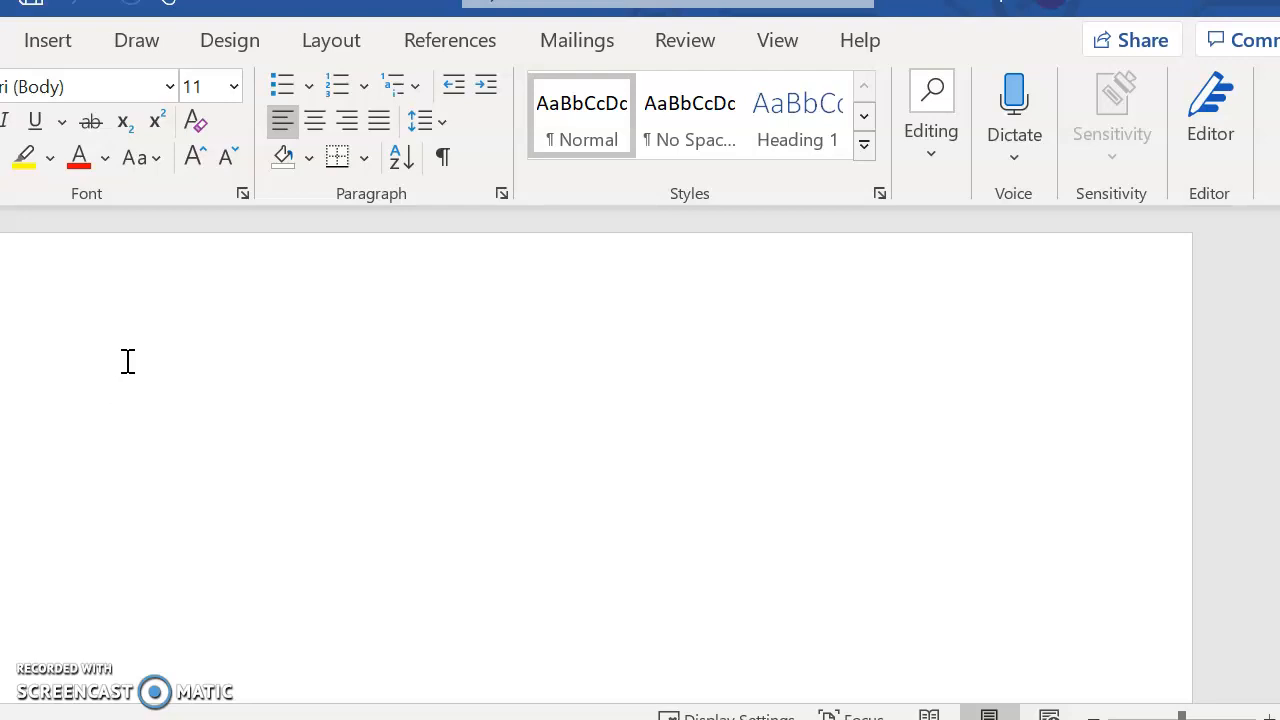
{"action": "left_click", "coordinate": [113, 390]}
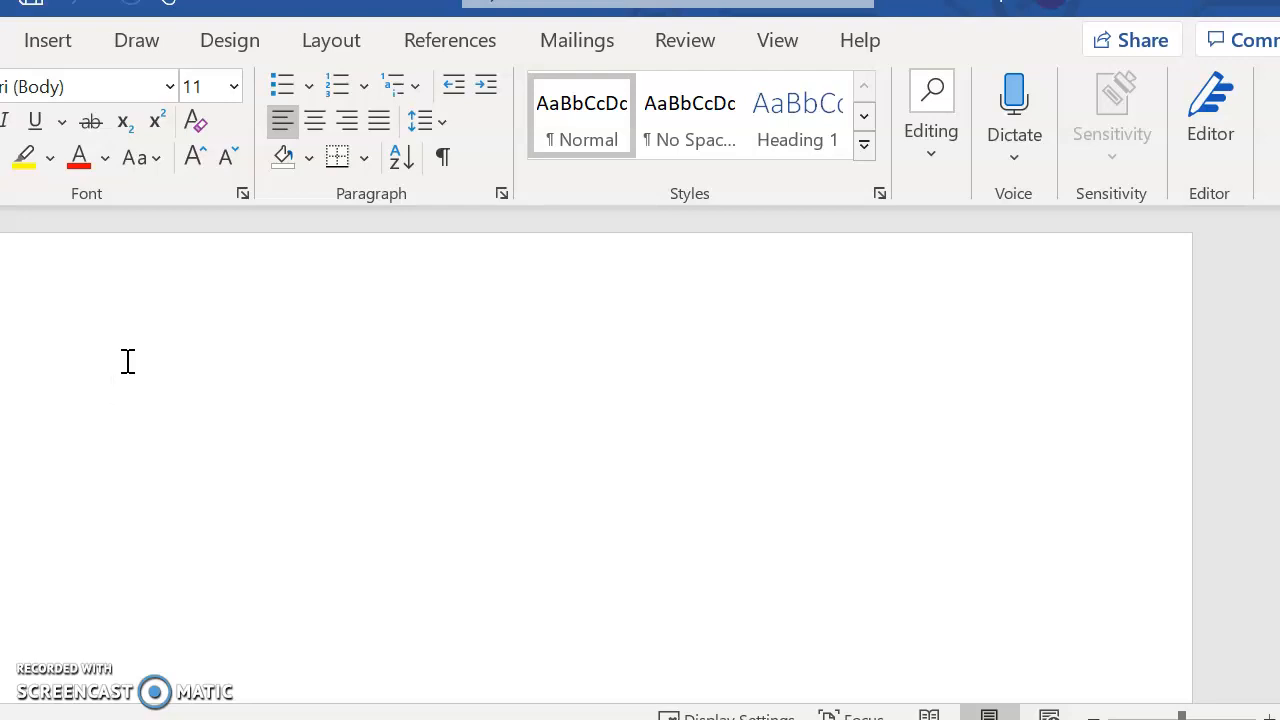
{"action": "left_click", "coordinate": [113, 388]}
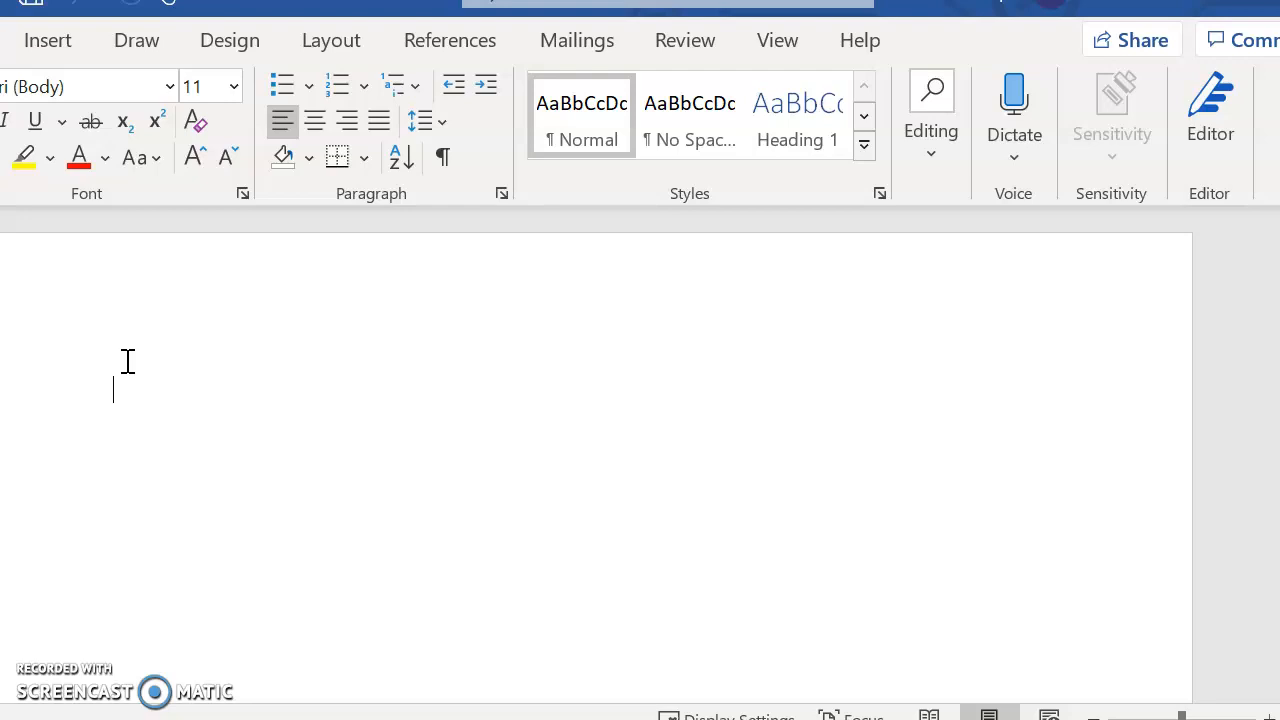
{"action": "type", "text": "Night:"}
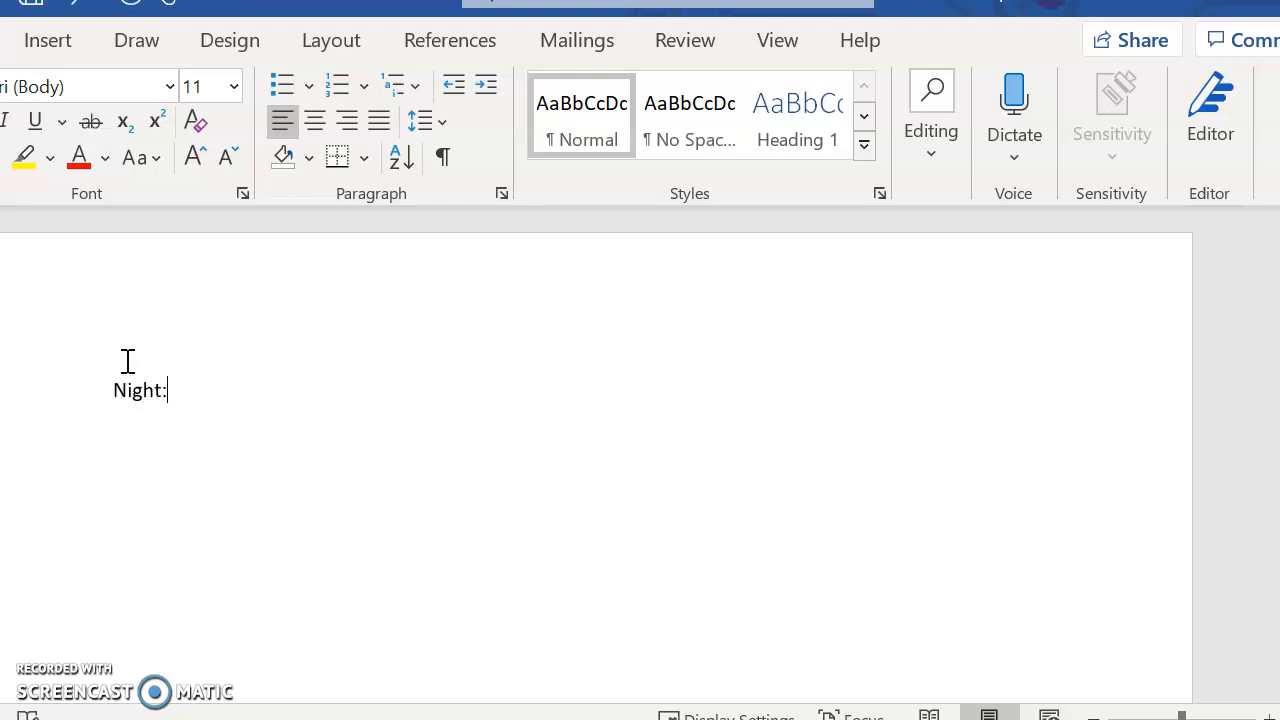
{"action": "type", "text": "Americn"}
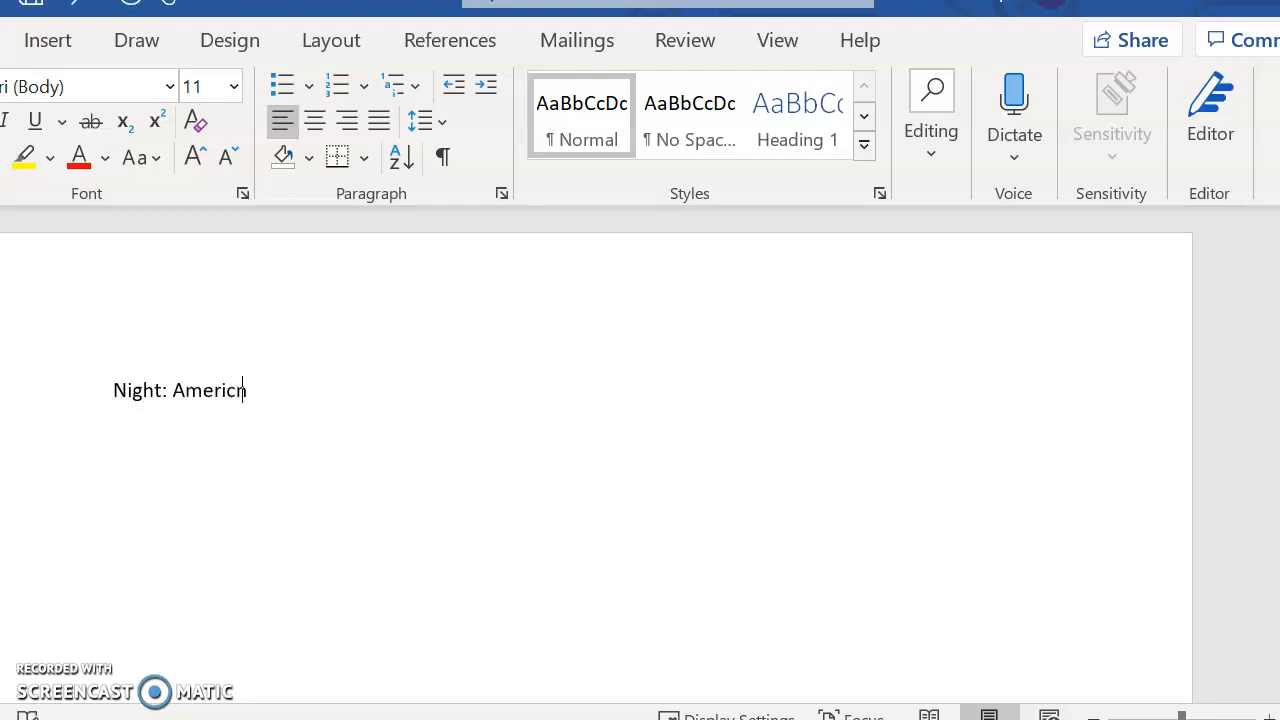
{"action": "type", "text": "an invert"}
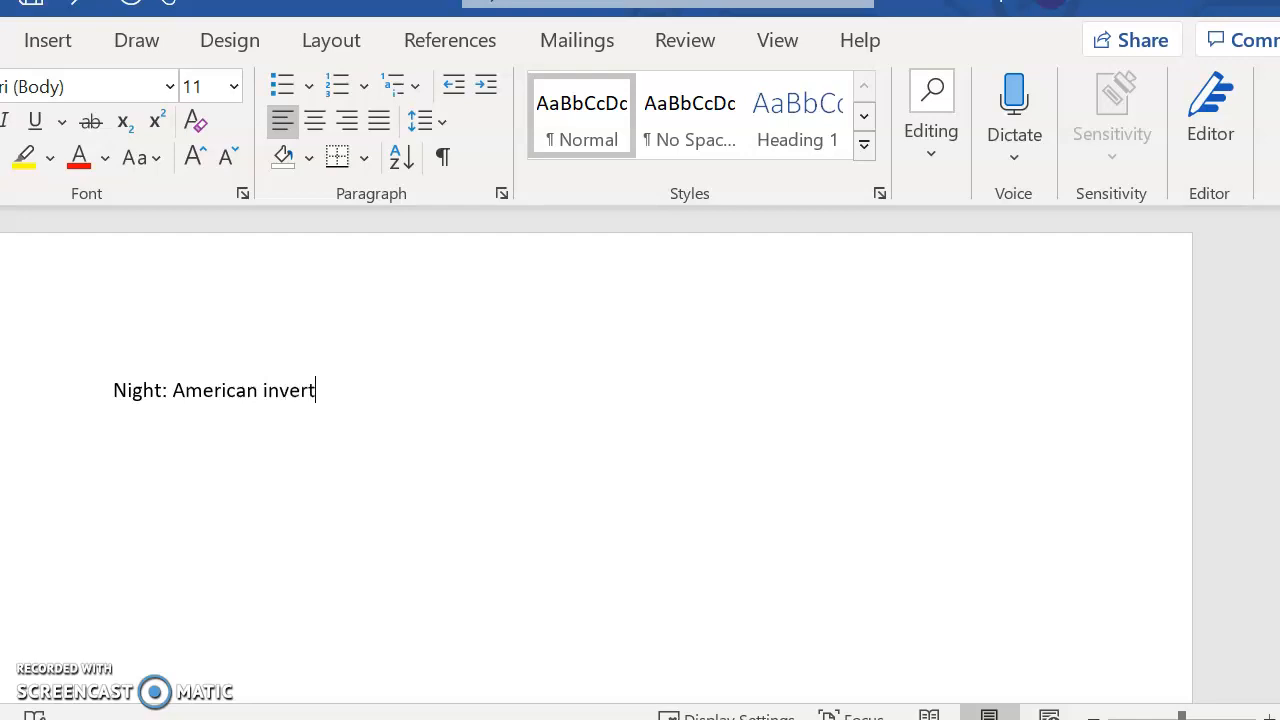
{"action": "key", "text": "Backspace"}
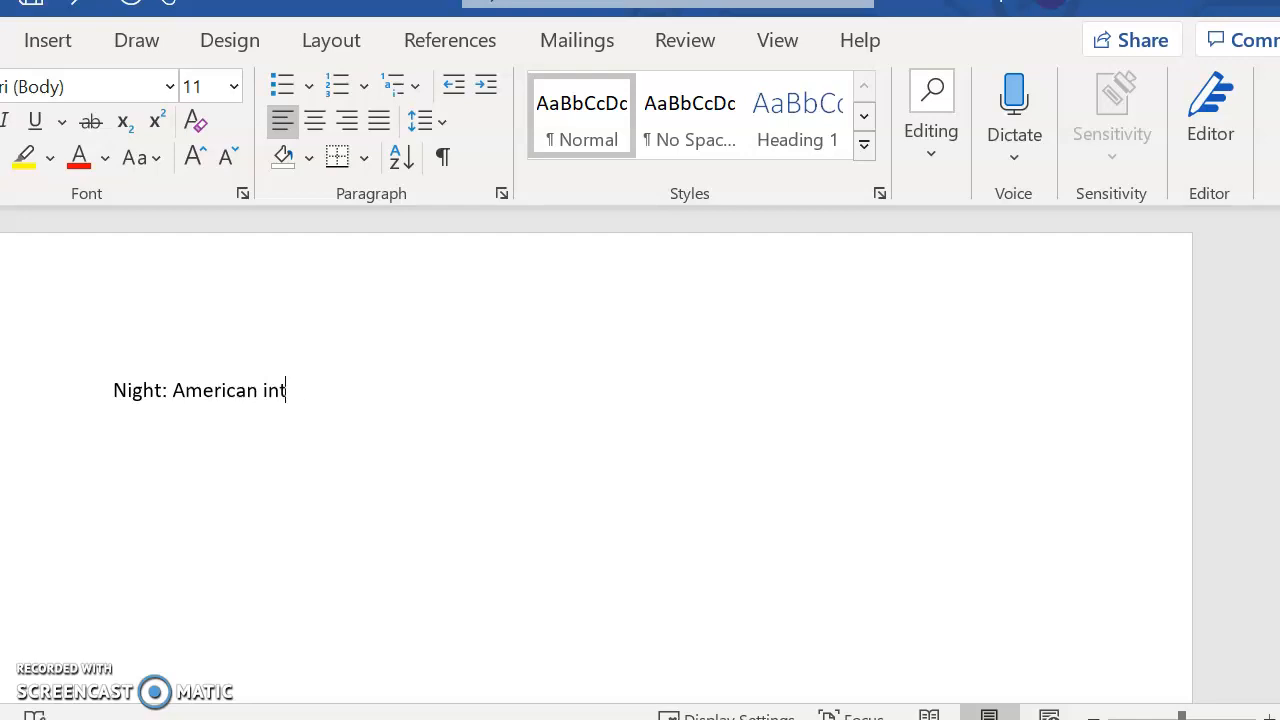
{"action": "type", "text": "ervention?"}
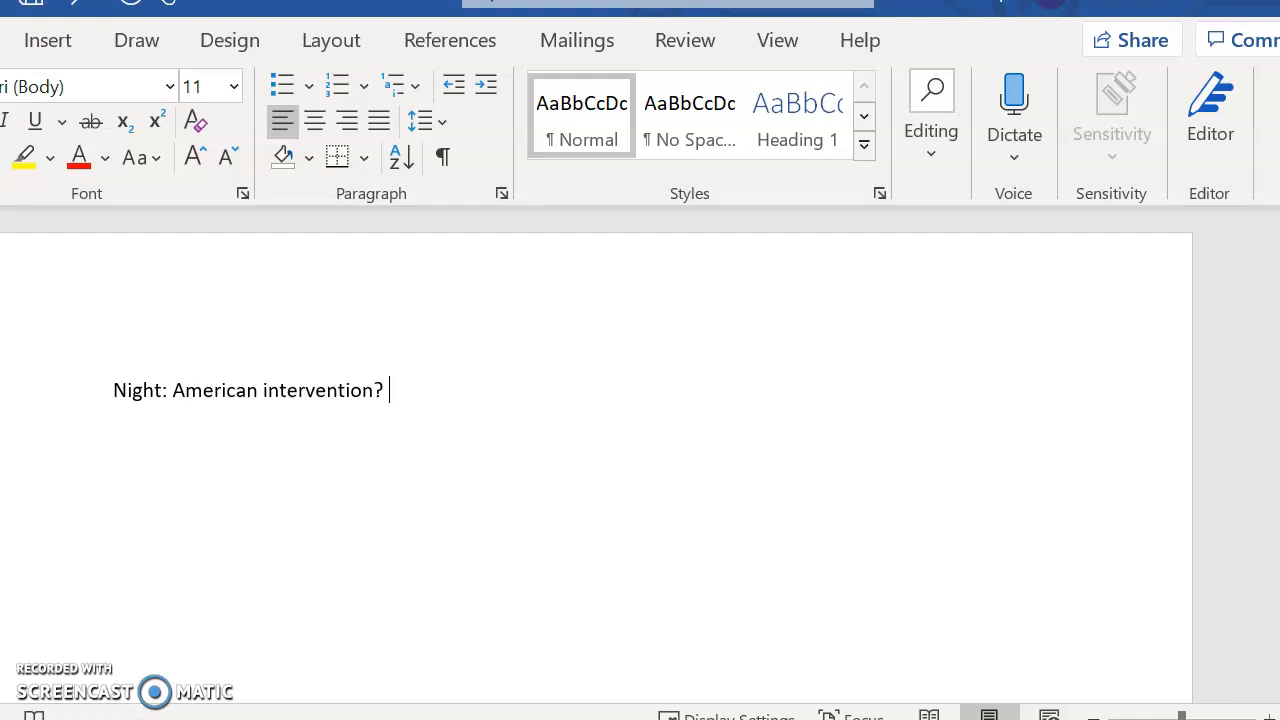
Step: Add indented follow-ups '-Should America ever get involved?', '-When?' and '-How?'
{"action": "key", "text": "enter"}
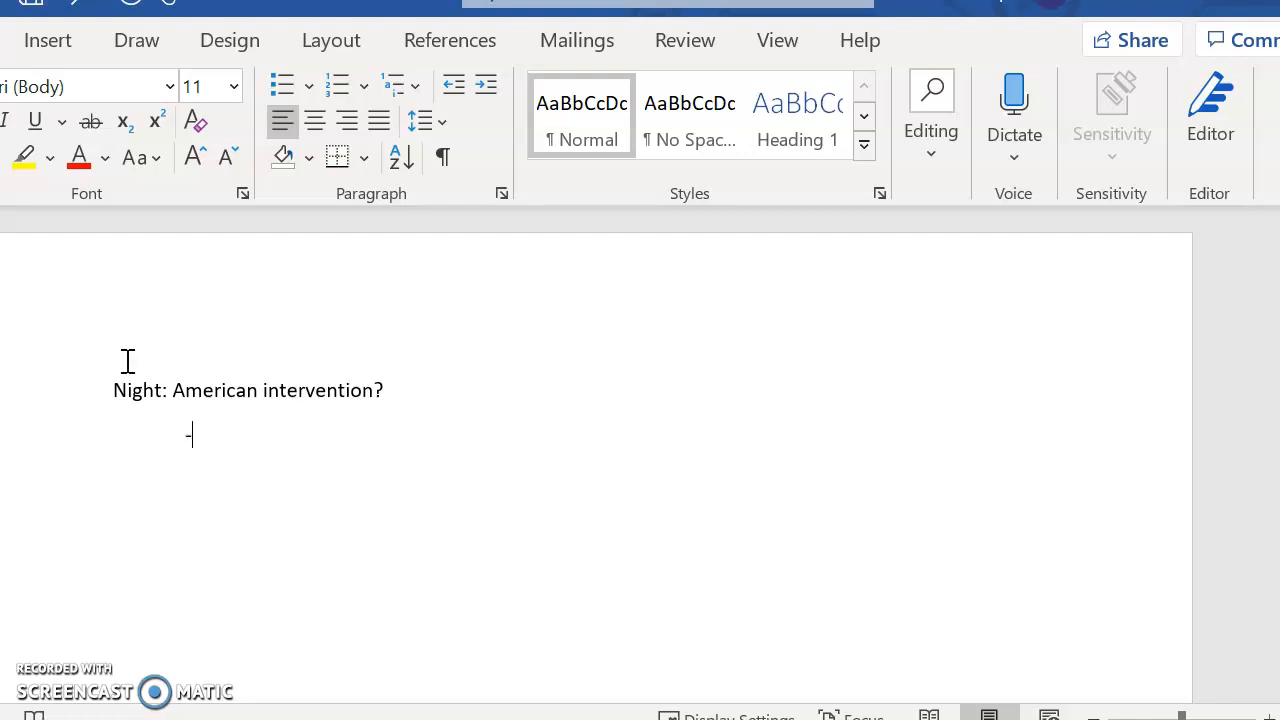
{"action": "type", "text": "Should Ameri"}
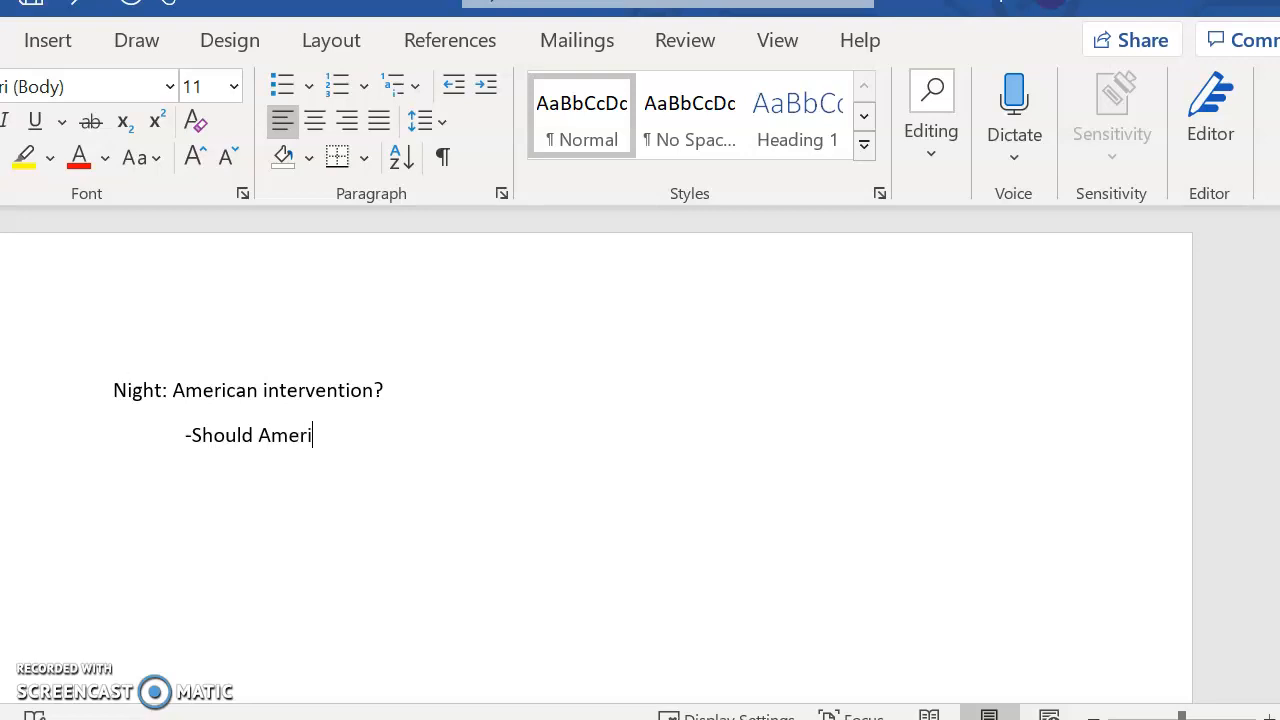
{"action": "type", "text": "ca ever get involved?"}
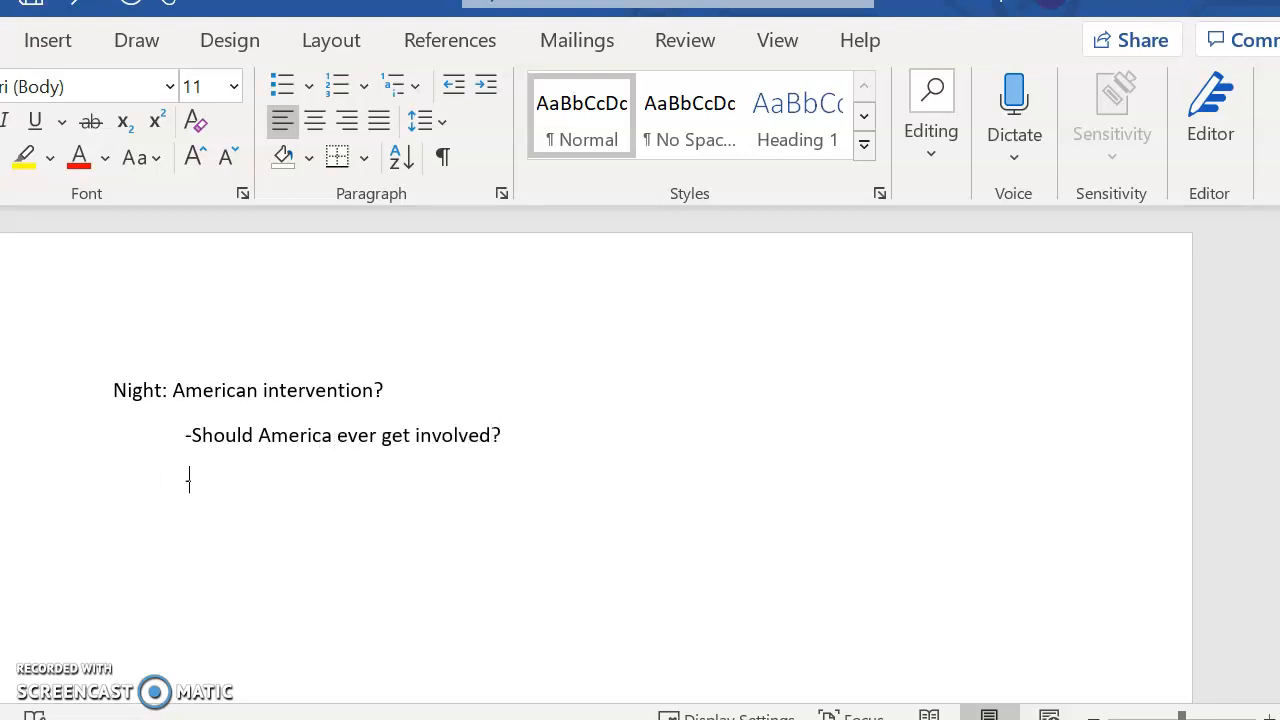
{"action": "type", "text": "-When?"}
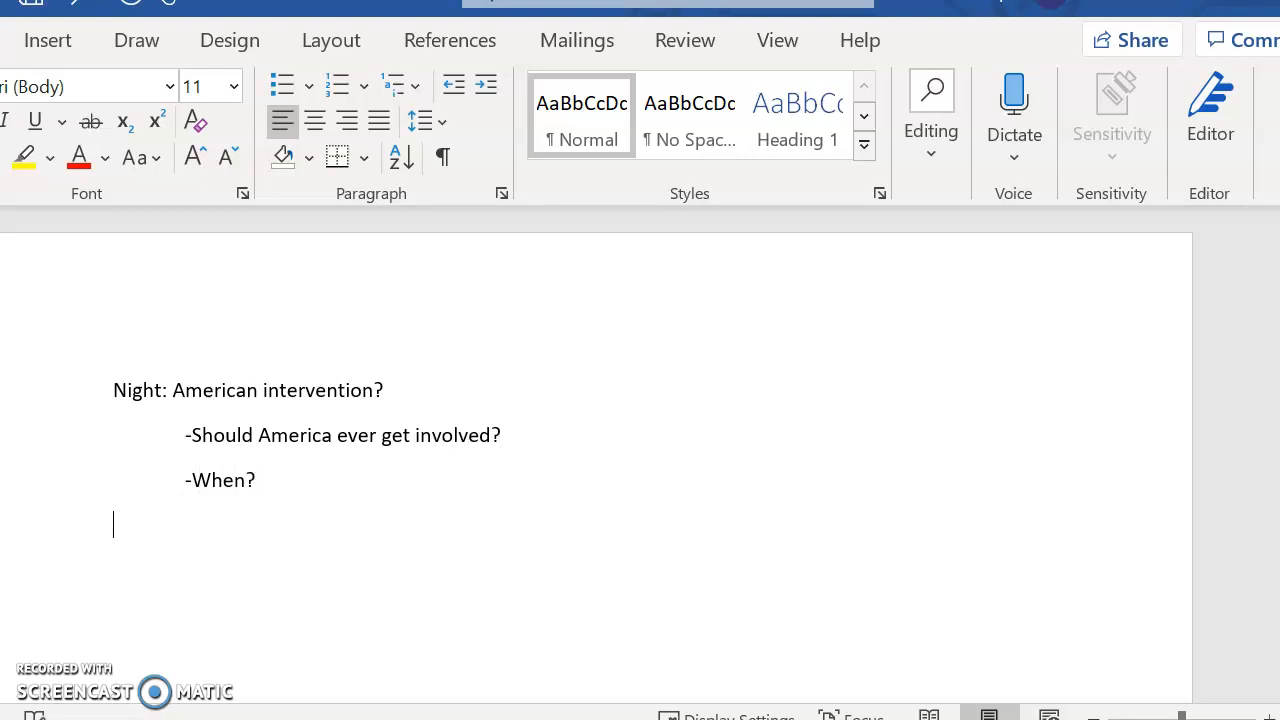
{"action": "type", "text": "-How?"}
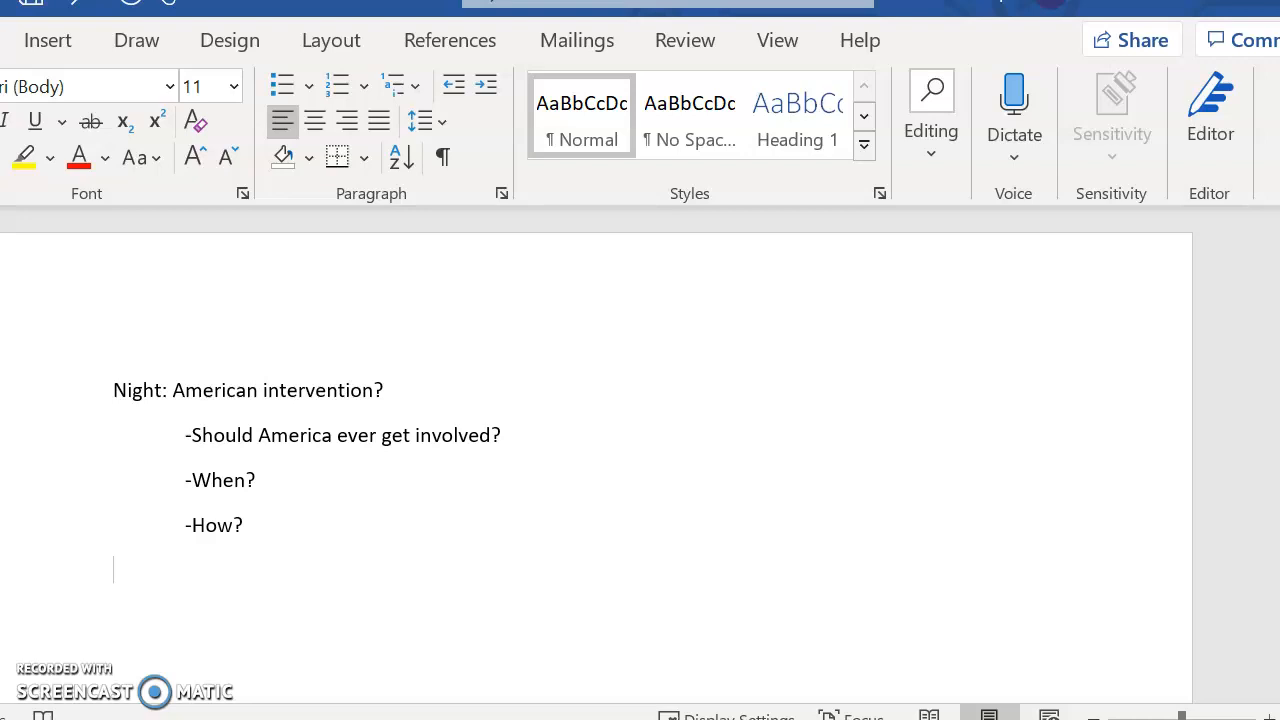
Step: Type the heading 'Hiroshima: Civil casualties?'
{"action": "type", "text": "Hiro"}
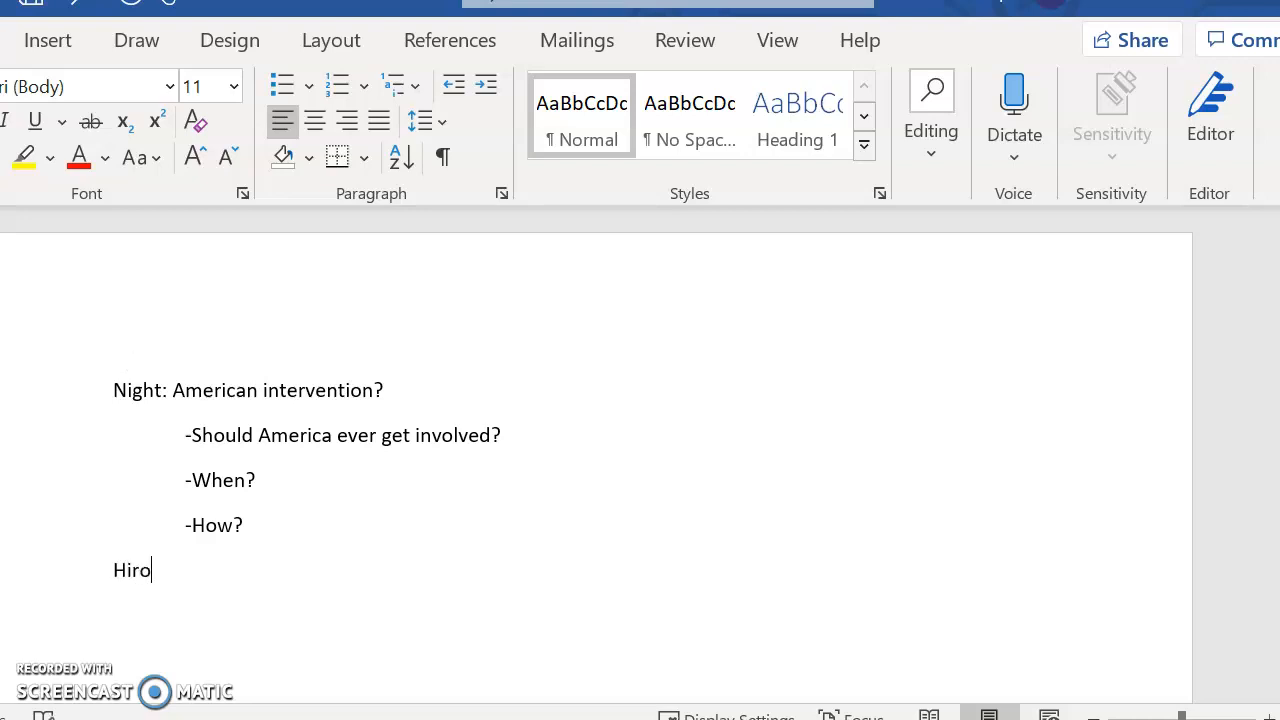
{"action": "type", "text": "shima:"}
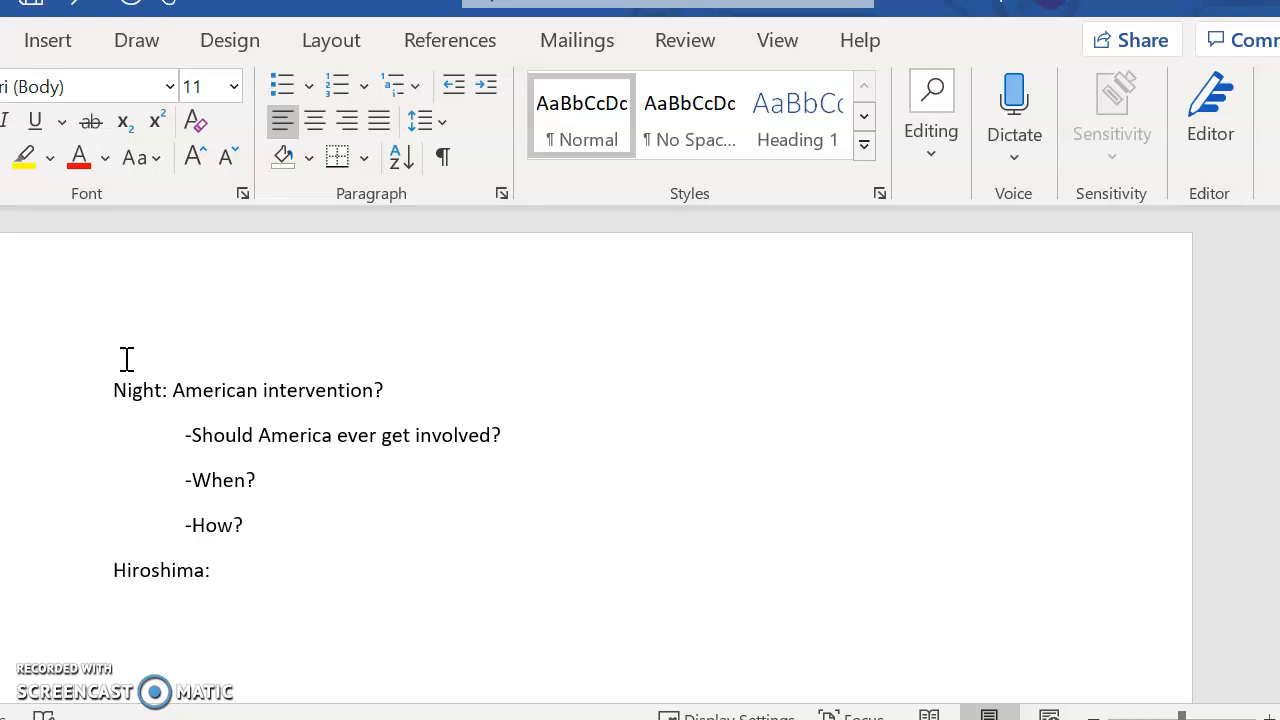
{"action": "type", "text": "Civil casual"}
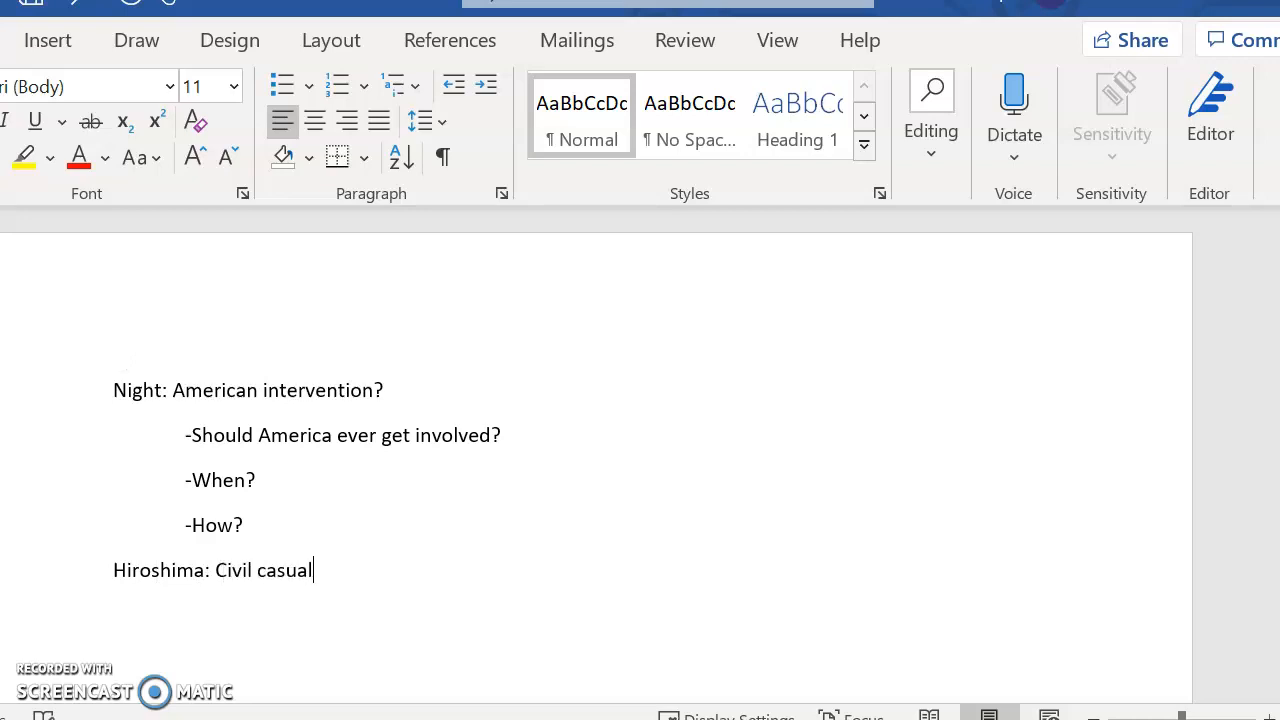
{"action": "type", "text": "ties?"}
{"action": "type", "text": "-"}
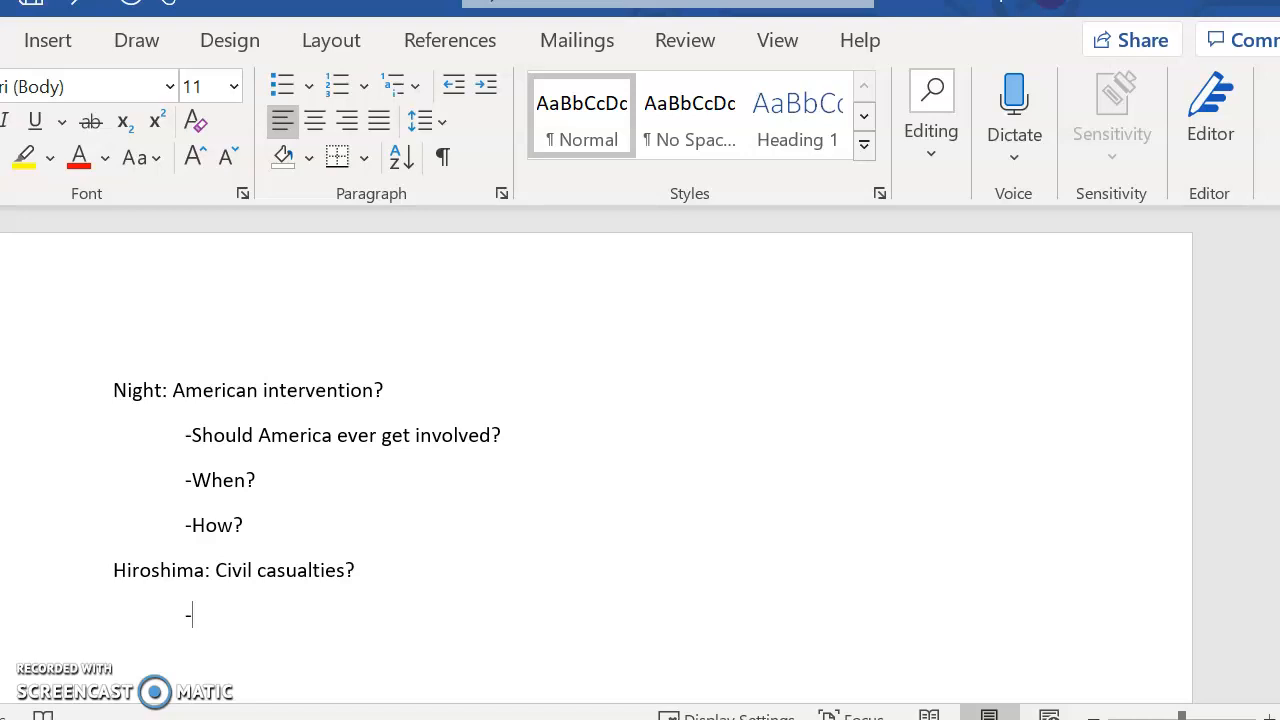
Step: Add the indented follow-ups '-justification for civilian casualties?' and '-how?'
{"action": "type", "text": "j"}
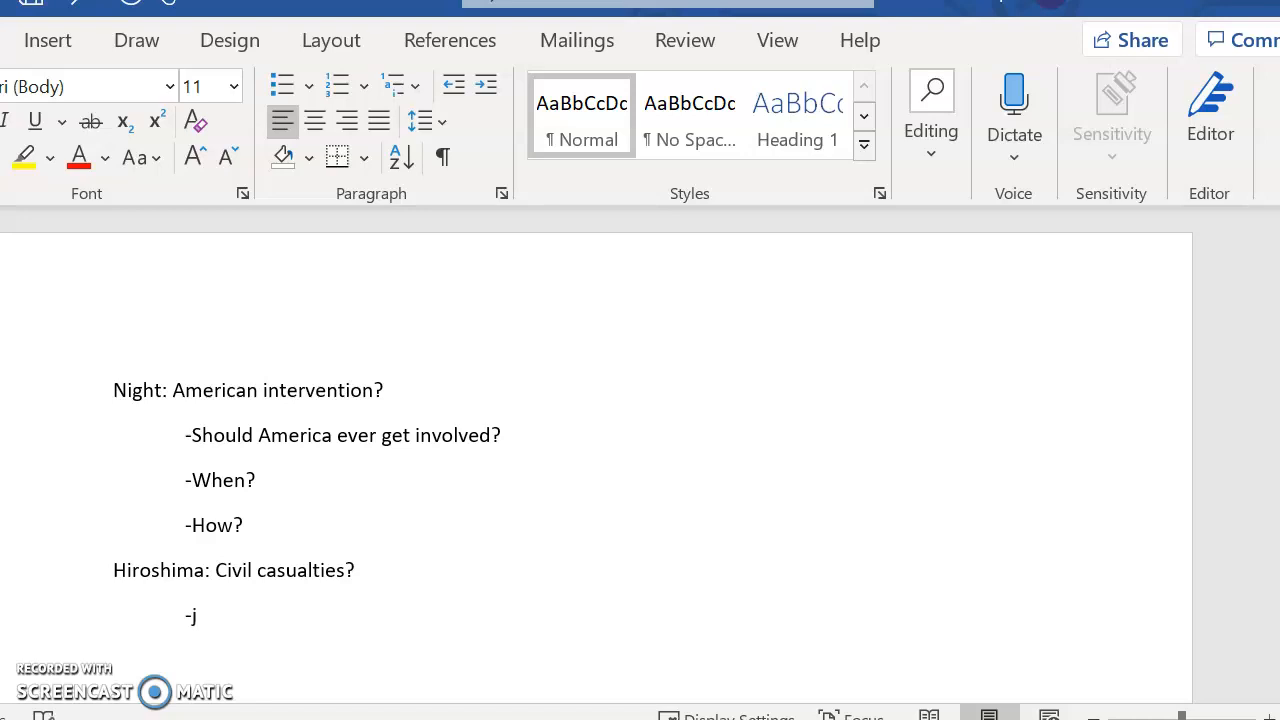
{"action": "type", "text": "ustification for"}
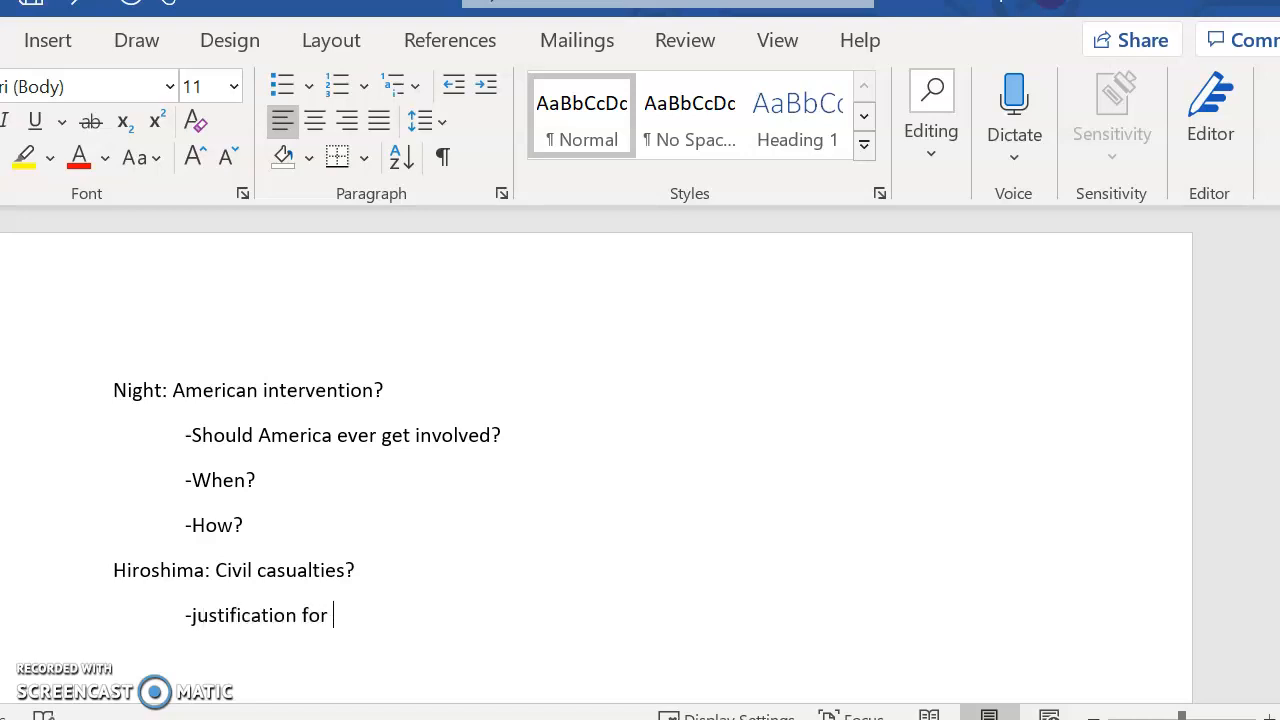
{"action": "type", "text": "civilian ca"}
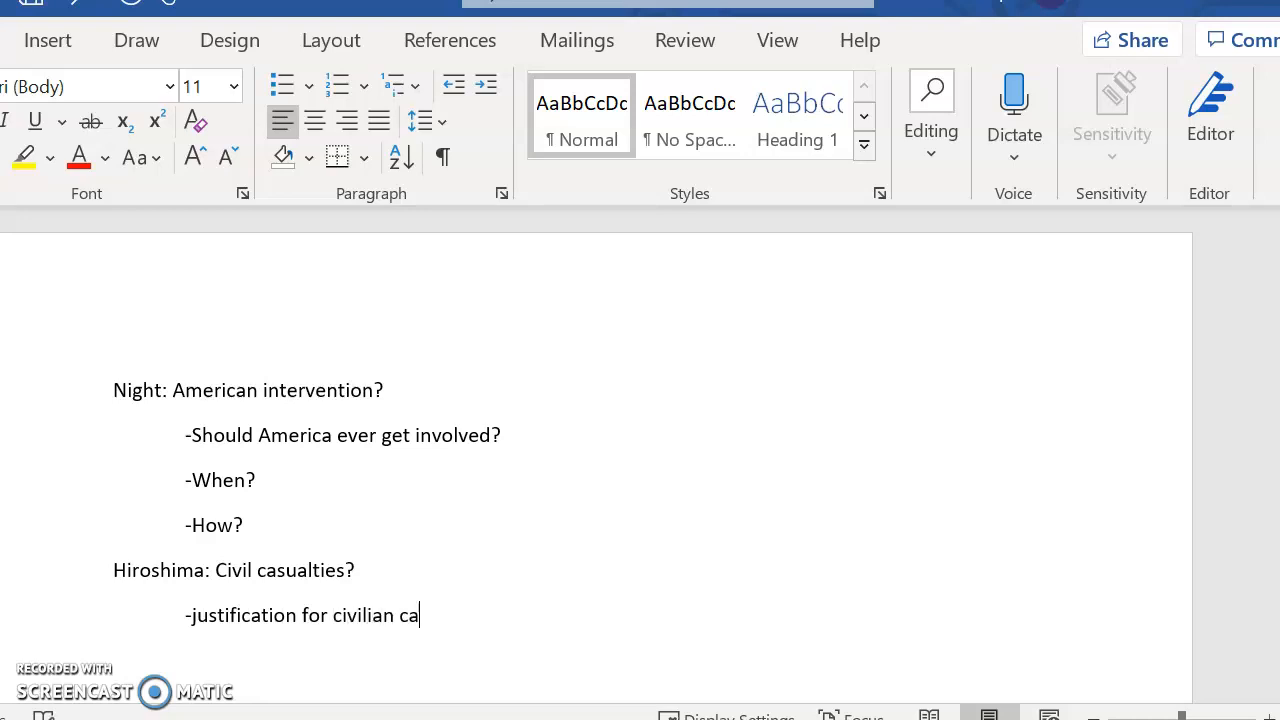
{"action": "type", "text": "sualties?"}
{"action": "type", "text": "-how?"}
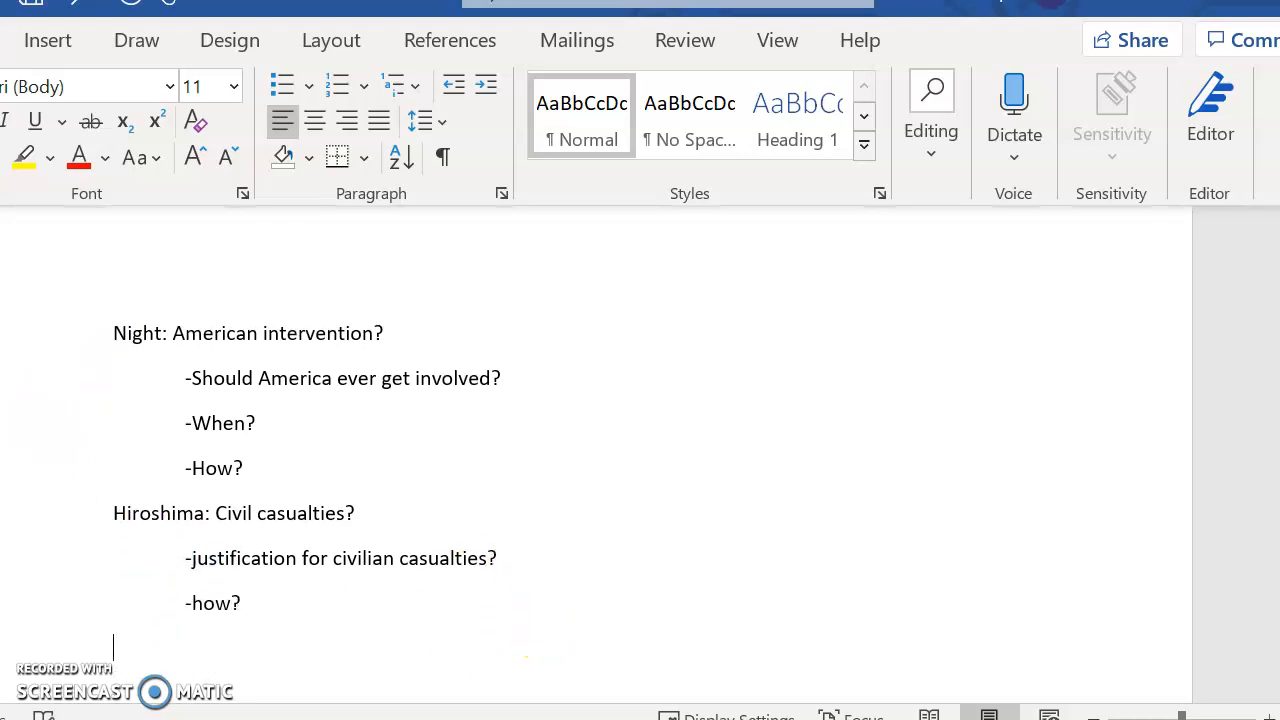
Step: Add 'Eichmann: How do we treat our own country's atrocities?' with punishment, justice and memorialize follow-ups
{"action": "type", "text": "Eichm"}
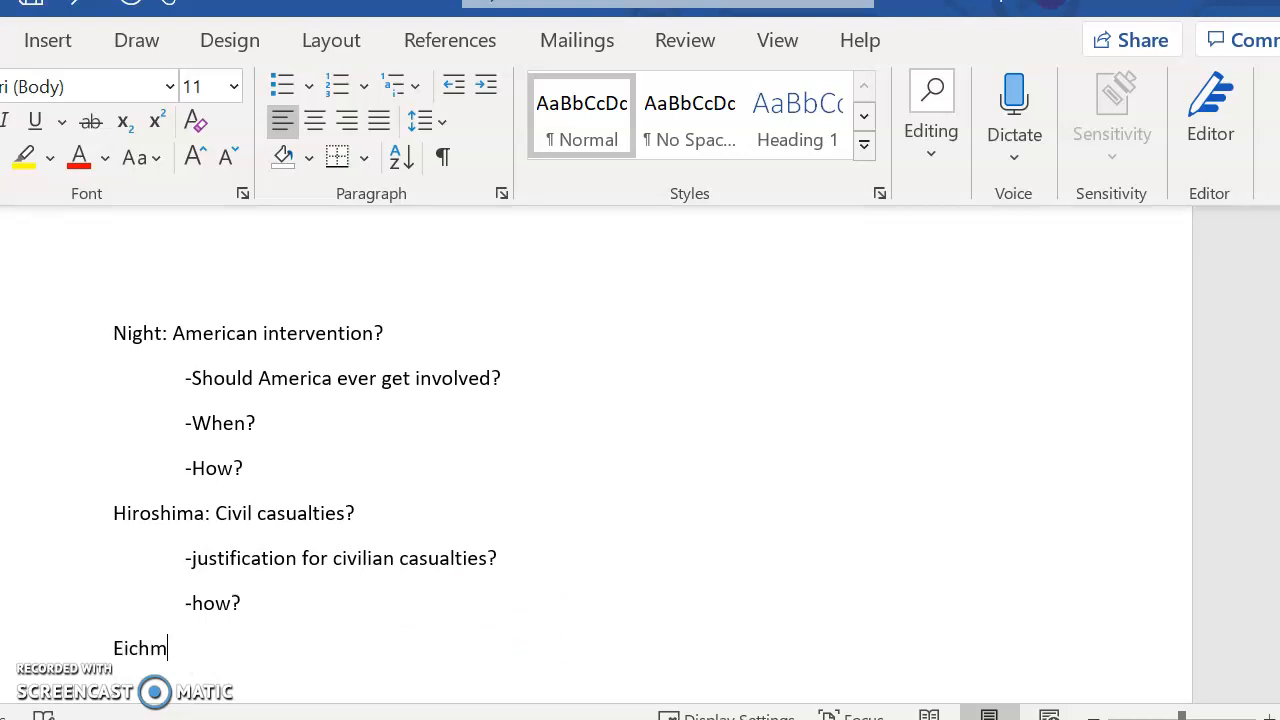
{"action": "type", "text": "ann:"}
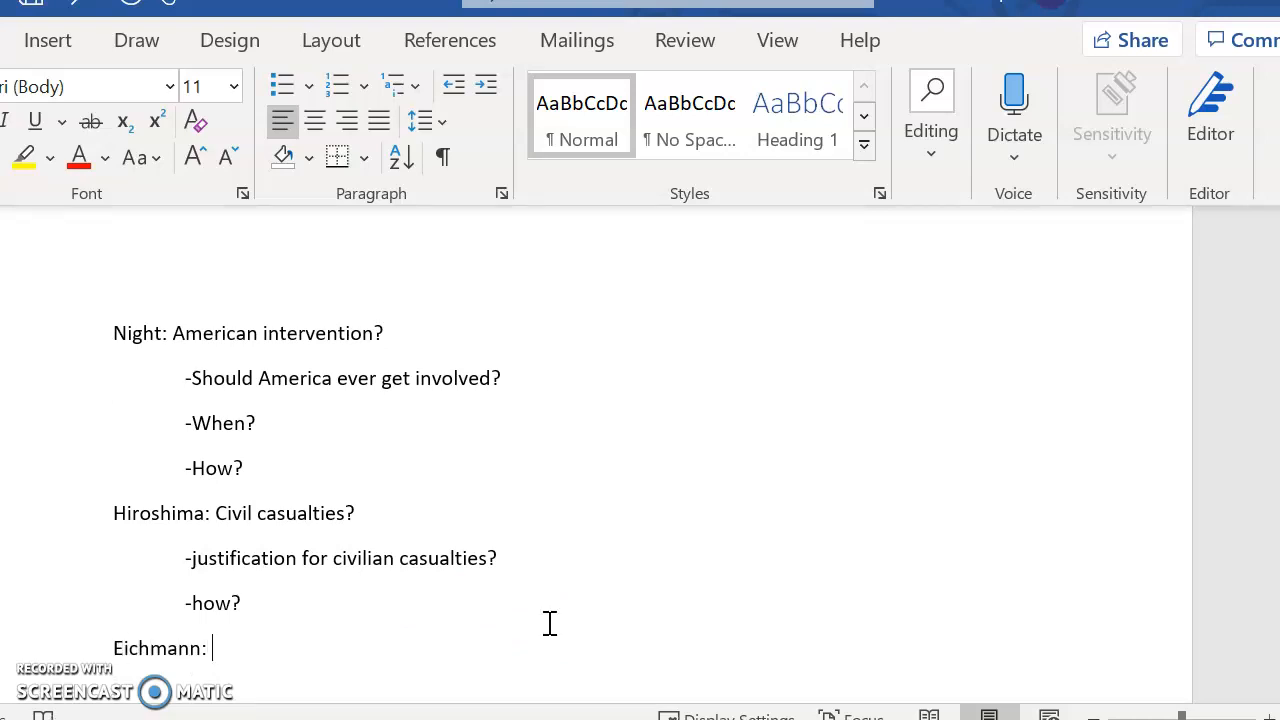
{"action": "type", "text": "How do we treat"}
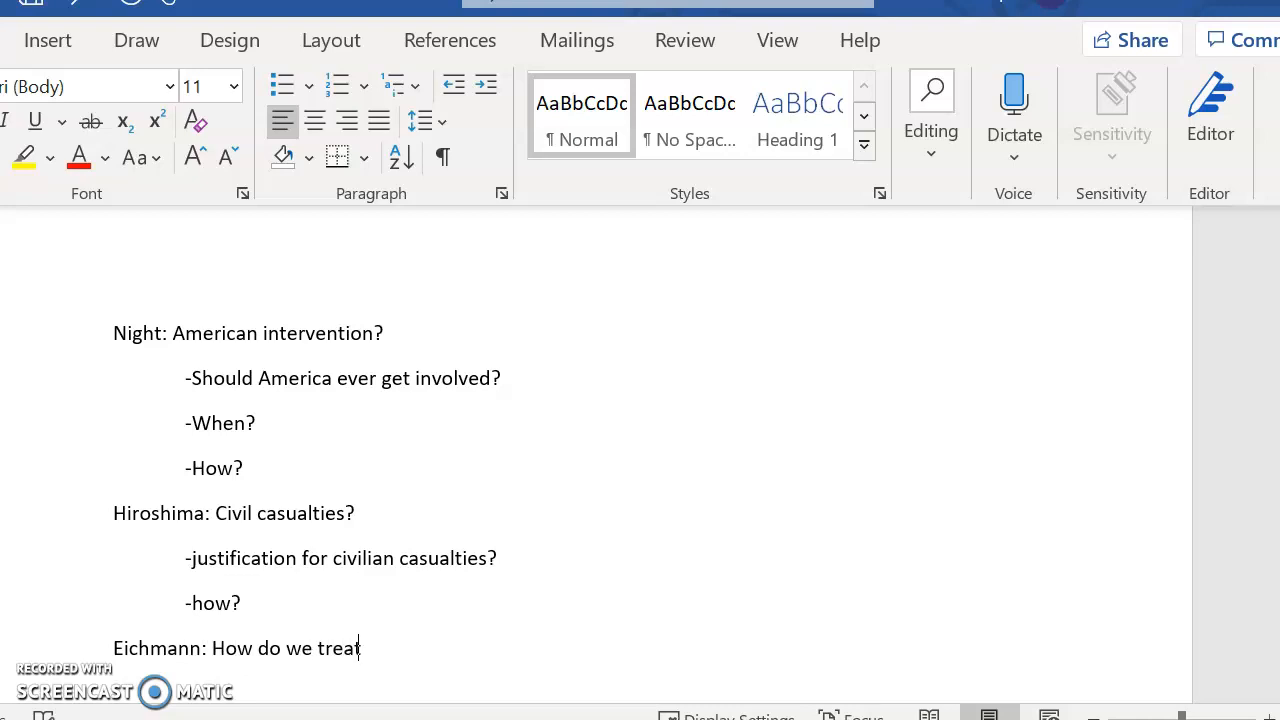
{"action": "type", "text": "our own country"}
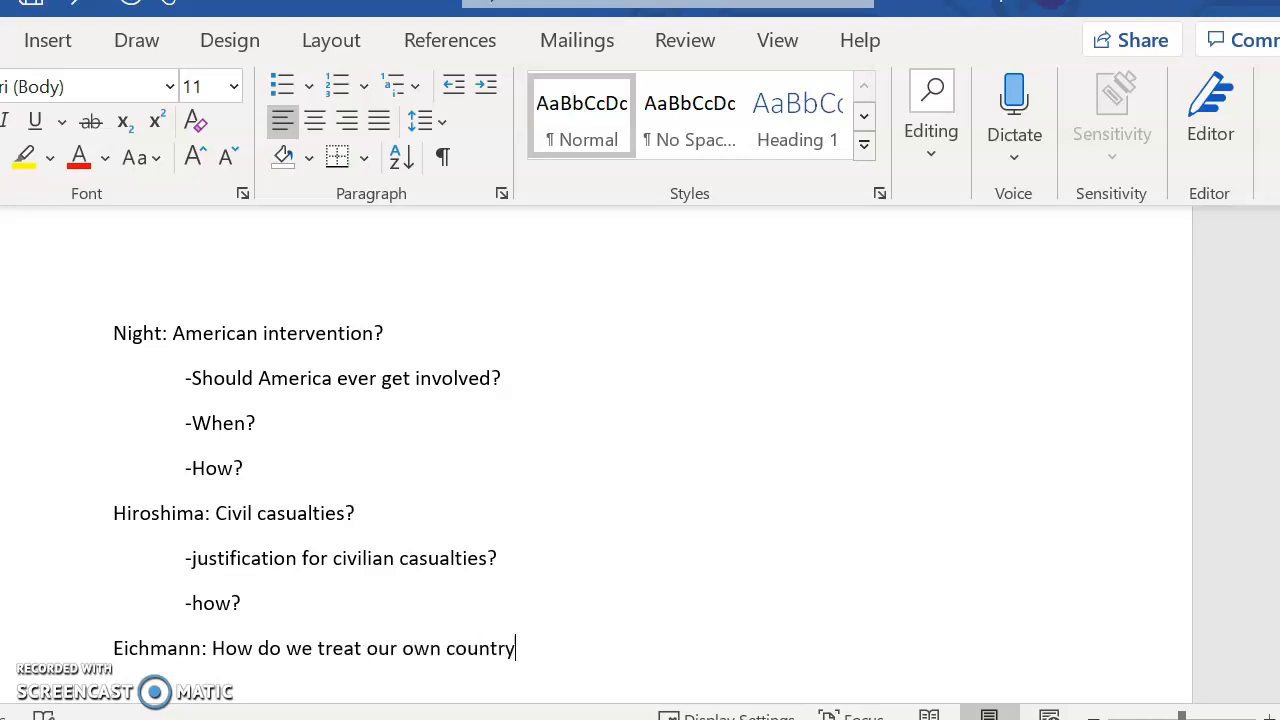
{"action": "type", "text": "'s atrocities?"}
{"action": "type", "text": "-punishment?"}
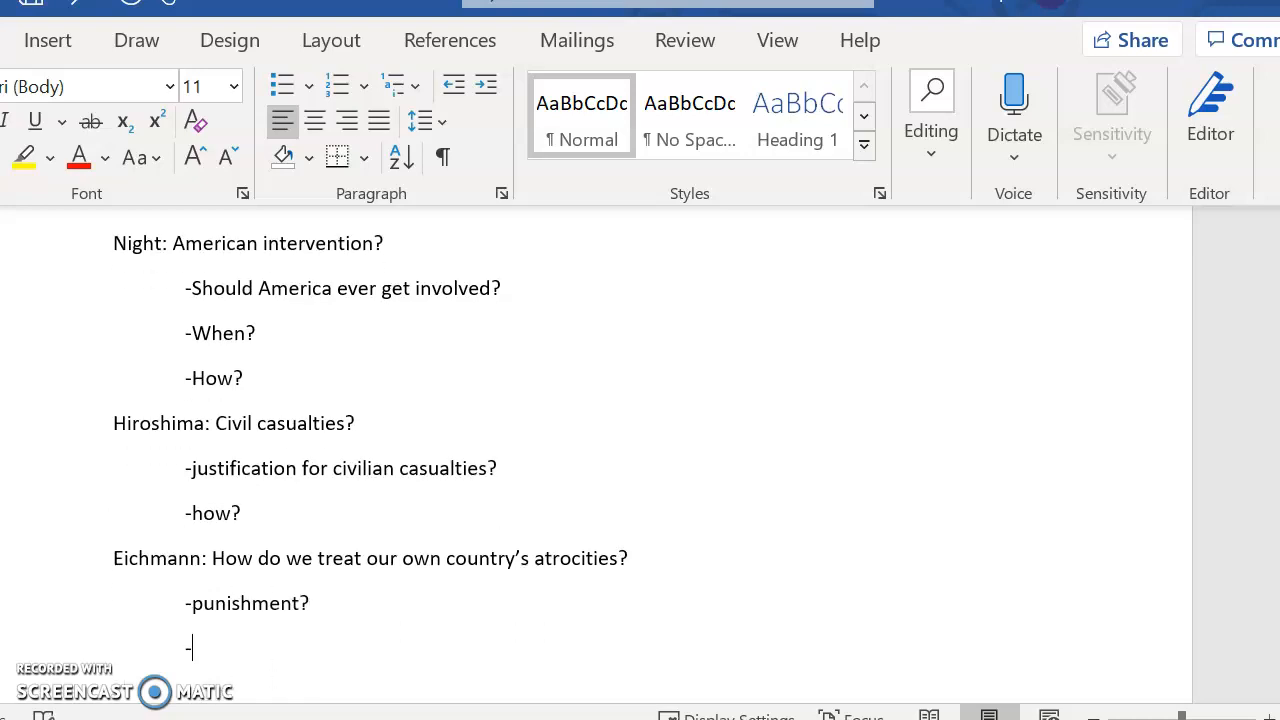
{"action": "type", "text": "justice?"}
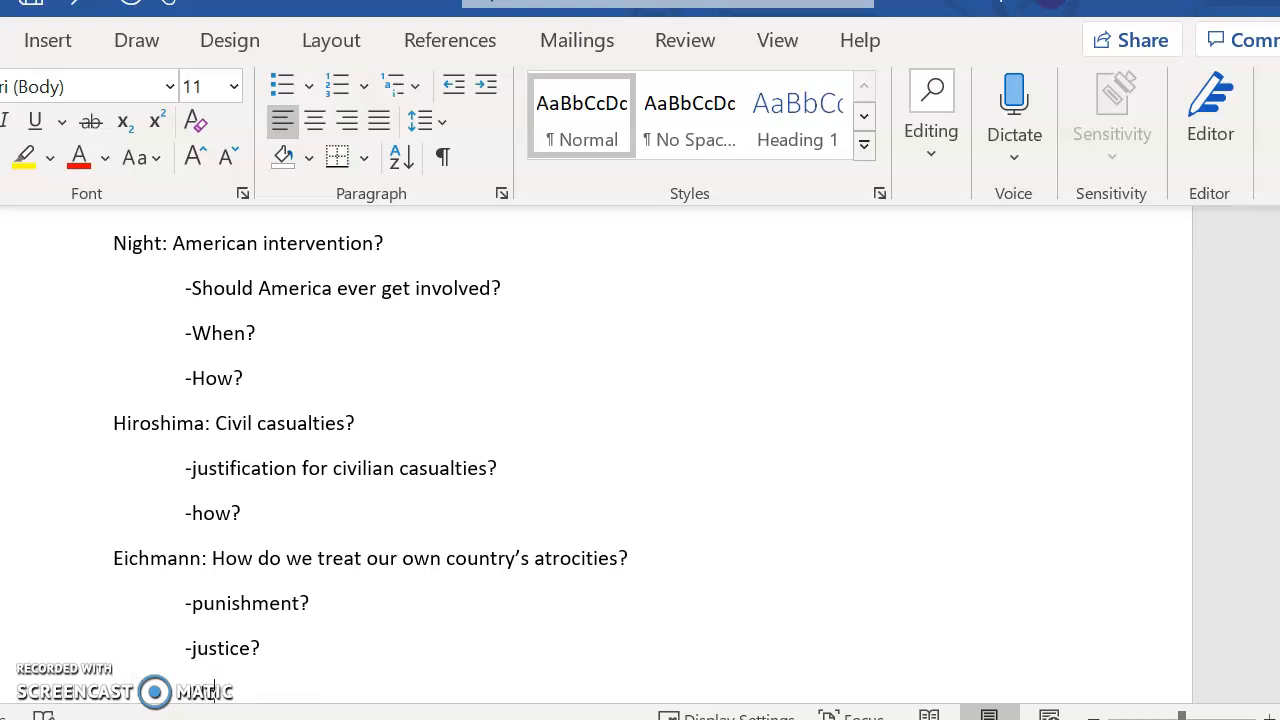
{"action": "type", "text": "memorialize?"}
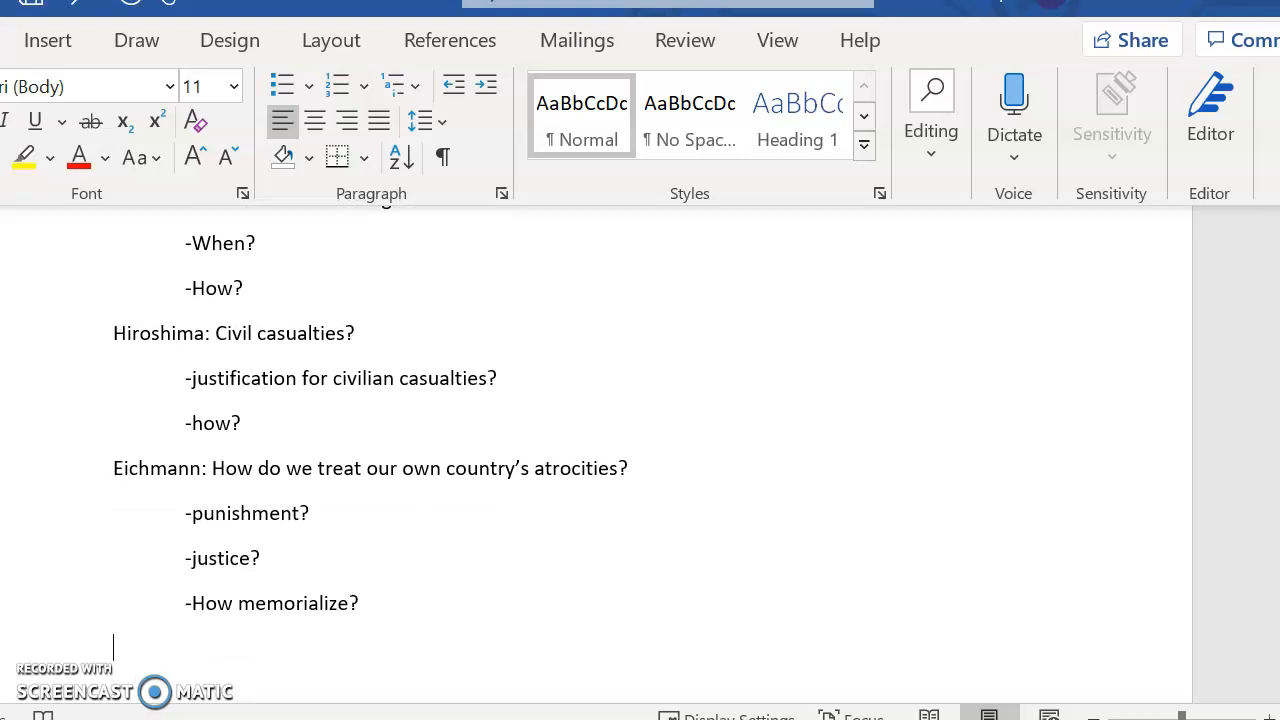
Step: Type the heading 'Levi: Dehumanization?'
{"action": "type", "text": "Levi"}
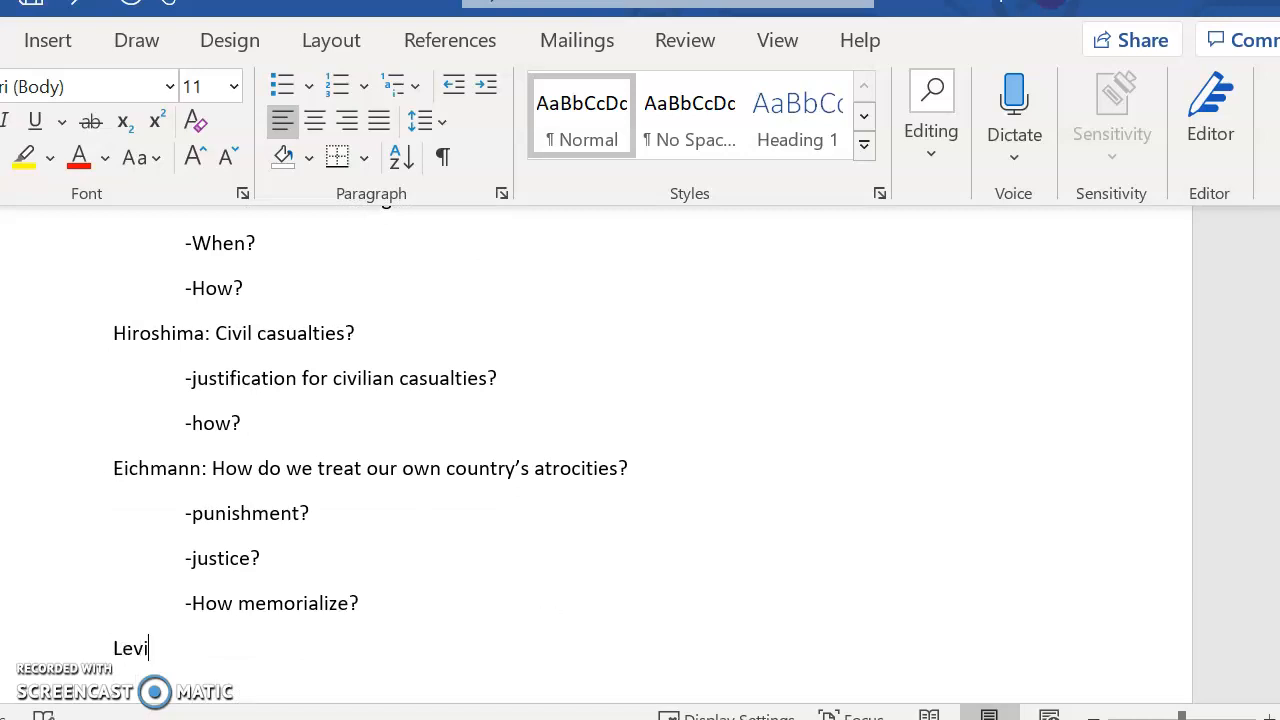
{"action": "type", "text": ":"}
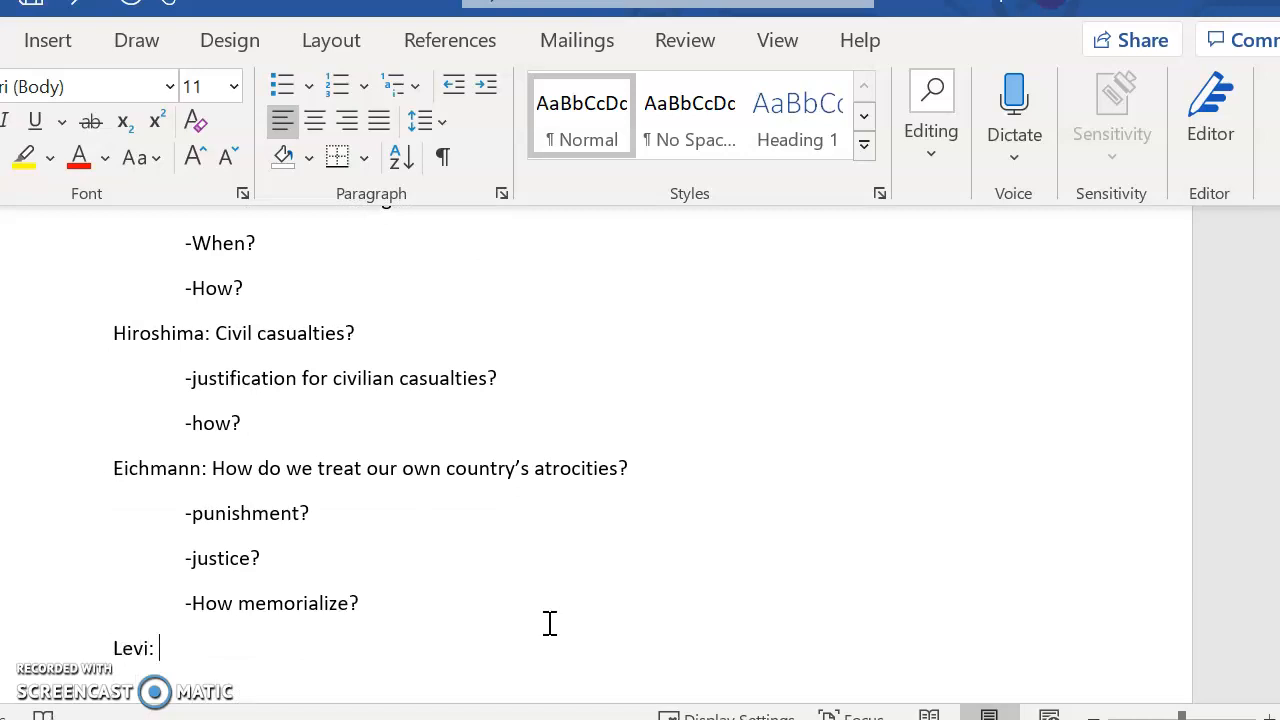
{"action": "type", "text": "Dehumani"}
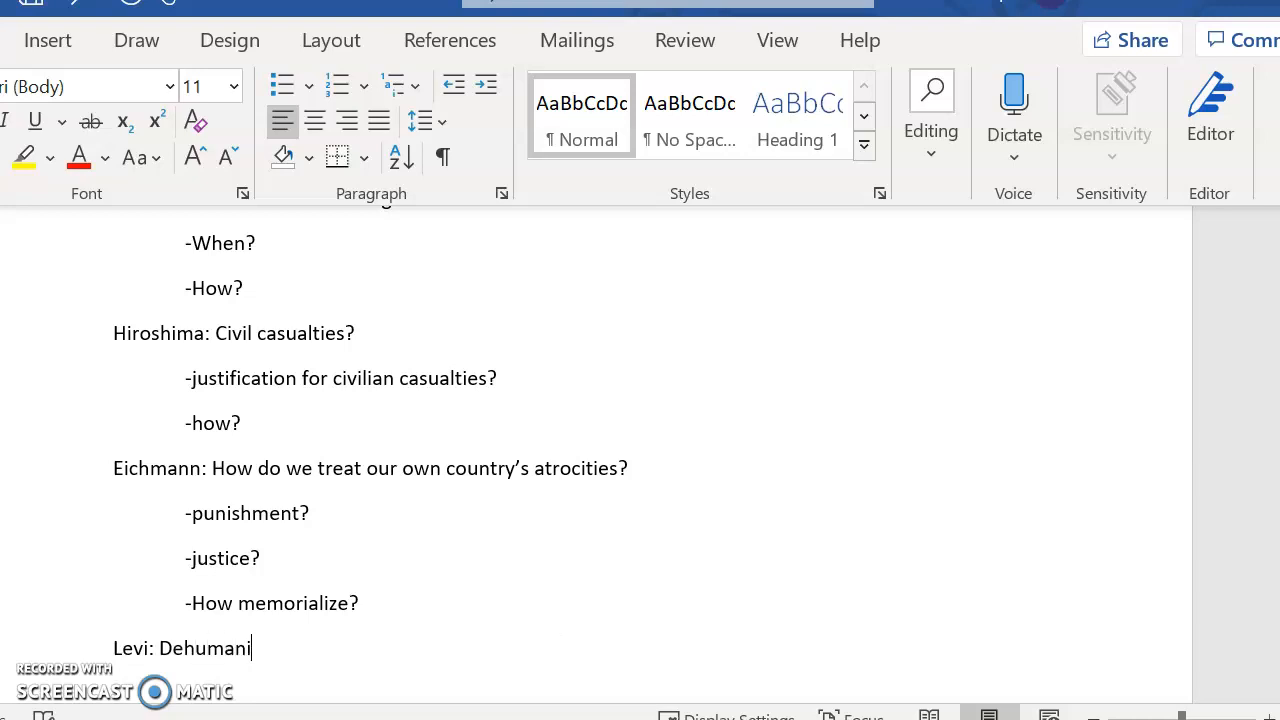
{"action": "type", "text": "zatio"}
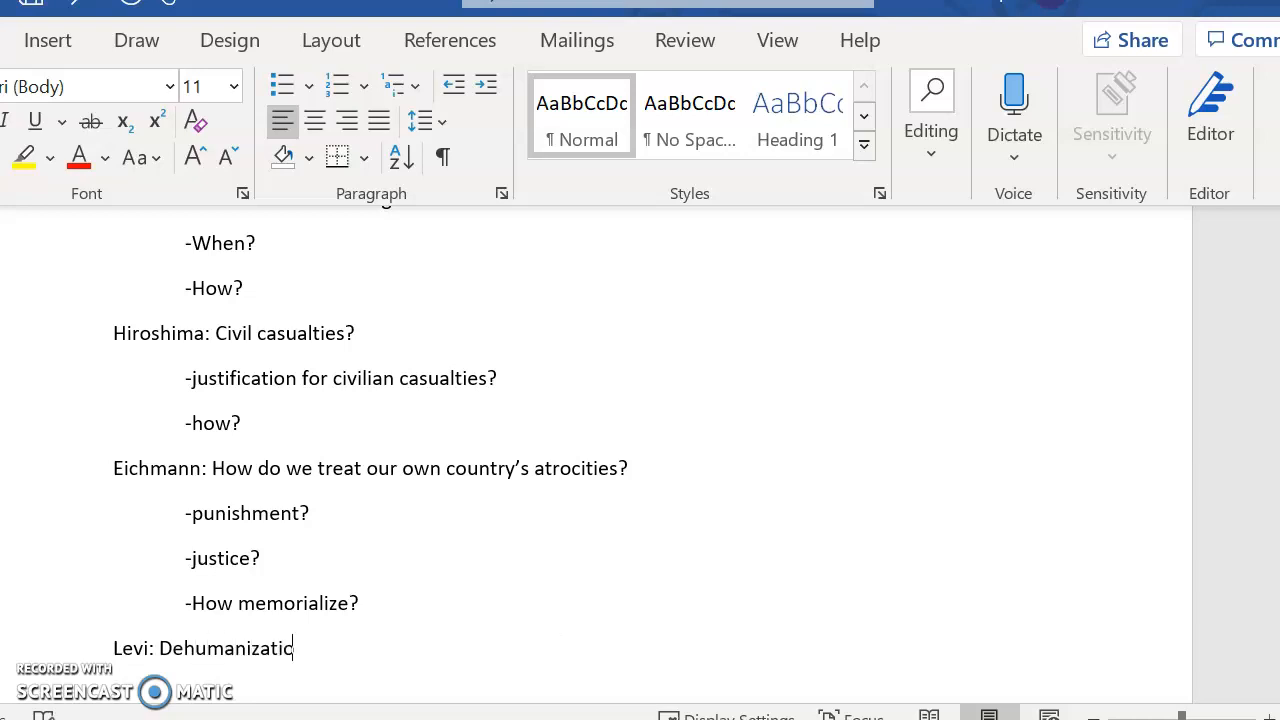
{"action": "type", "text": "on?"}
{"action": "type", "text": "-Another conte"}
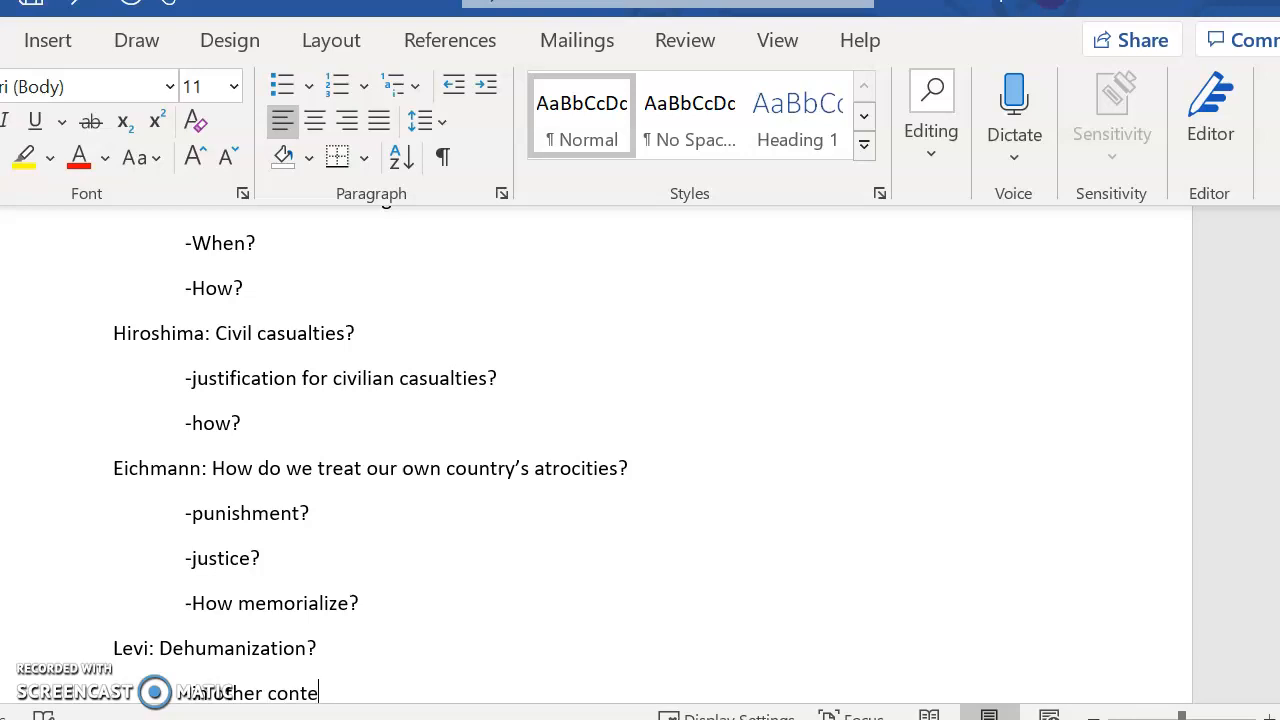
Step: Add the other-contexts follow-up: prisoners, war, immigration, racism
{"action": "type", "text": "xt? -"}
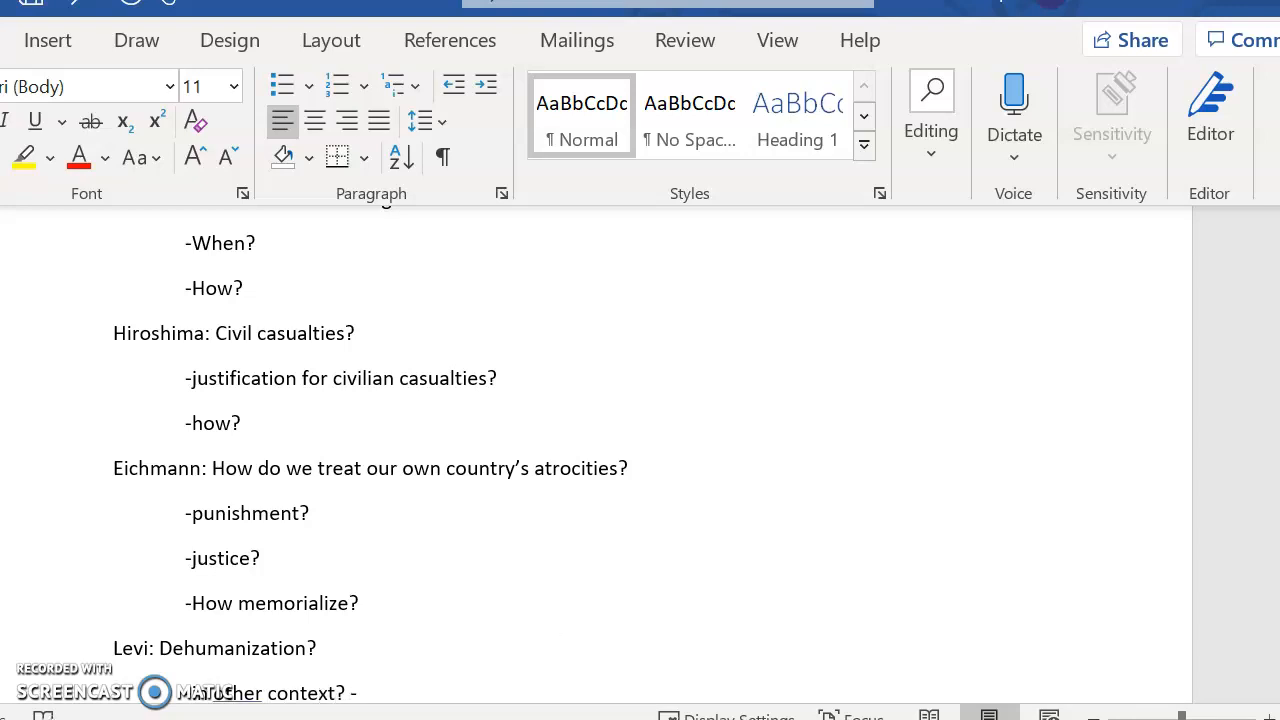
{"action": "type", "text": "– prisoners, or i"}
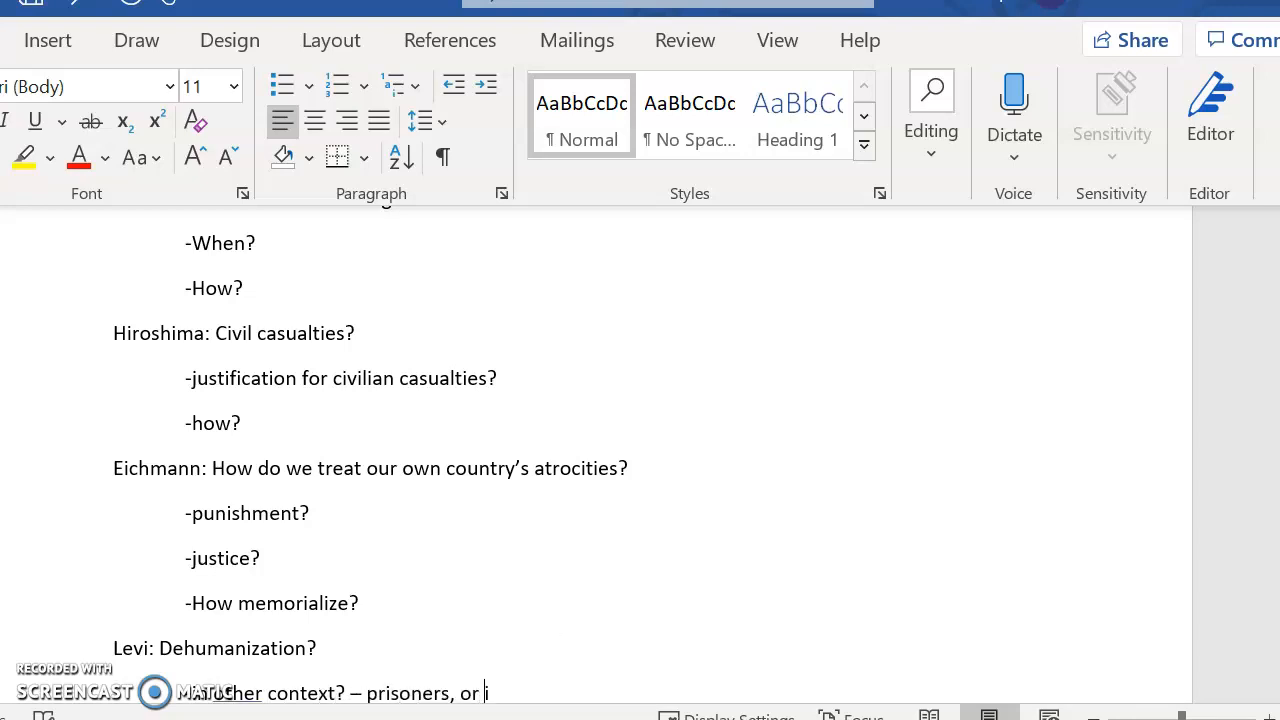
{"action": "type", "text": "n war, or in"}
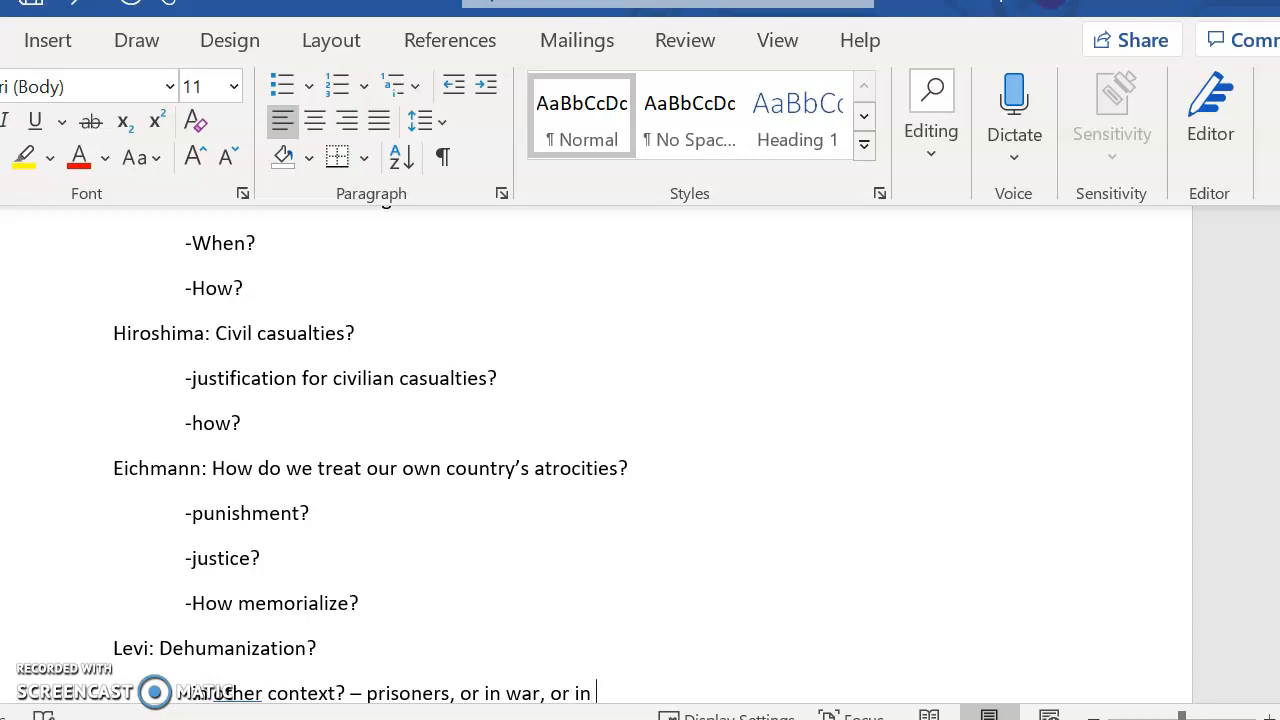
{"action": "type", "text": "immigr"}
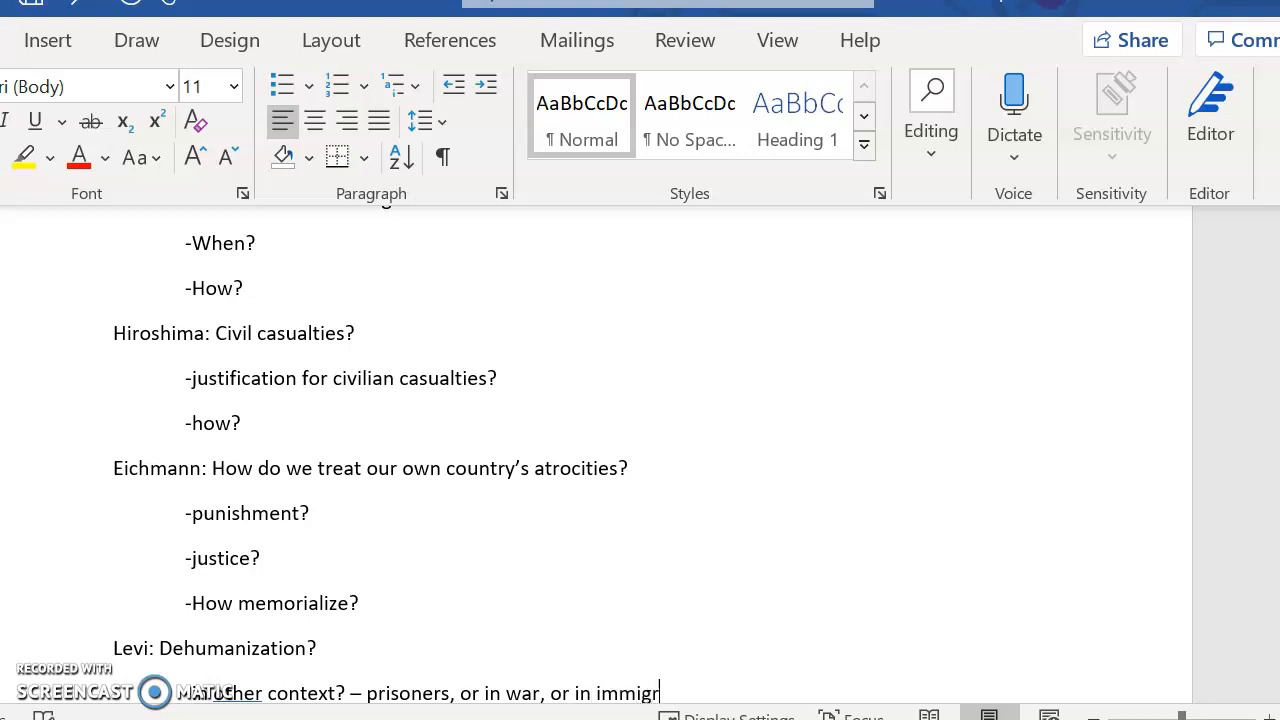
{"action": "type", "text": "ation, in racism?"}
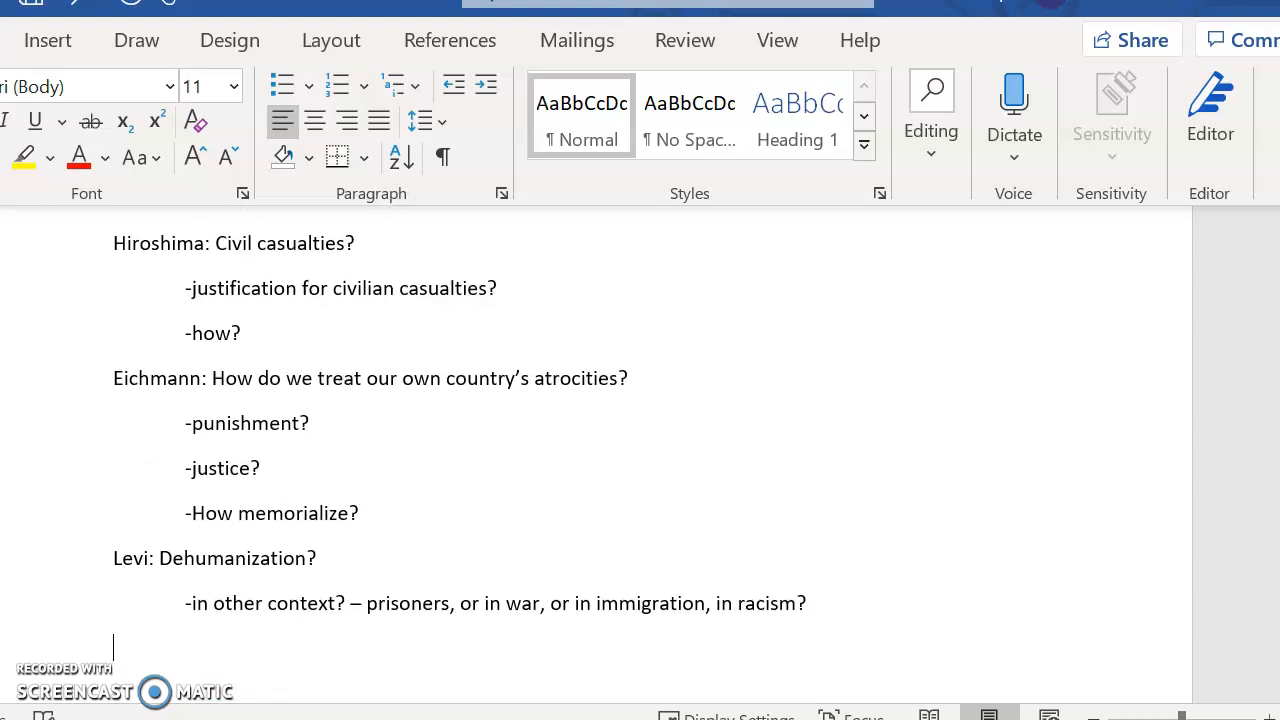
{"action": "type", "text": "-"}
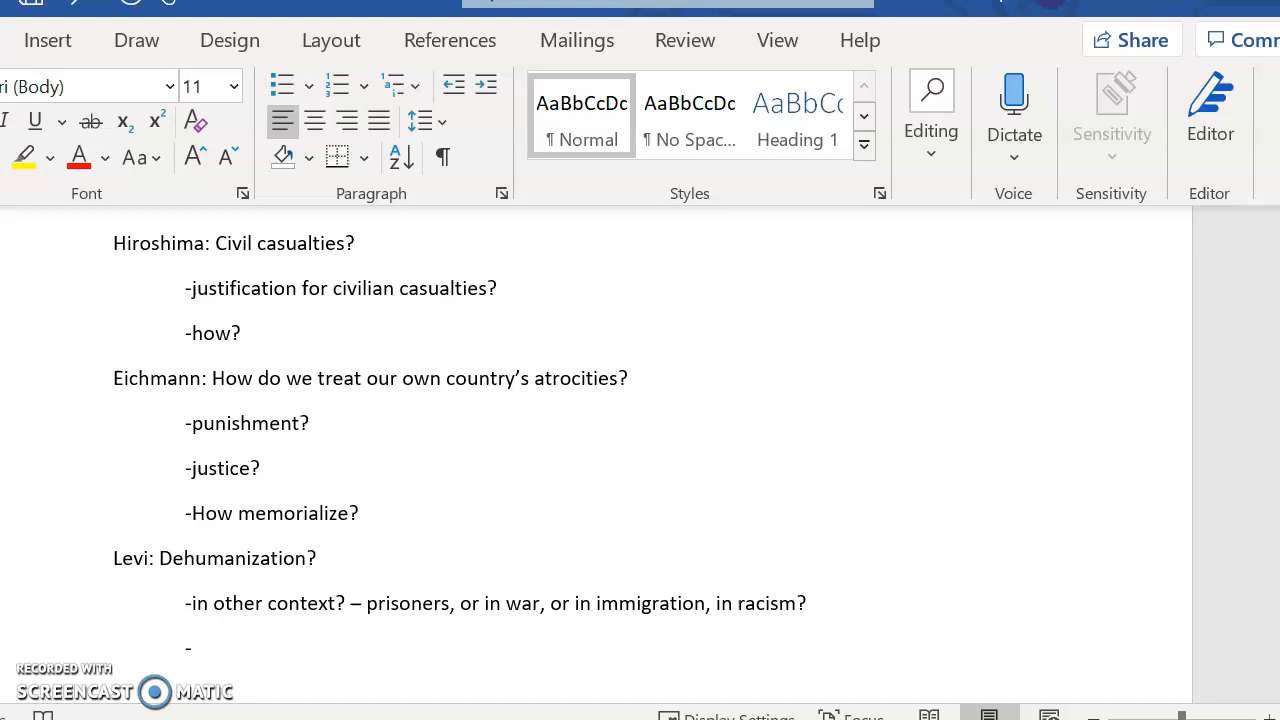
Step: Add the 'response to this tactic?' follow-up and begin the worst-effect question
{"action": "left_click", "coordinate": [192, 648]}
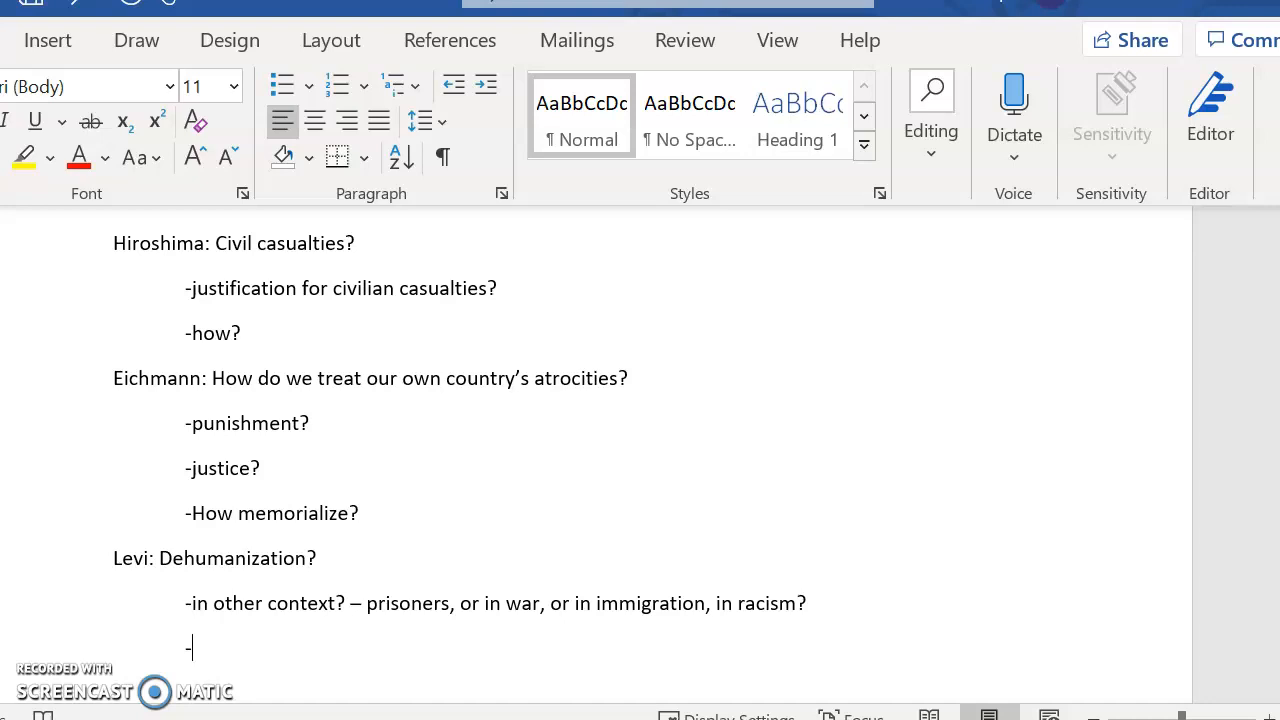
{"action": "type", "text": "response to this"}
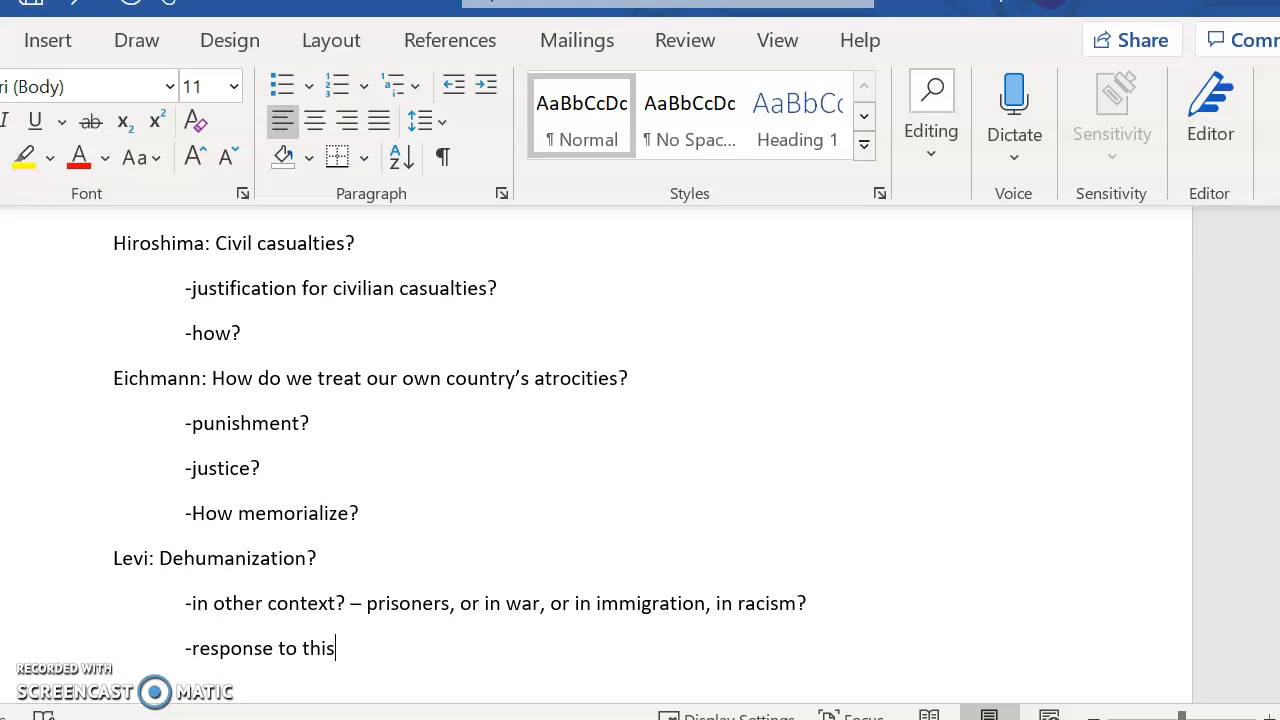
{"action": "type", "text": "tactic?"}
{"action": "type", "text": "-Worst effect of"}
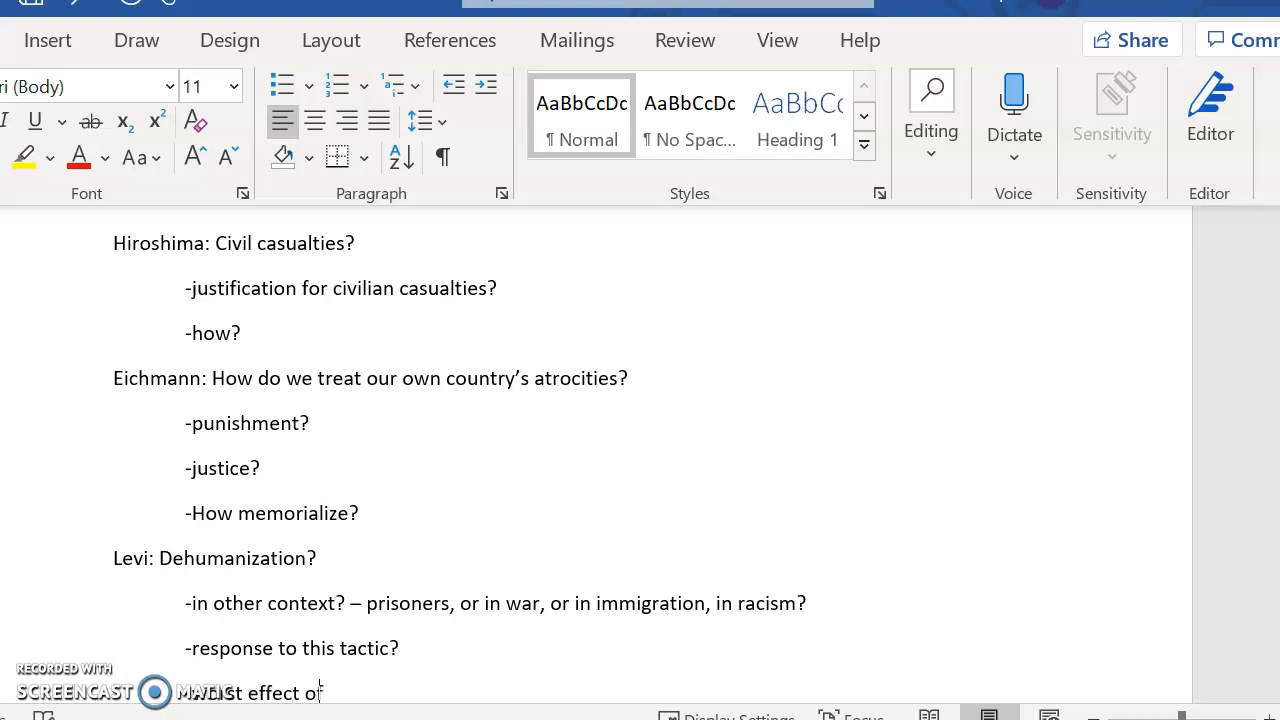
{"action": "type", "text": "dehumaniz"}
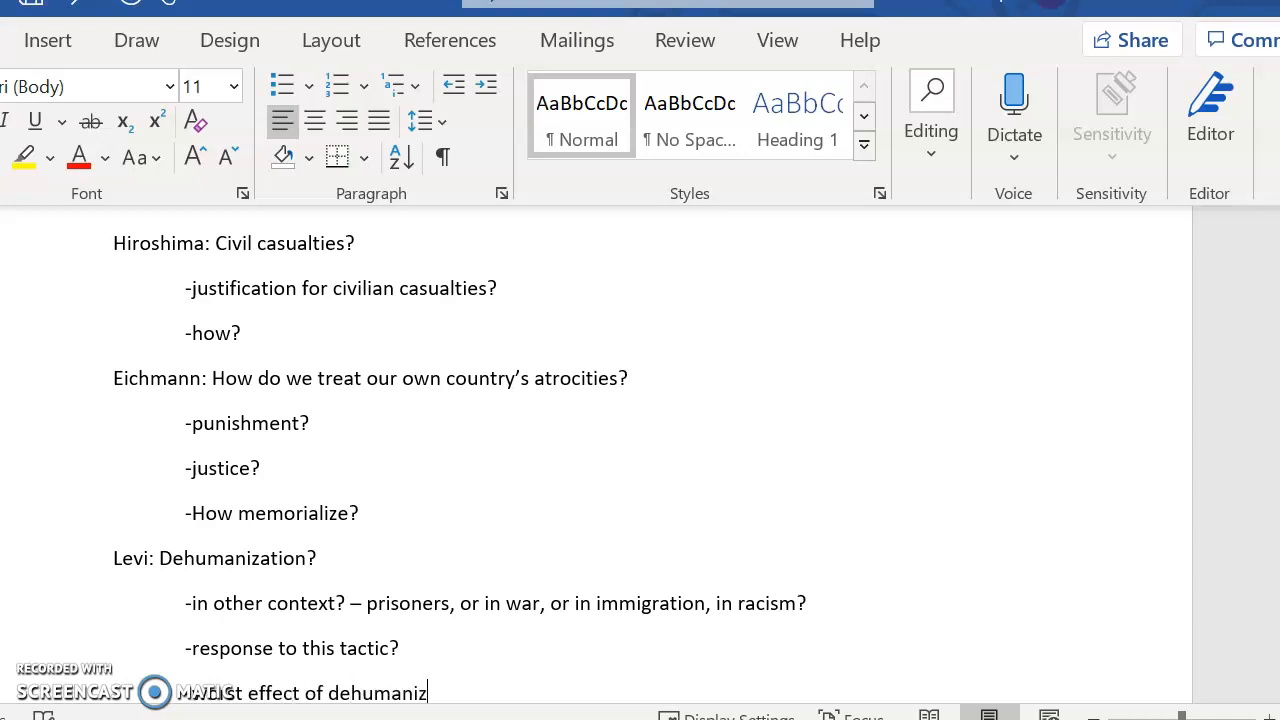
Step: Scroll up and down to review the four question topics
{"action": "scroll", "scroll_direction": "up", "scroll_amount": 3}
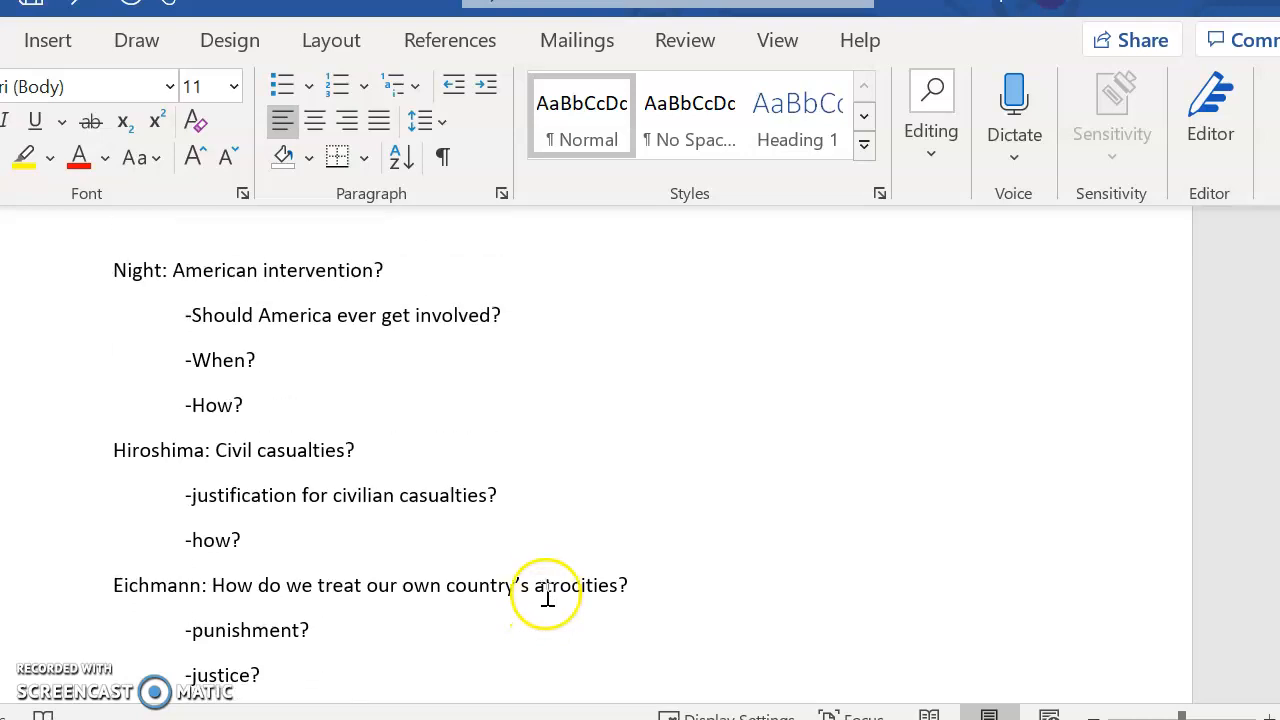
{"action": "scroll", "scroll_direction": "down", "scroll_amount": 3}
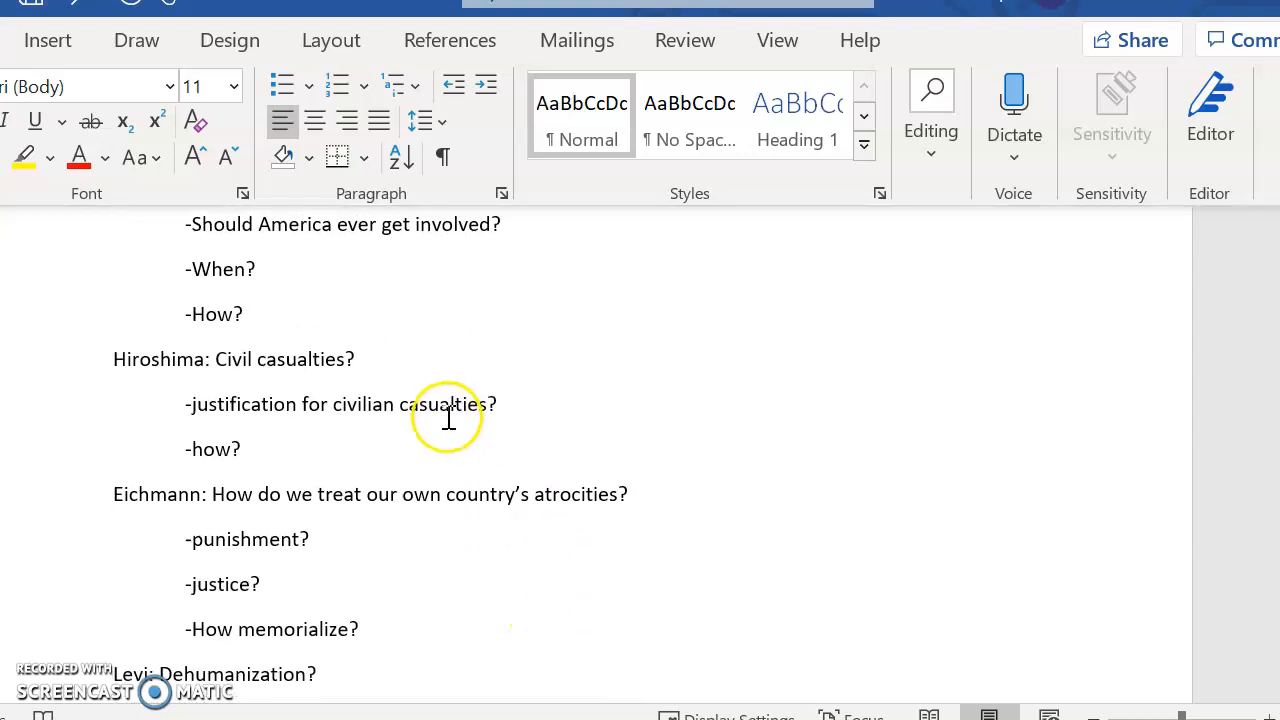
{"action": "scroll", "scroll_direction": "down", "scroll_amount": 3}
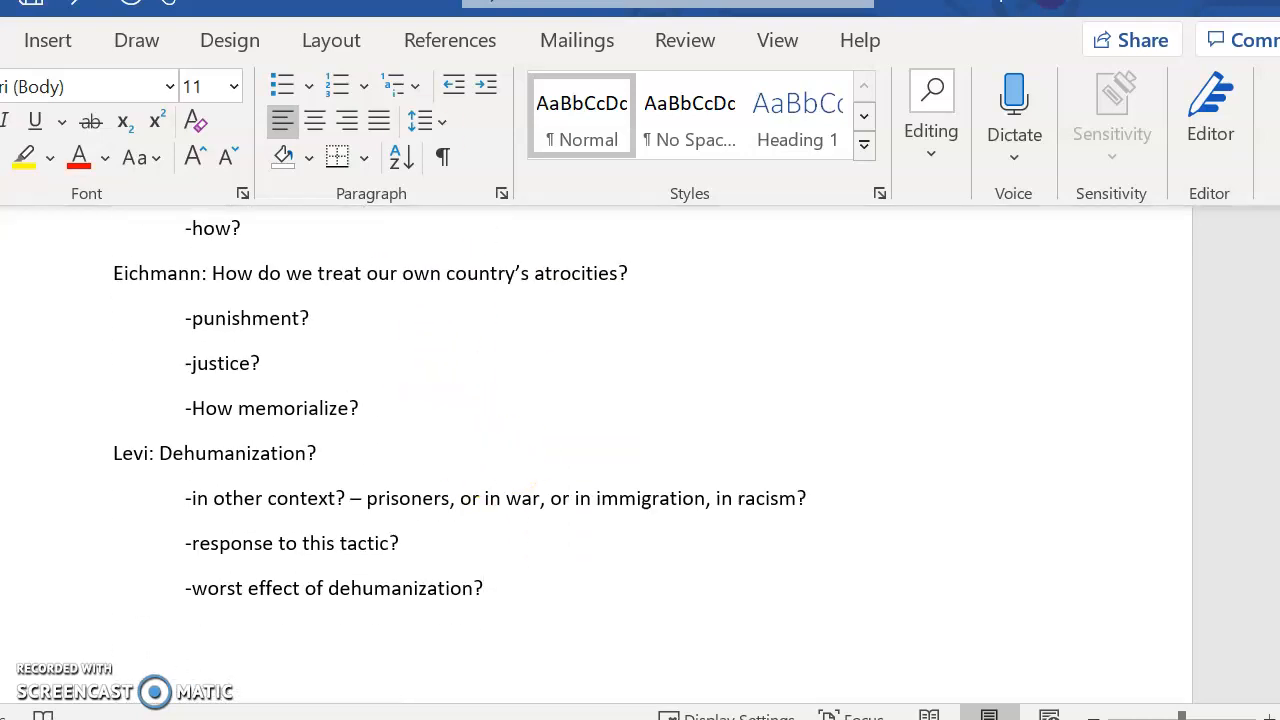
{"action": "scroll", "scroll_direction": "up", "scroll_amount": 3}
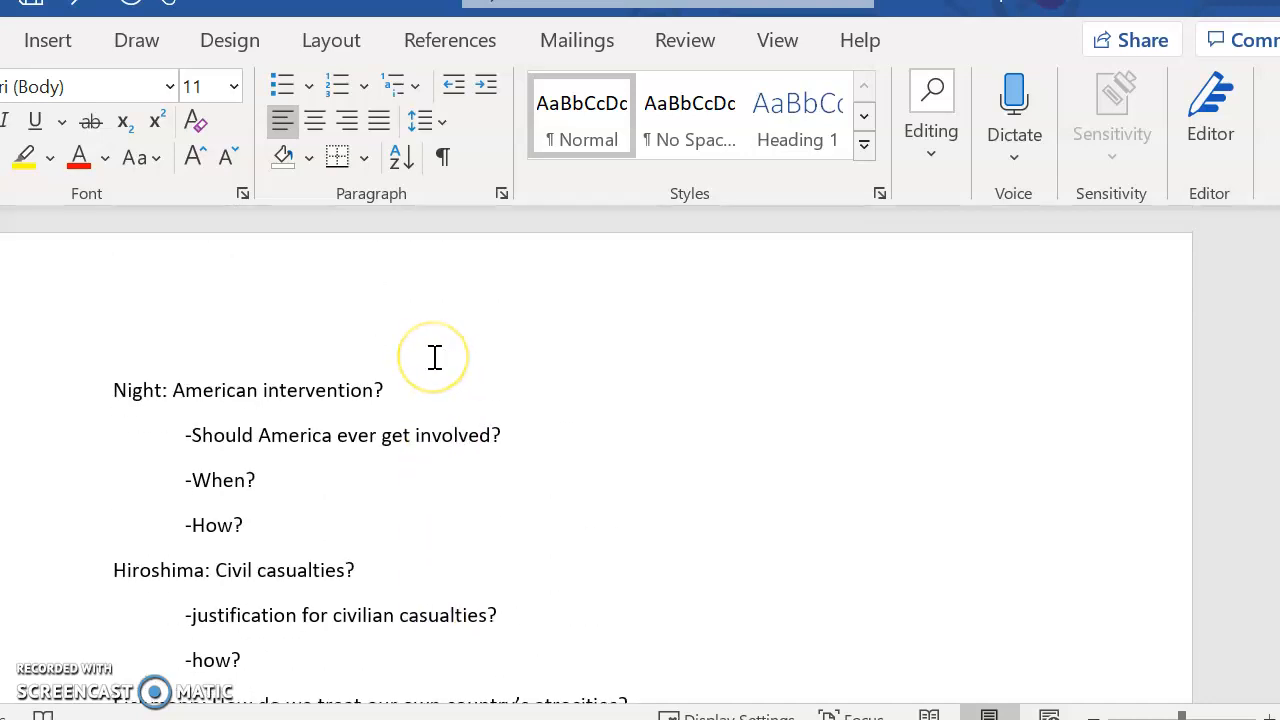
{"action": "mouse_move", "coordinate": [302, 467]}
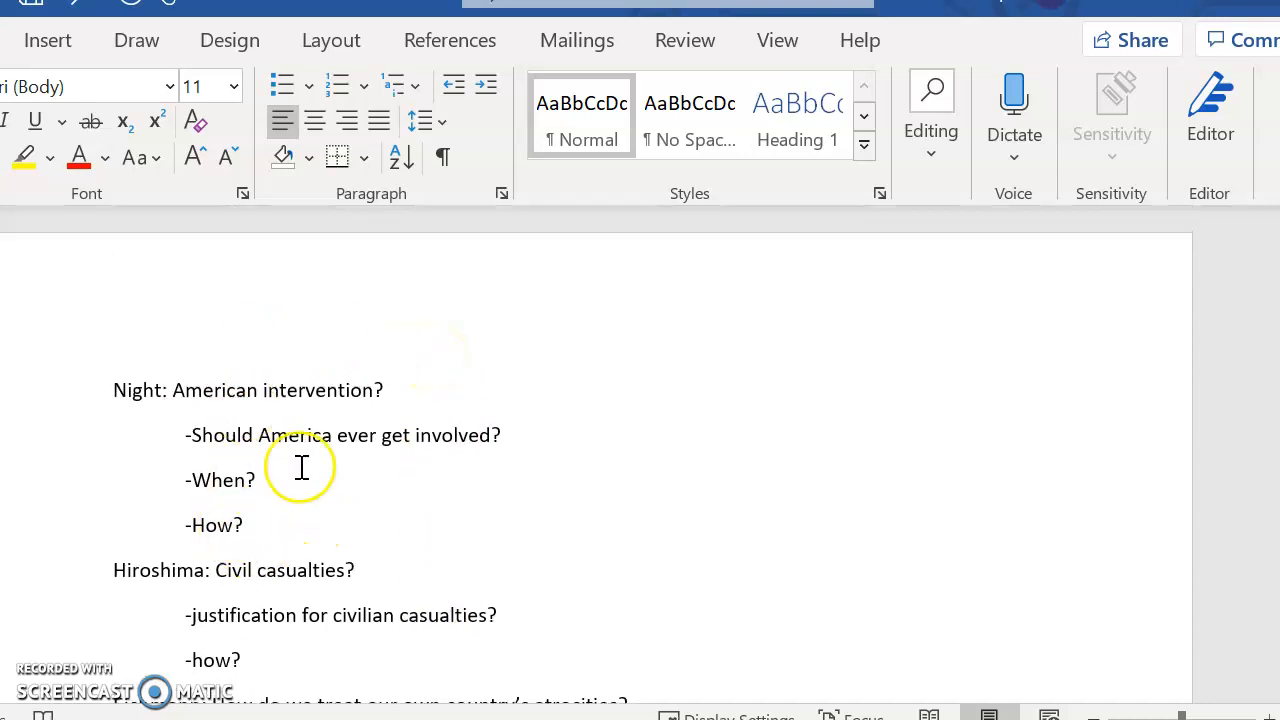
{"action": "mouse_move", "coordinate": [292, 465]}
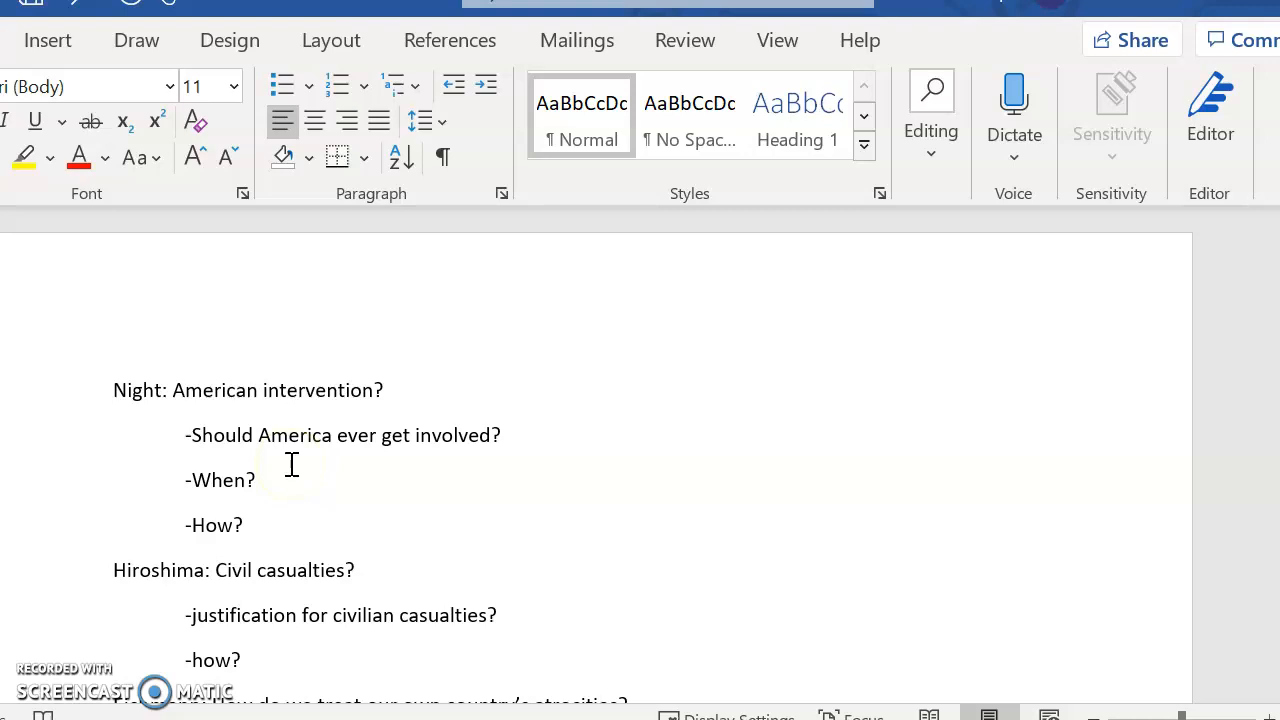
{"action": "scroll", "scroll_direction": "down", "scroll_amount": 3}
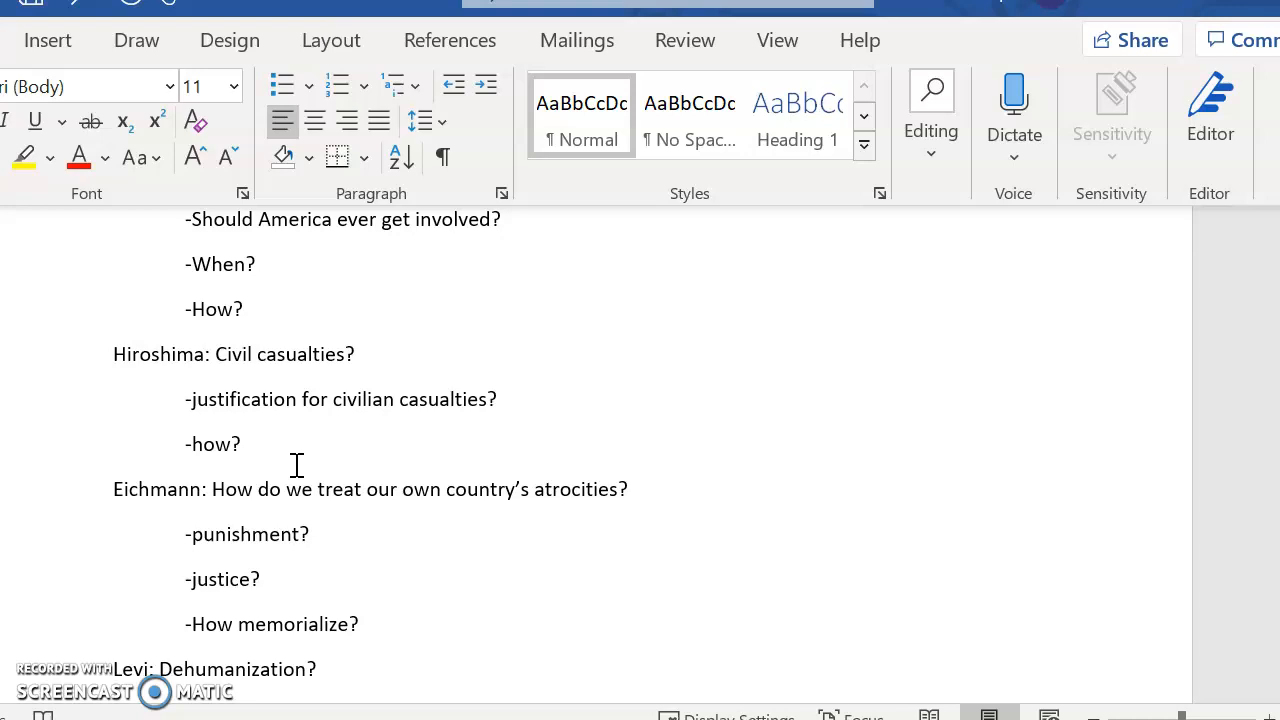
{"action": "scroll", "scroll_direction": "down", "scroll_amount": 3}
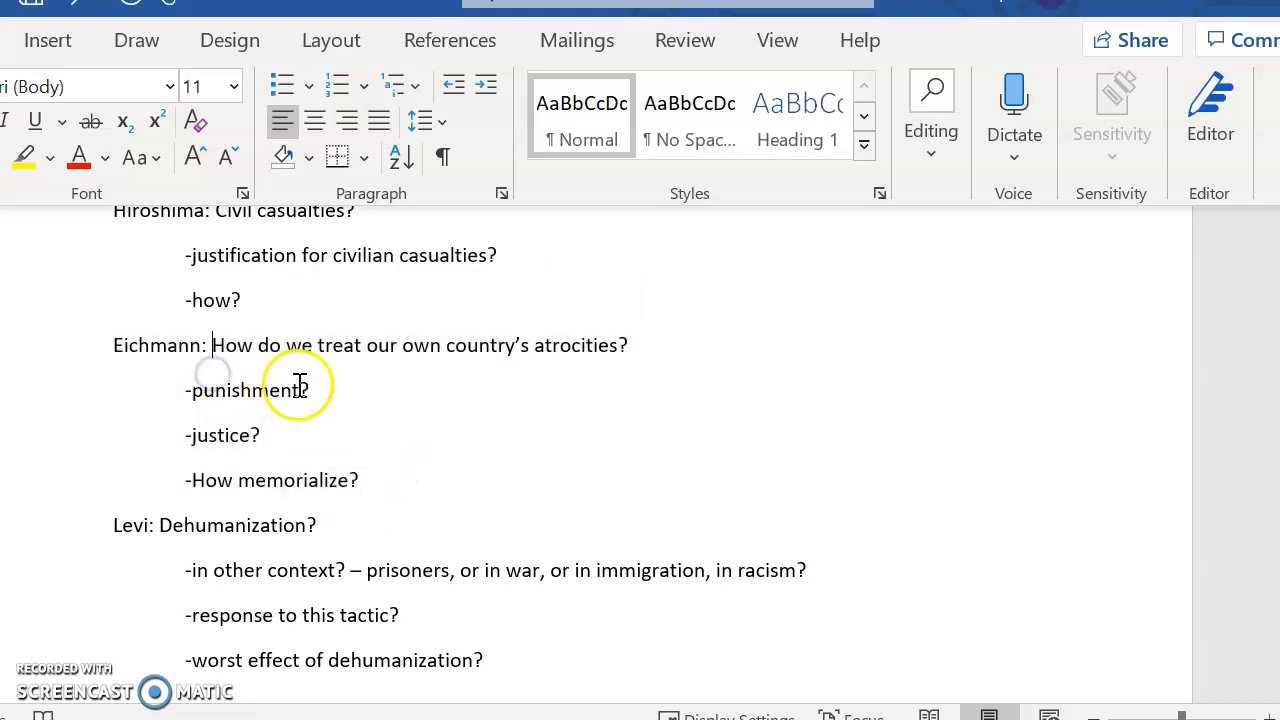
{"action": "mouse_move", "coordinate": [343, 437]}
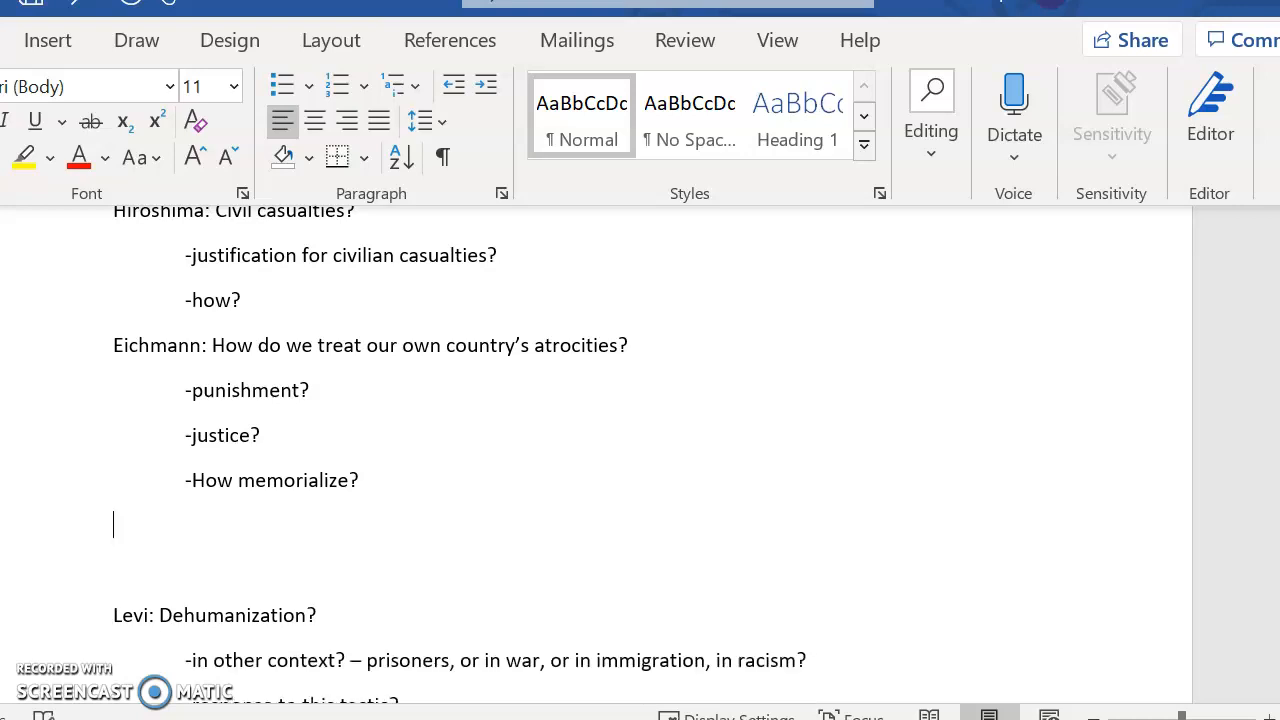
Step: Draft the thesis 'When our own country commits civil...' and delete back to 'we need'
{"action": "type", "text": "When our co"}
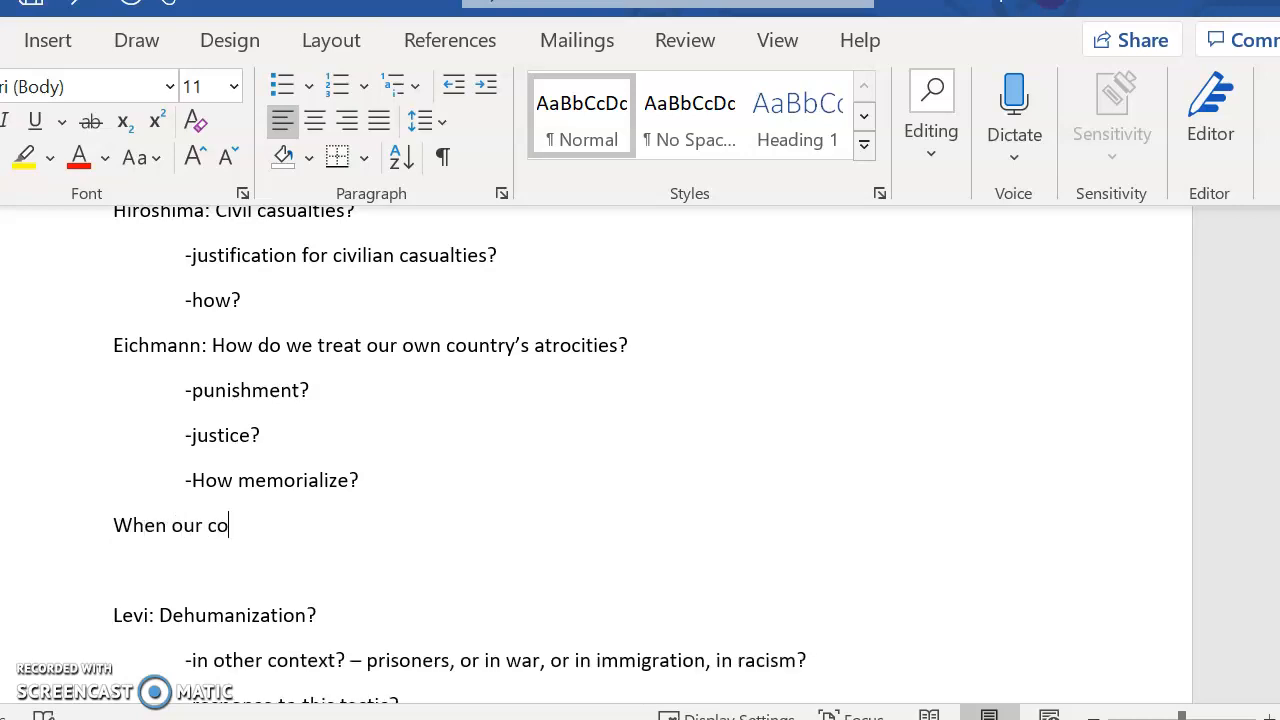
{"action": "type", "text": "wn country"}
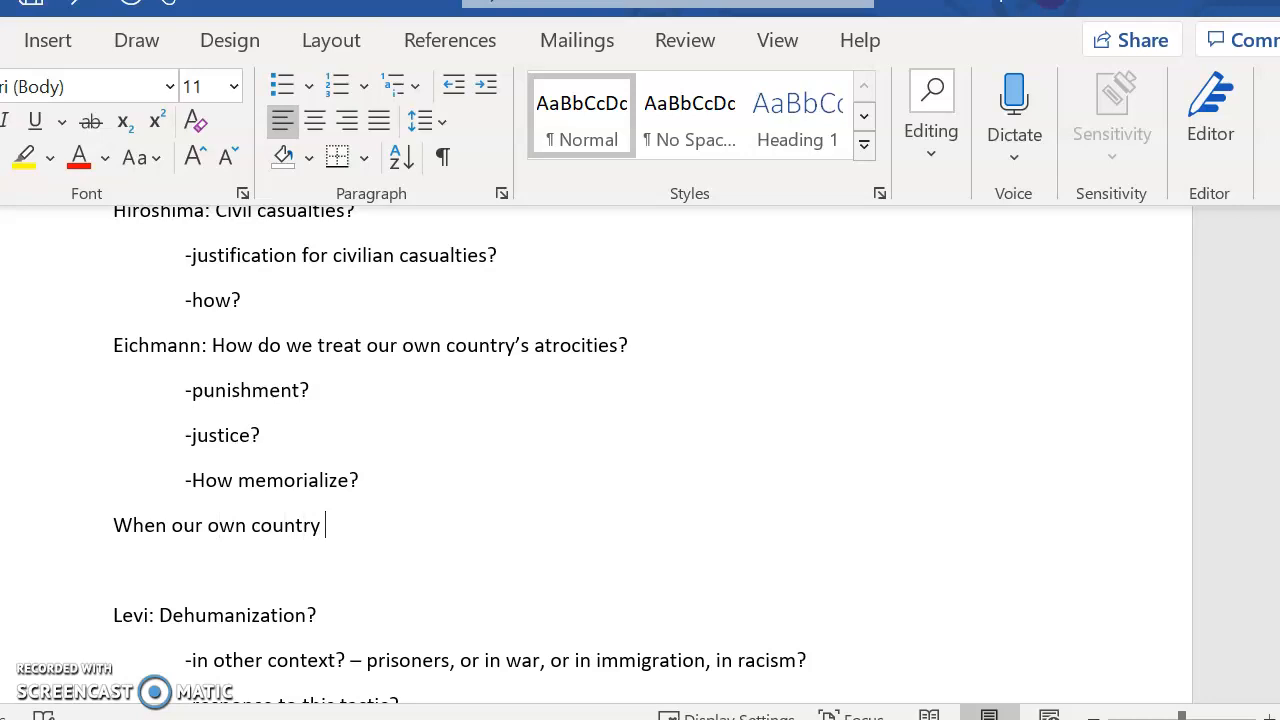
{"action": "type", "text": "commits civil rights atrocities,"}
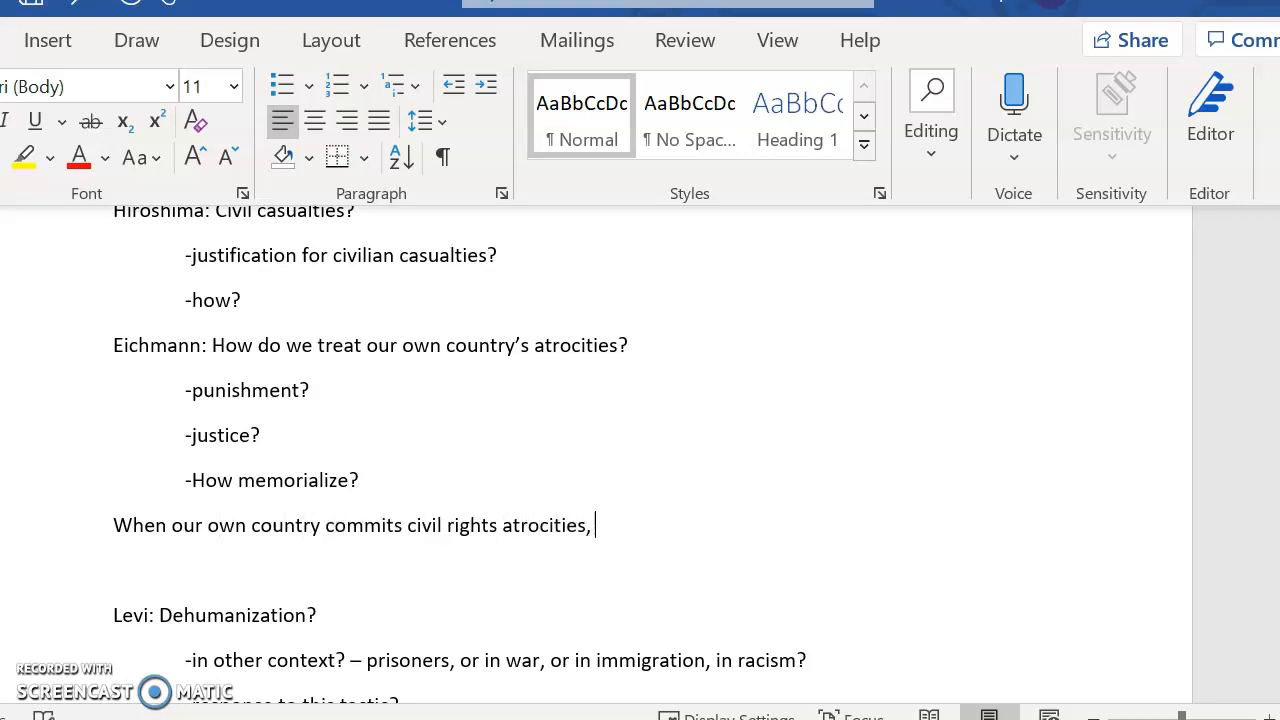
{"action": "type", "text": "we need"}
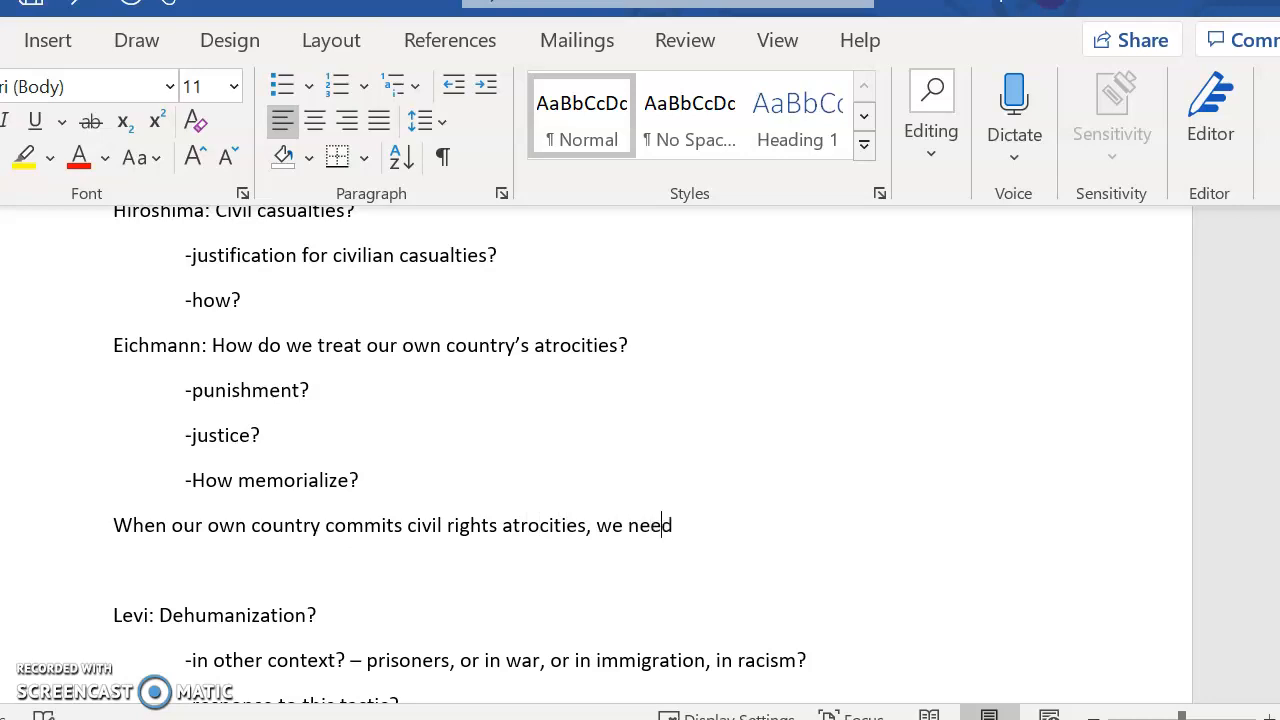
{"action": "type", "text": "to seek the"}
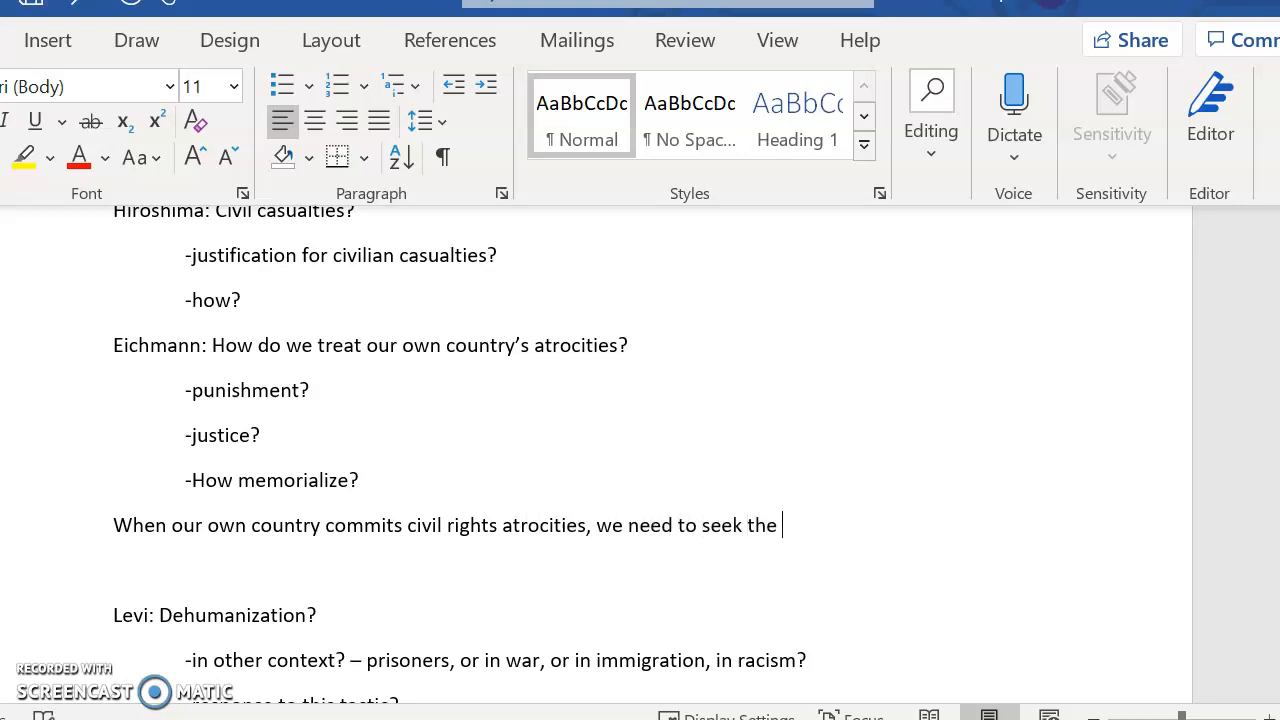
{"action": "type", "text": "people most"}
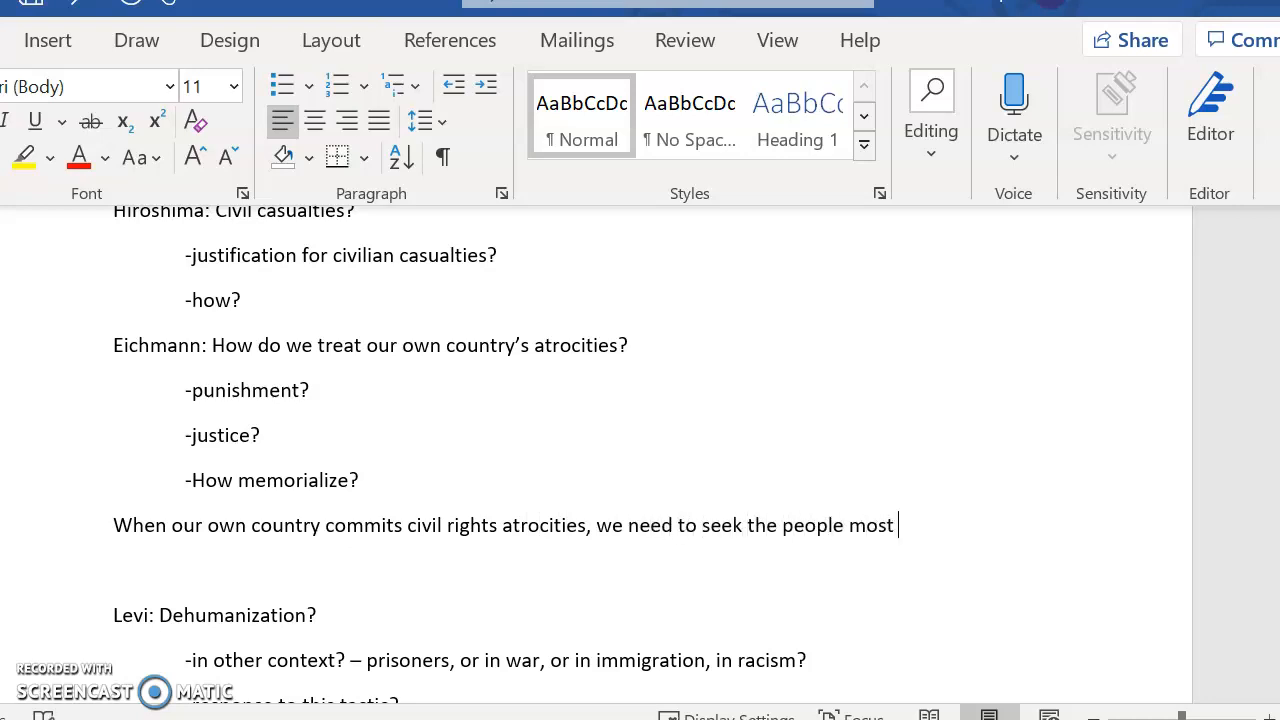
{"action": "type", "text": "responsible for thes"}
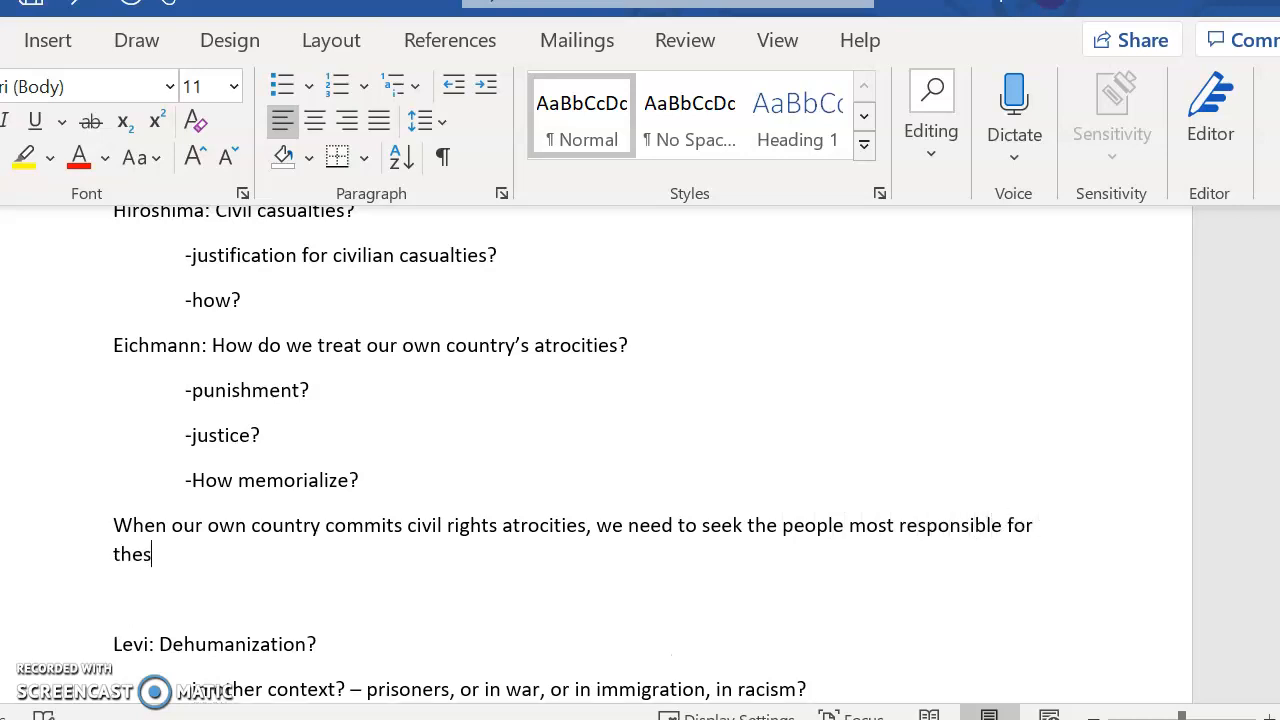
{"action": "key", "text": "Backspace"}
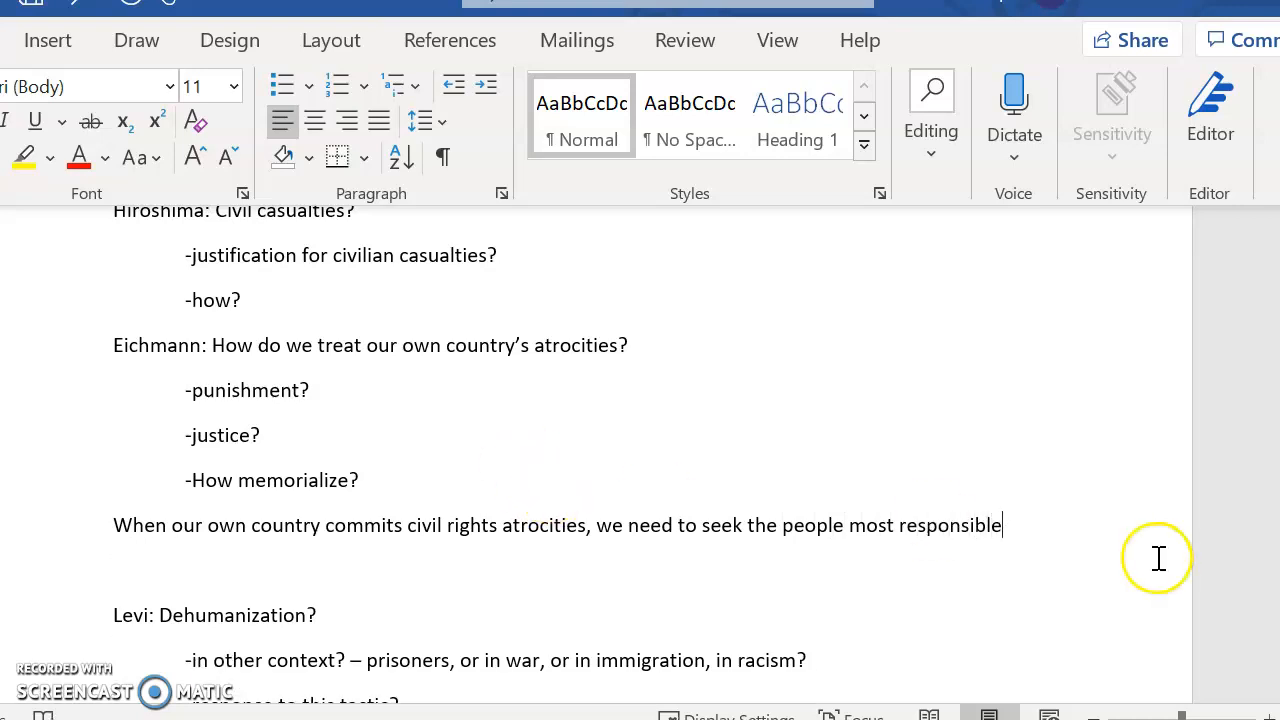
{"action": "key", "text": "Backspace"}
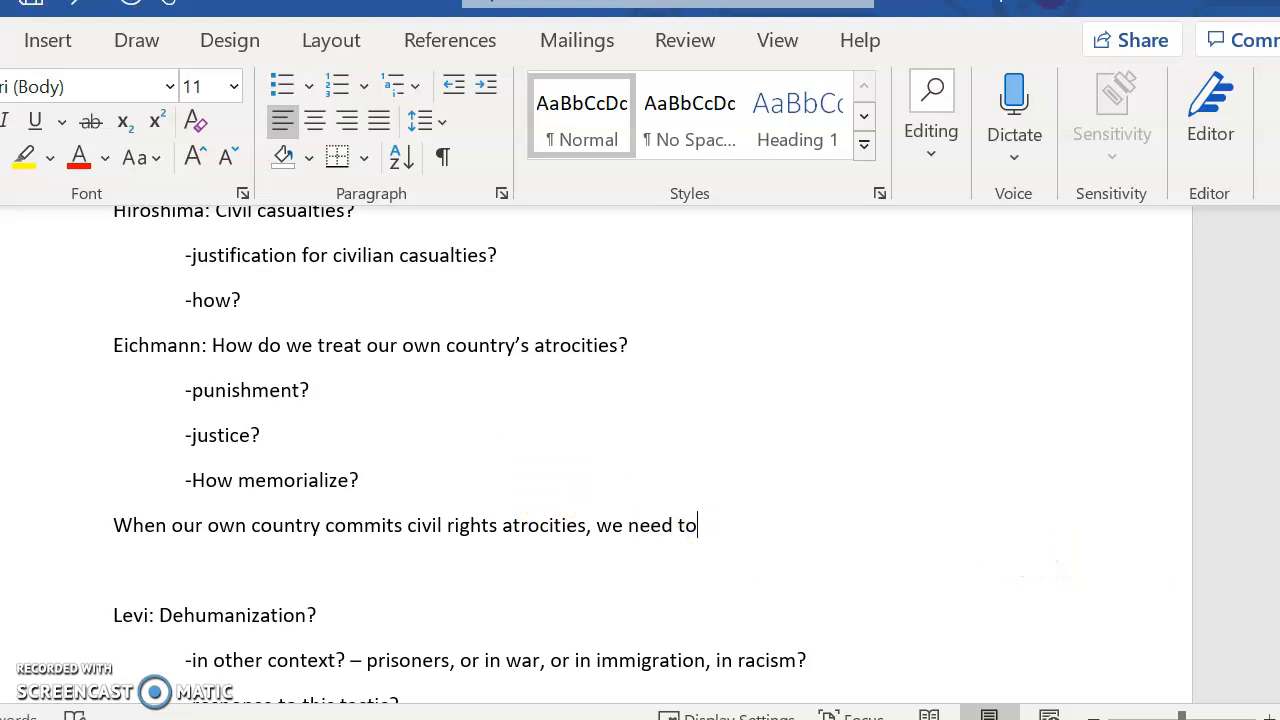
{"action": "type", "text": "t"}
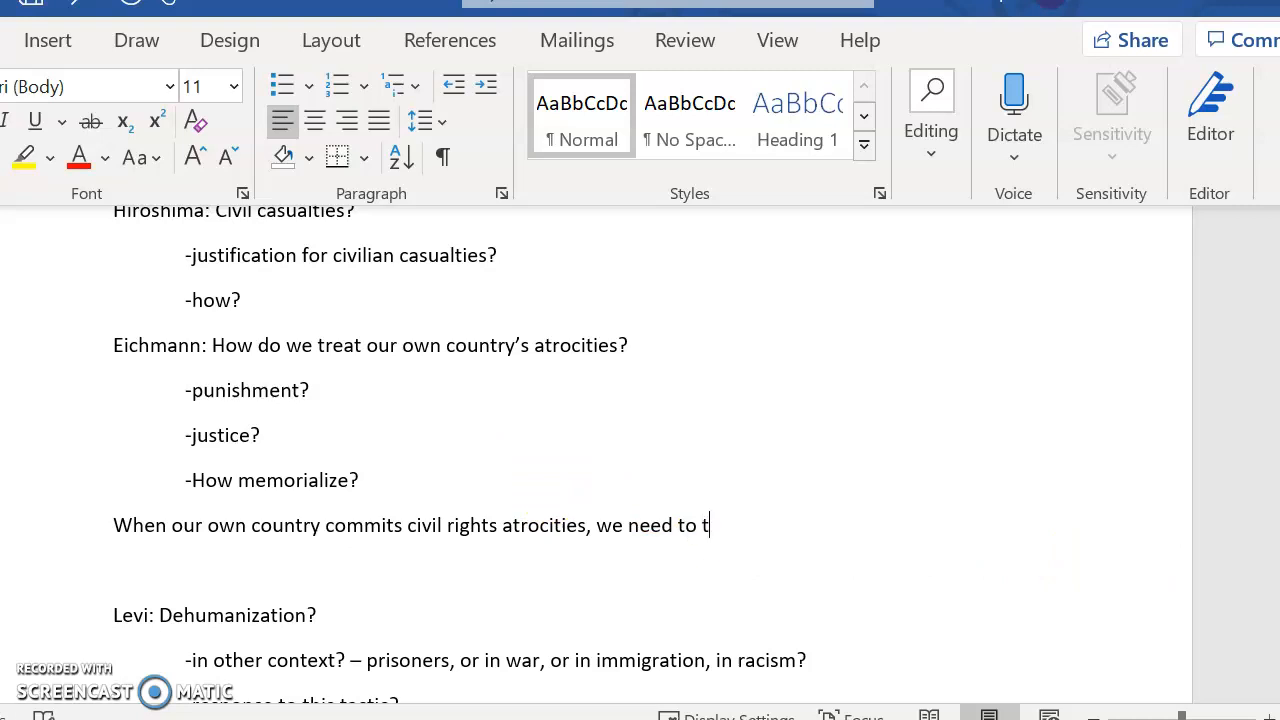
{"action": "type", "text": "ry and"}
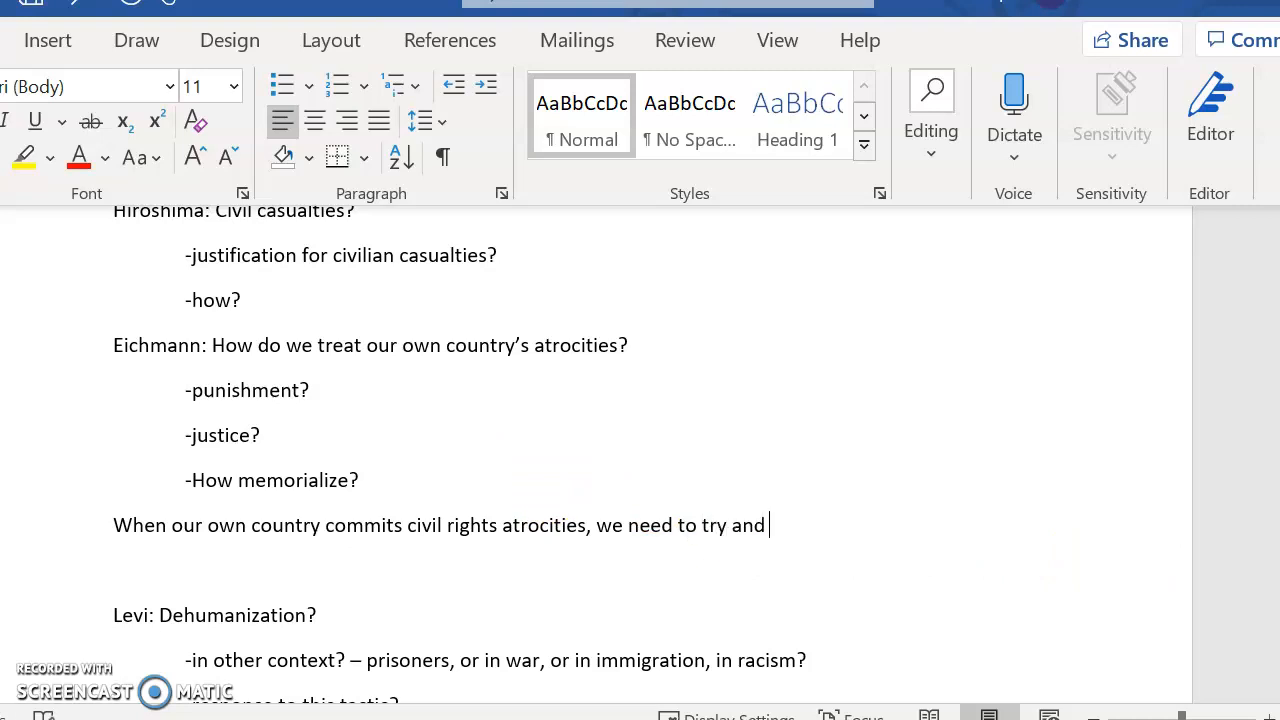
{"action": "key", "text": "BackSpace"}
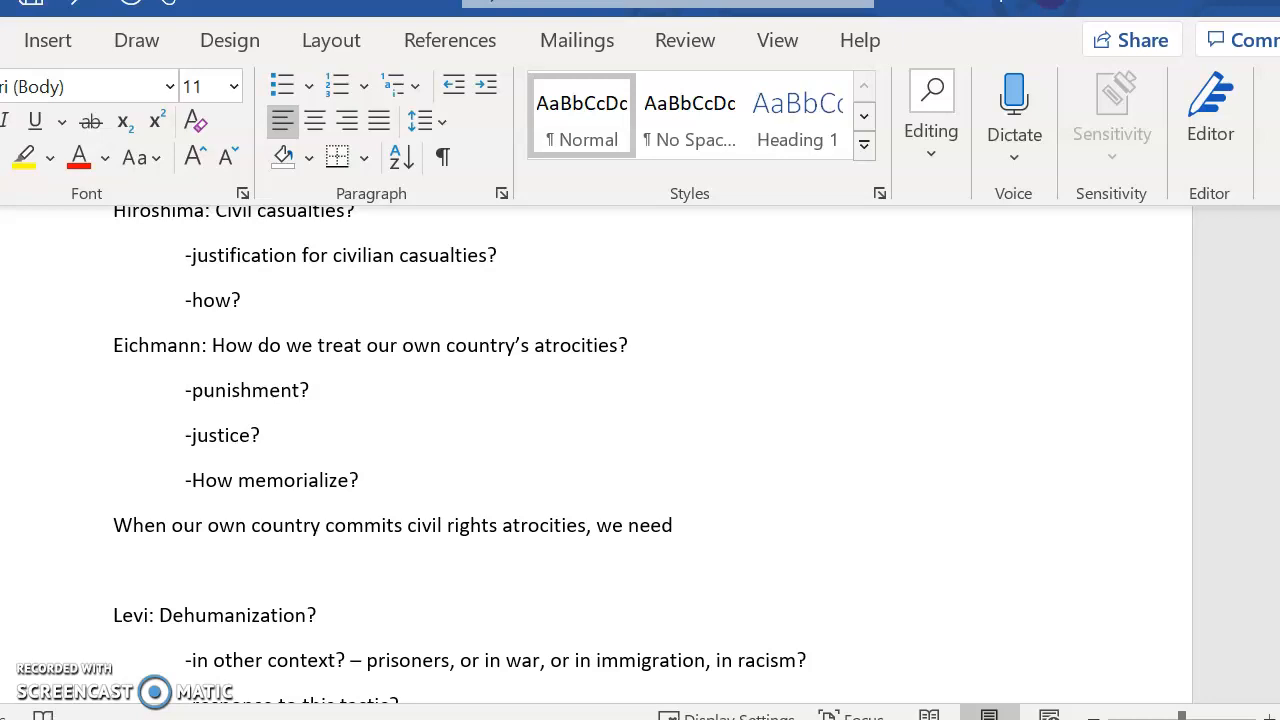
Step: Write 'to conduct a jury trial to assign responsibility to those who allowed the atrocities to happen.'
{"action": "type", "text": "to conduc"}
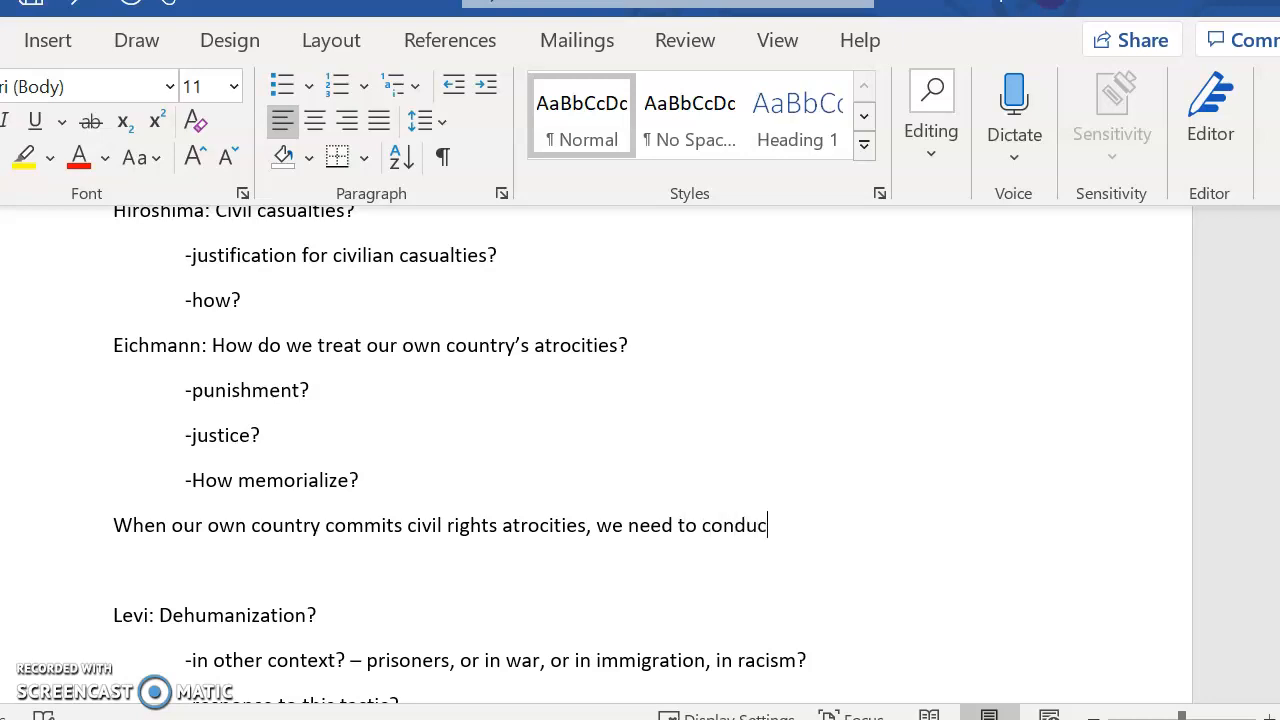
{"action": "type", "text": "t a jury trial"}
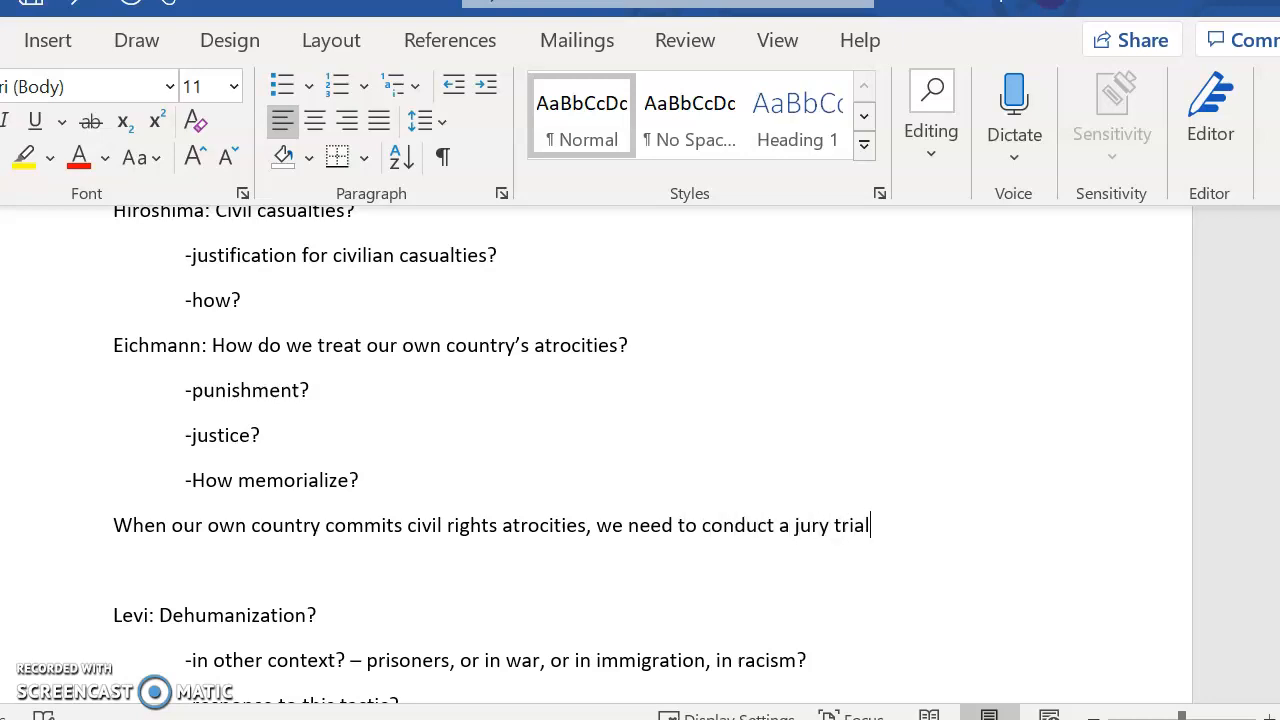
{"action": "type", "text": "to assignme"}
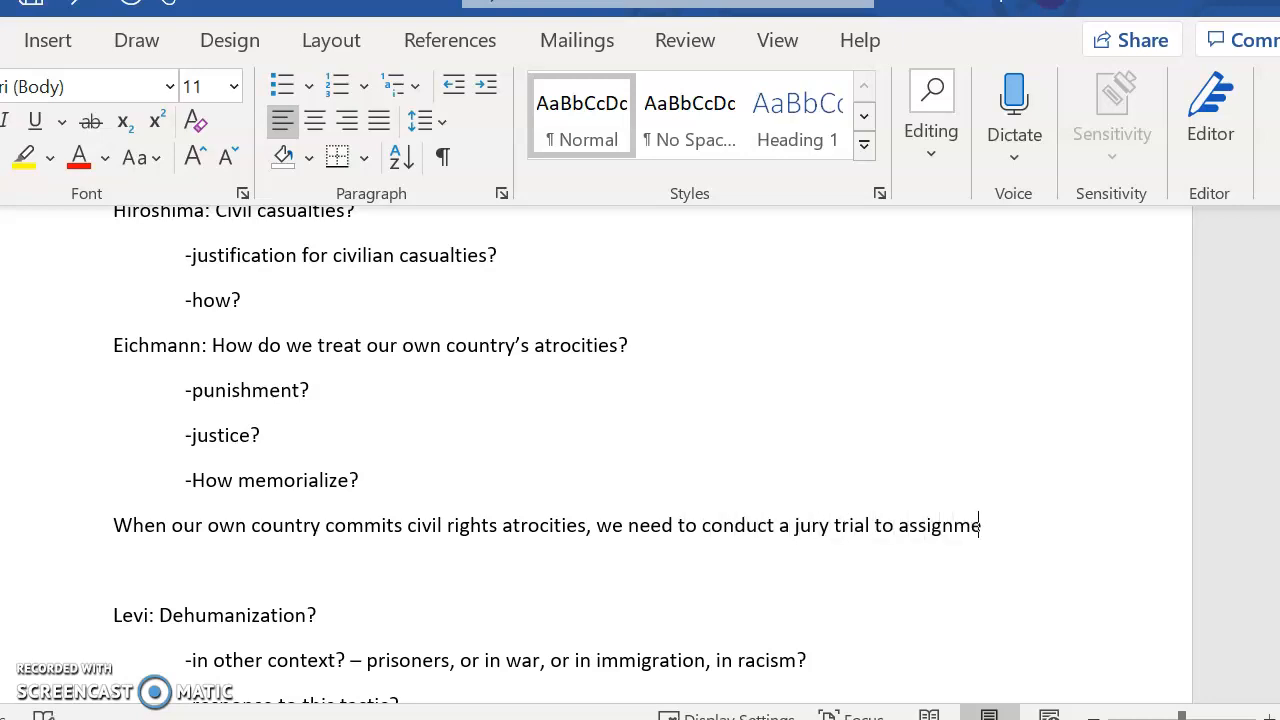
{"action": "type", "text": "responsibility t"}
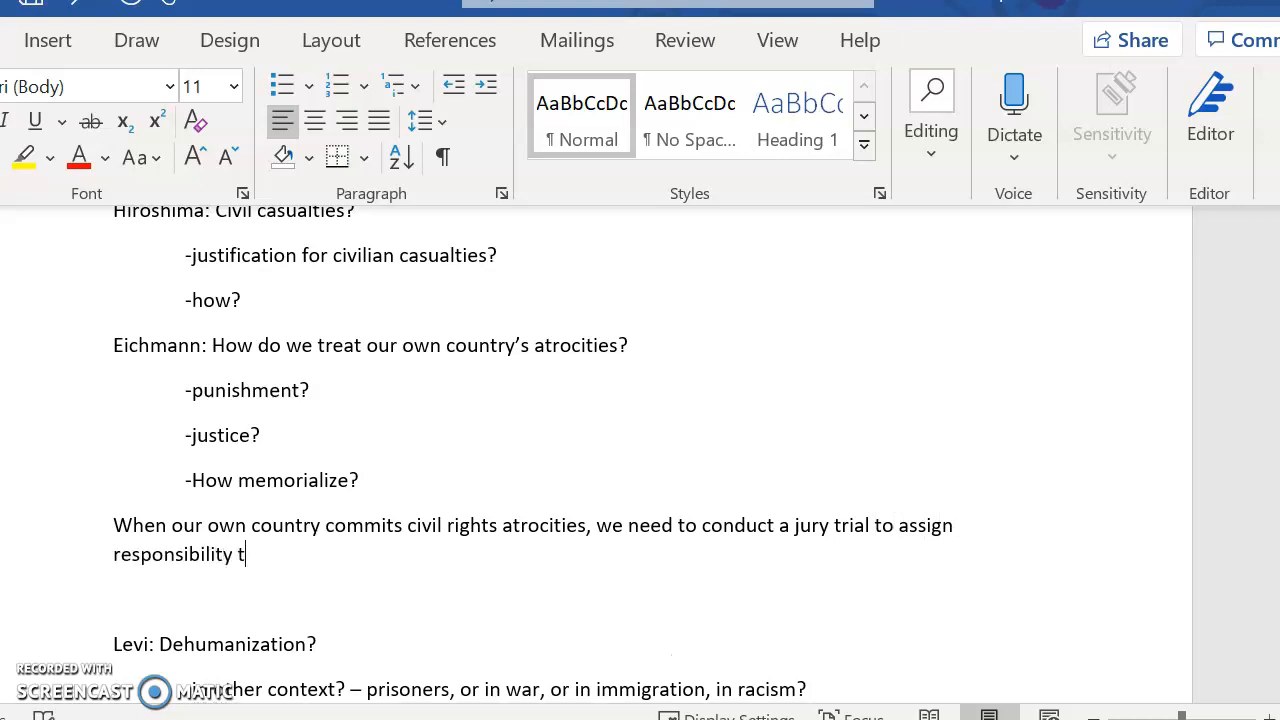
{"action": "type", "text": "o those who al"}
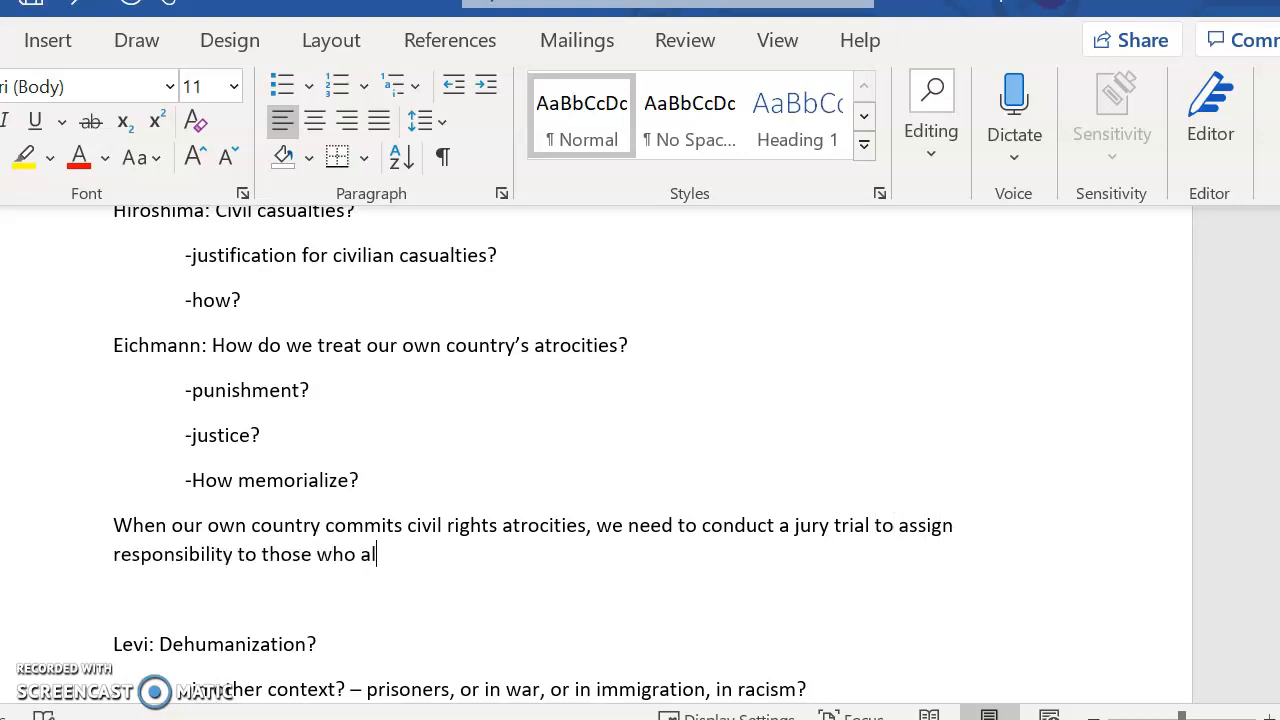
{"action": "type", "text": "lowed the"}
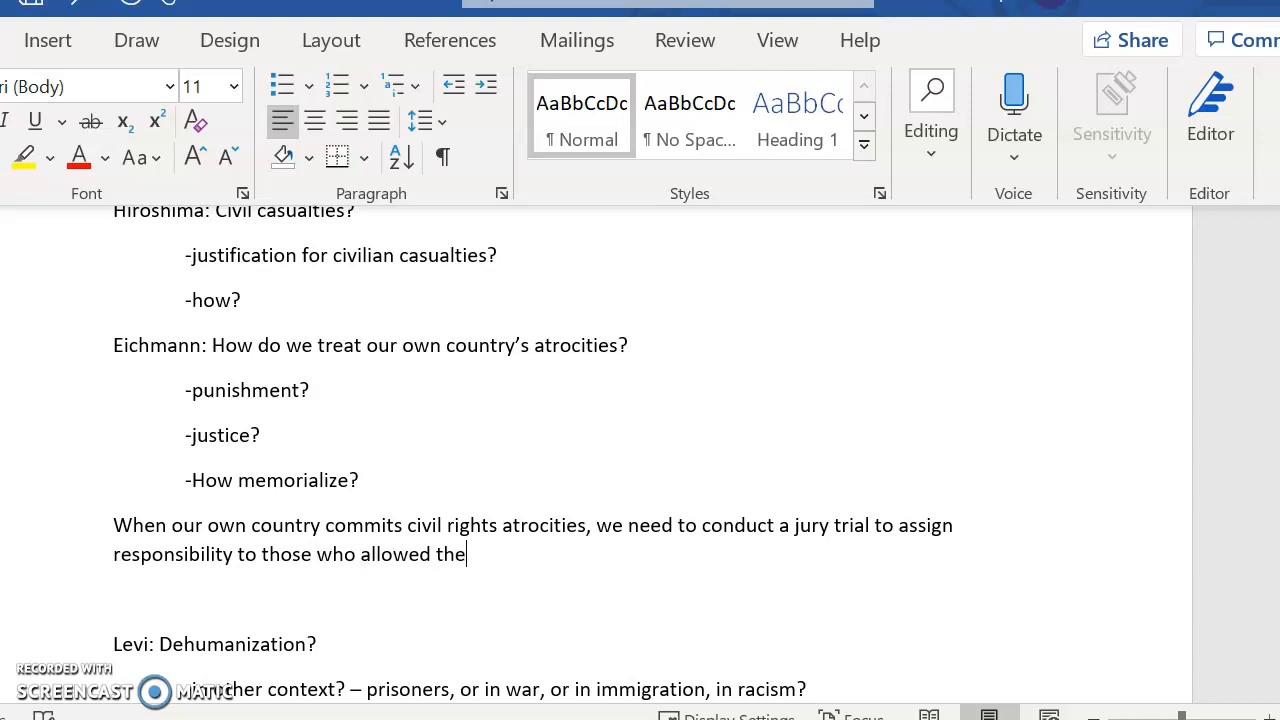
{"action": "type", "text": "atrocities to"}
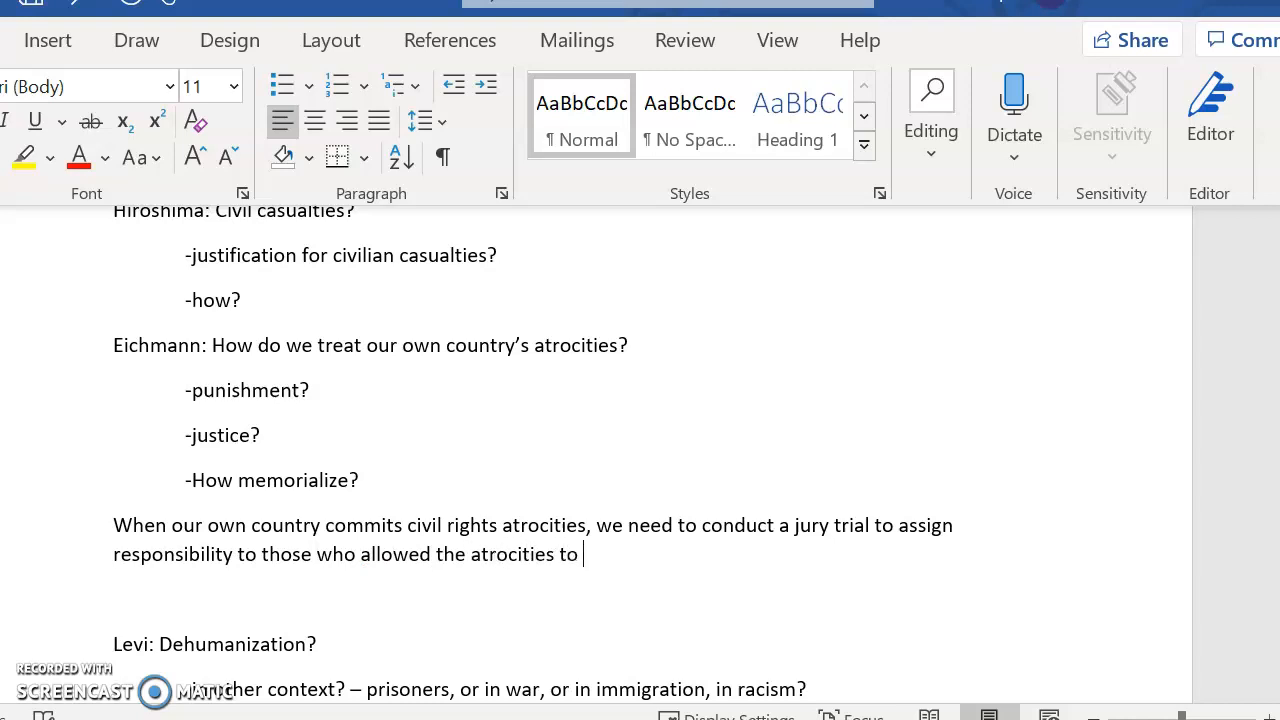
{"action": "type", "text": "happen."}
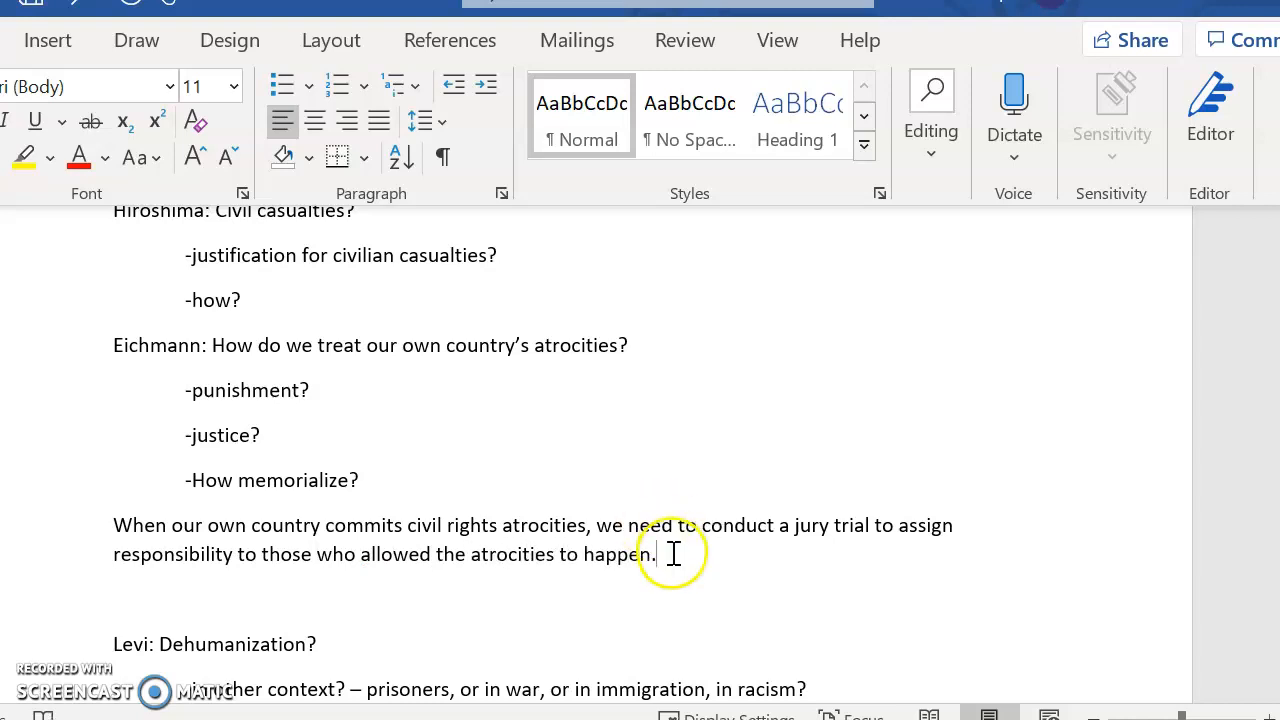
Step: Replace the closing clause with 'because both direct and indirect victims deserve justice.'
{"action": "left_click_drag", "start_coordinate": [655, 554], "coordinate": [235, 554]}
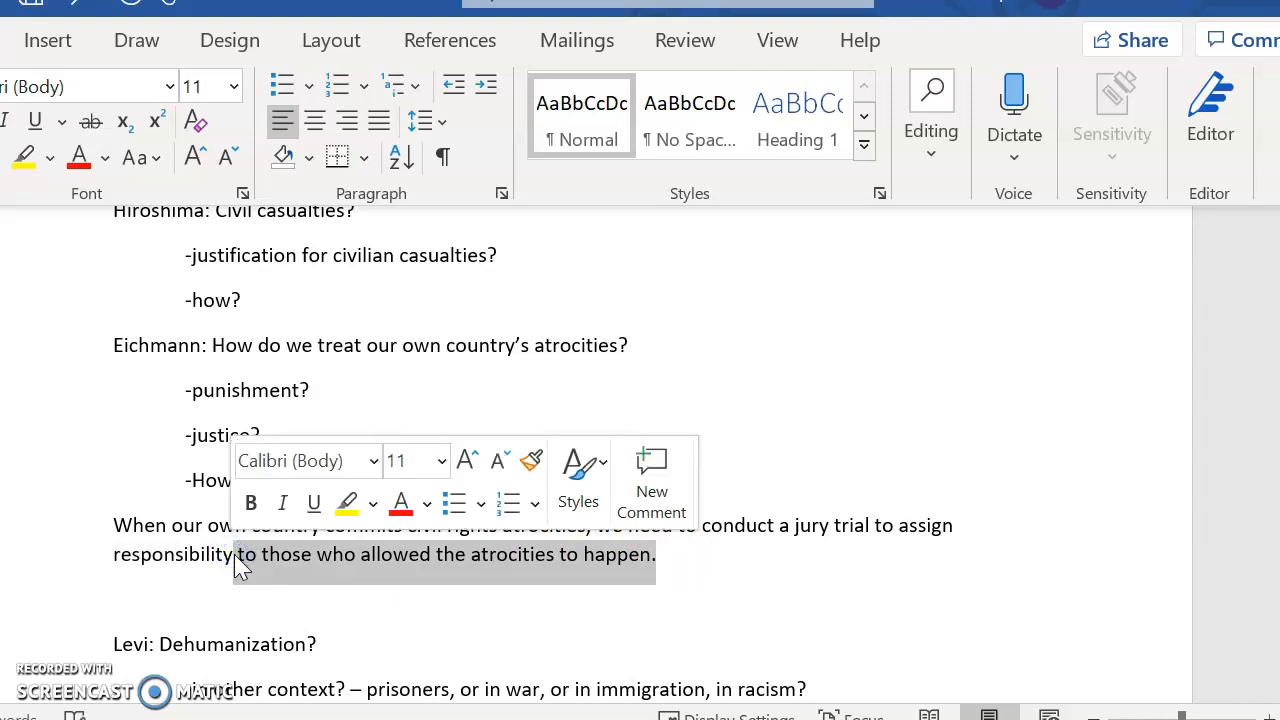
{"action": "type", "text": "becau"}
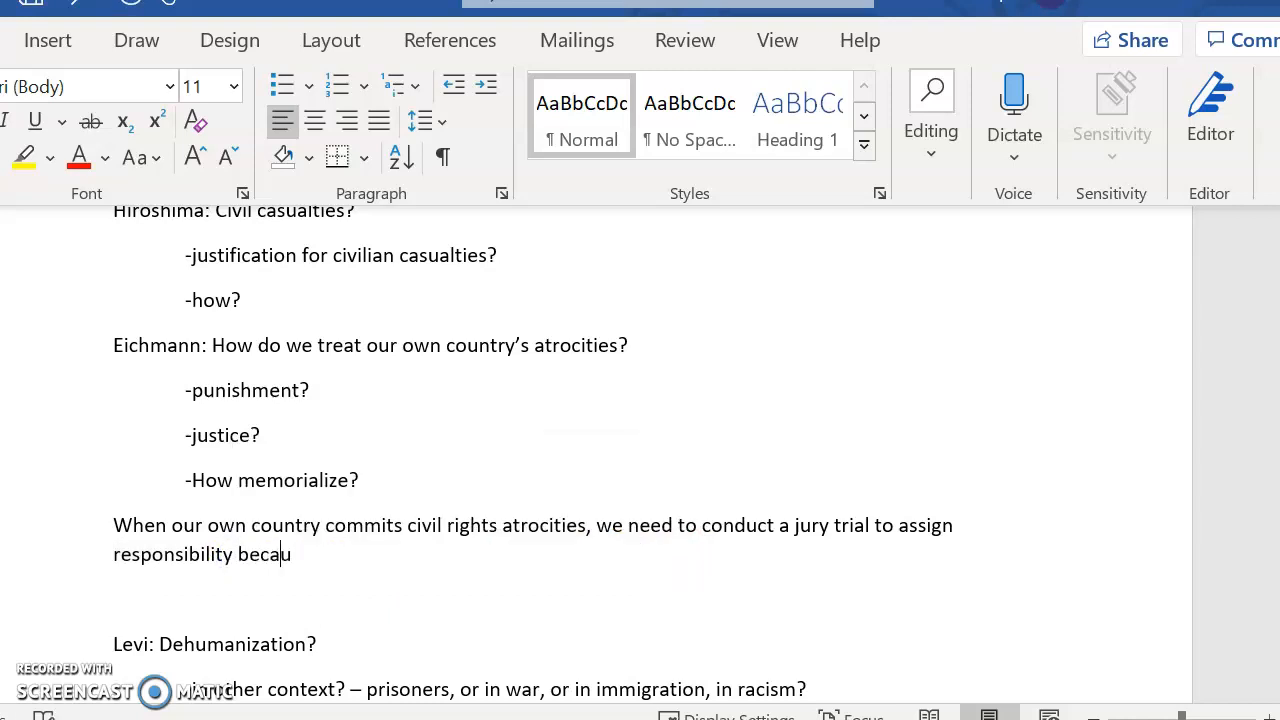
{"action": "type", "text": "se"}
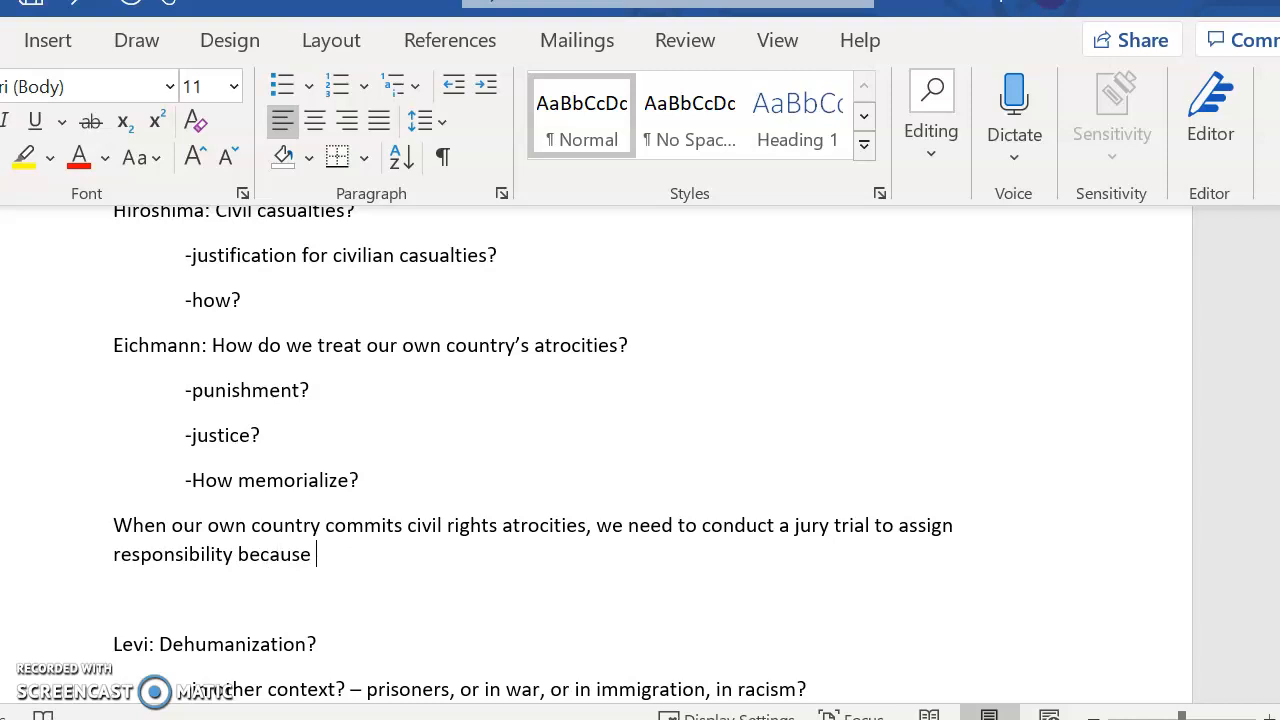
{"action": "type", "text": "victims of civil rights atrocities"}
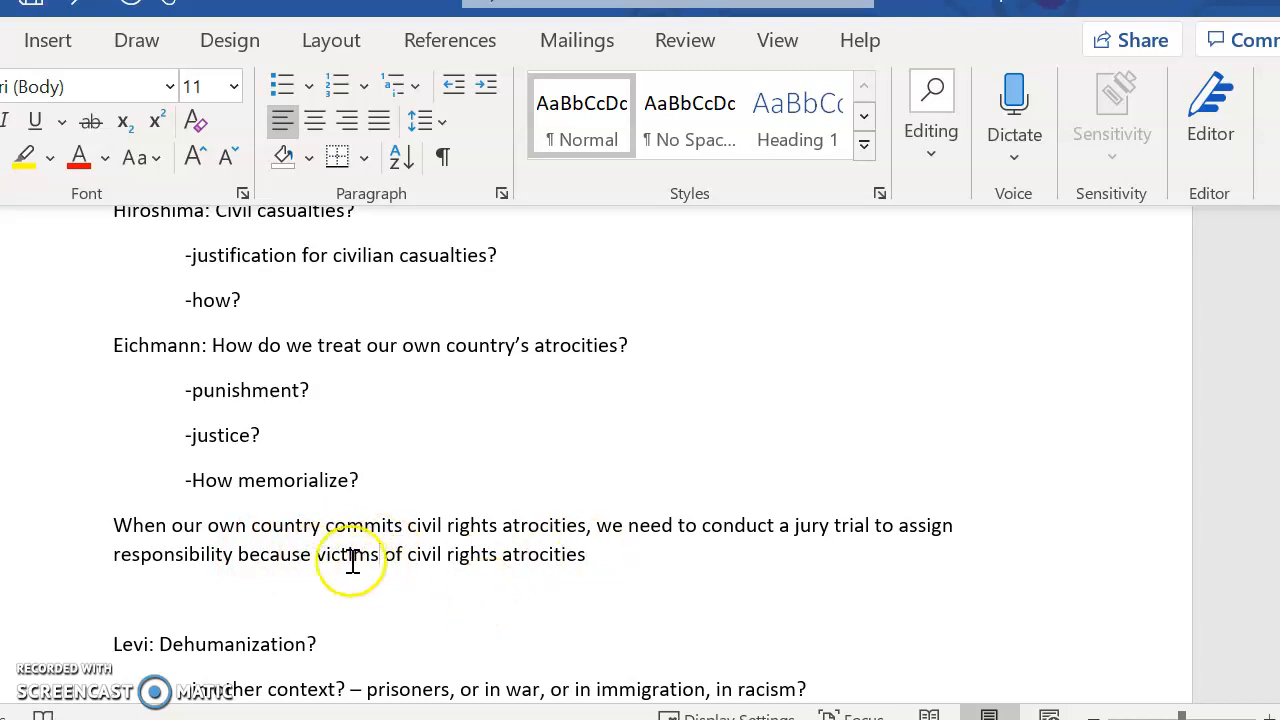
{"action": "type", "text": "both direct and indirect"}
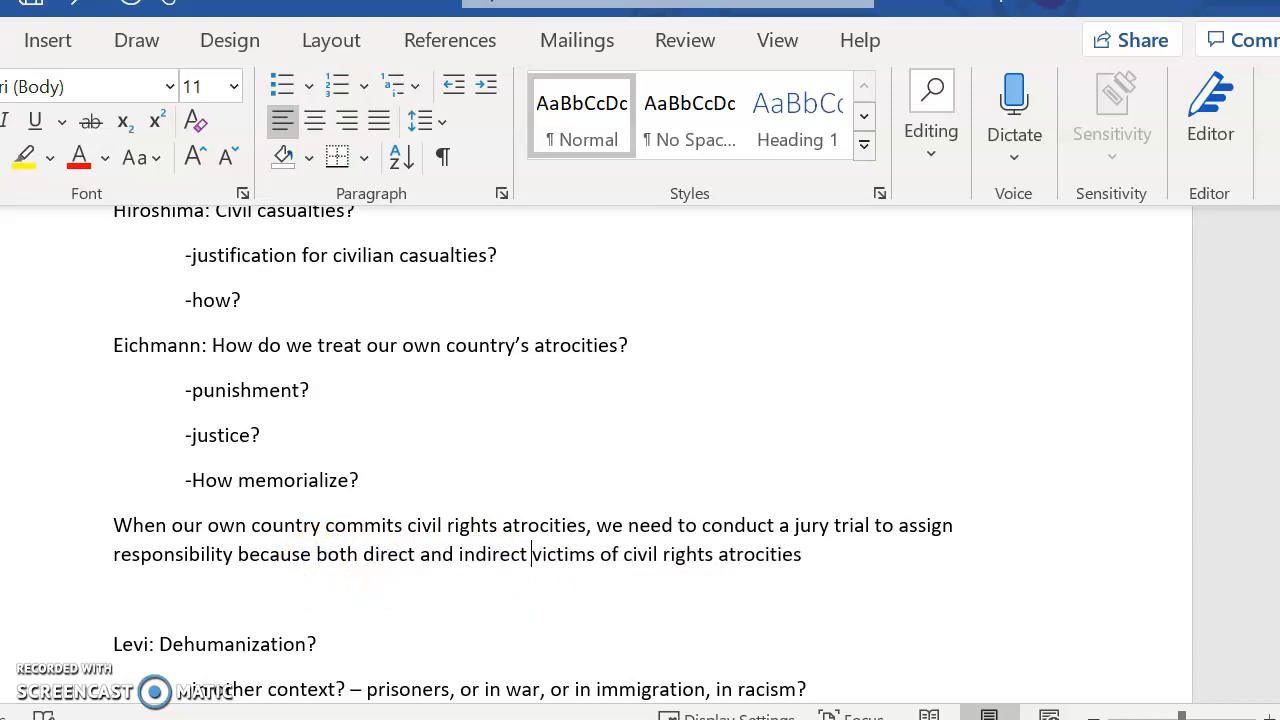
{"action": "mouse_move", "coordinate": [775, 567]}
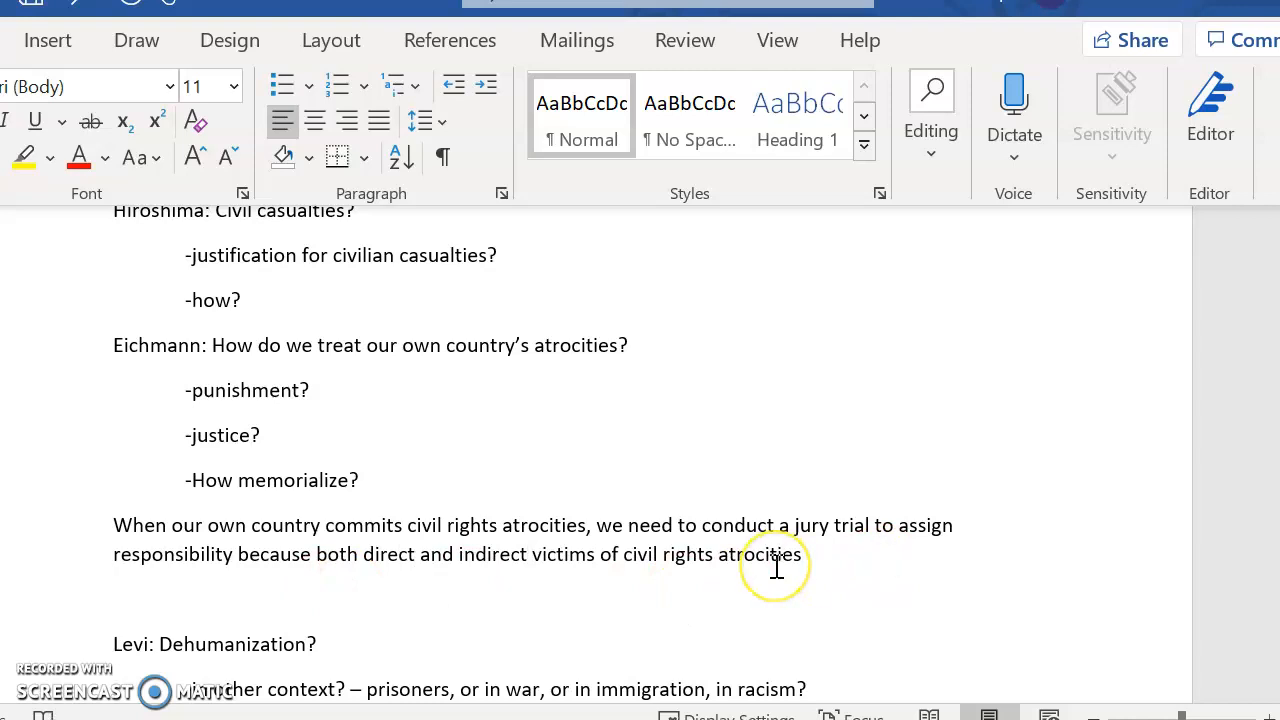
{"action": "mouse_move", "coordinate": [775, 554]}
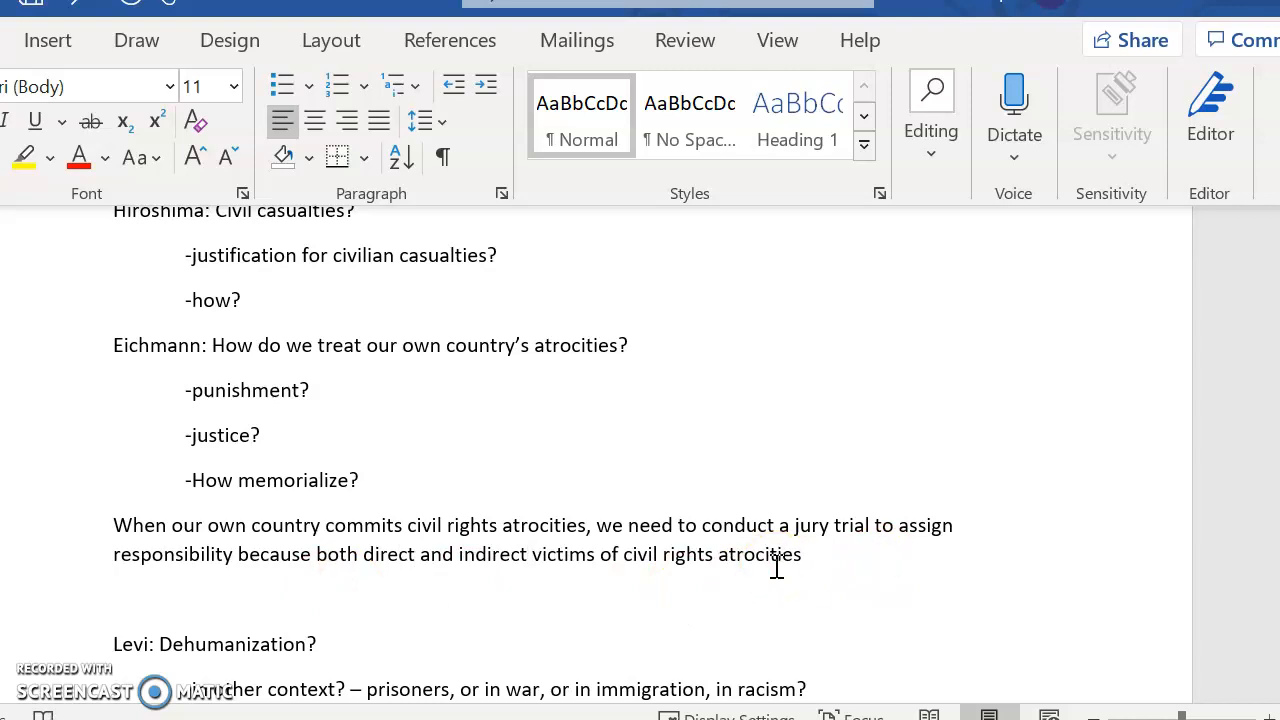
{"action": "left_click", "coordinate": [800, 554]}
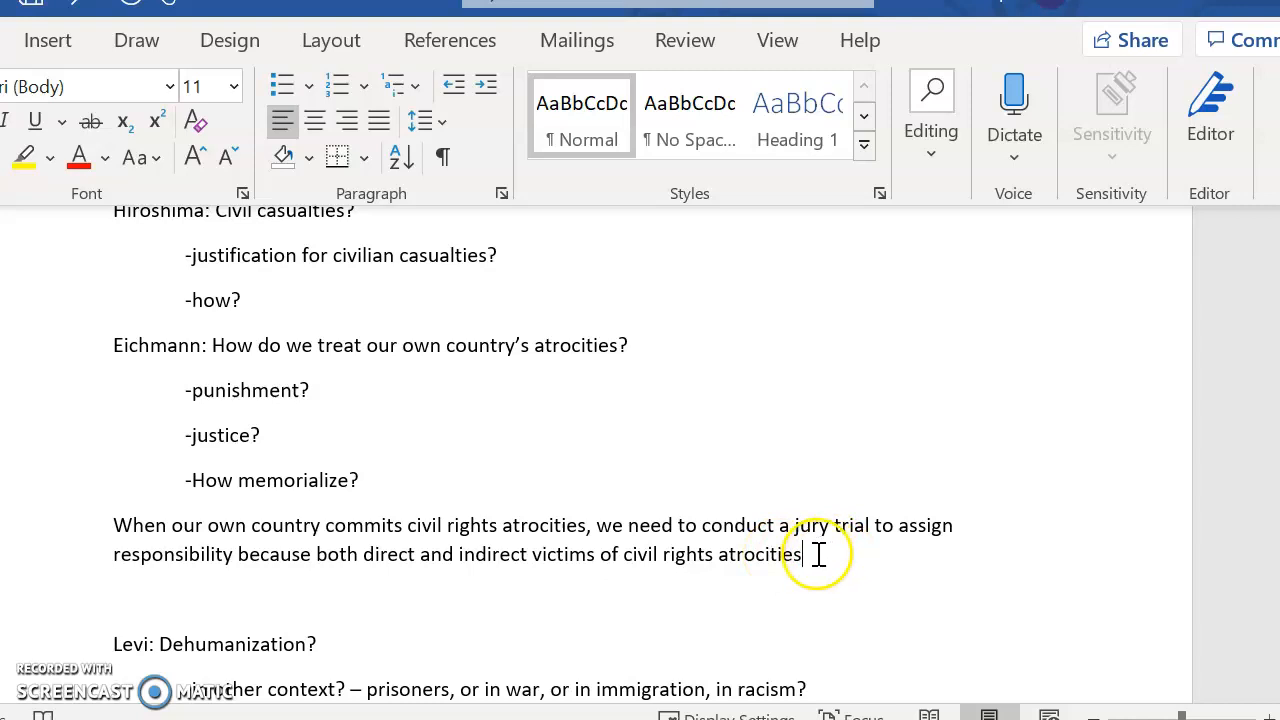
{"action": "mouse_move", "coordinate": [678, 590]}
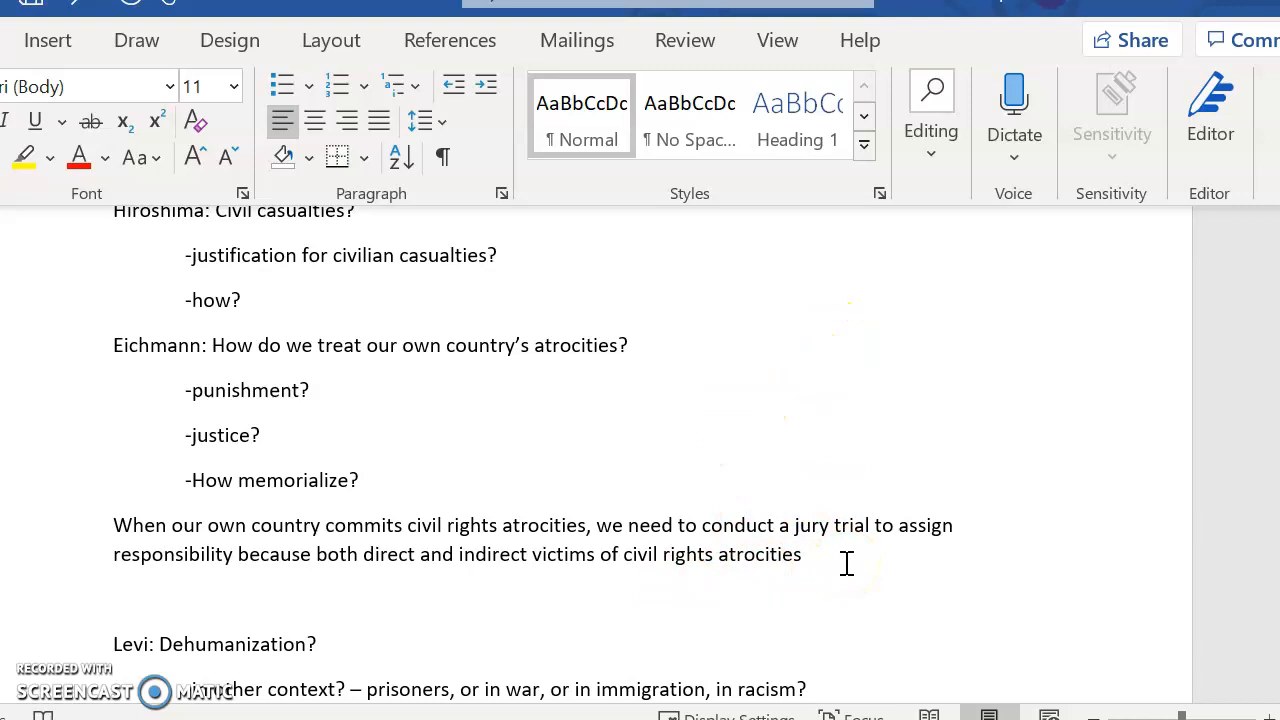
{"action": "mouse_move", "coordinate": [826, 564]}
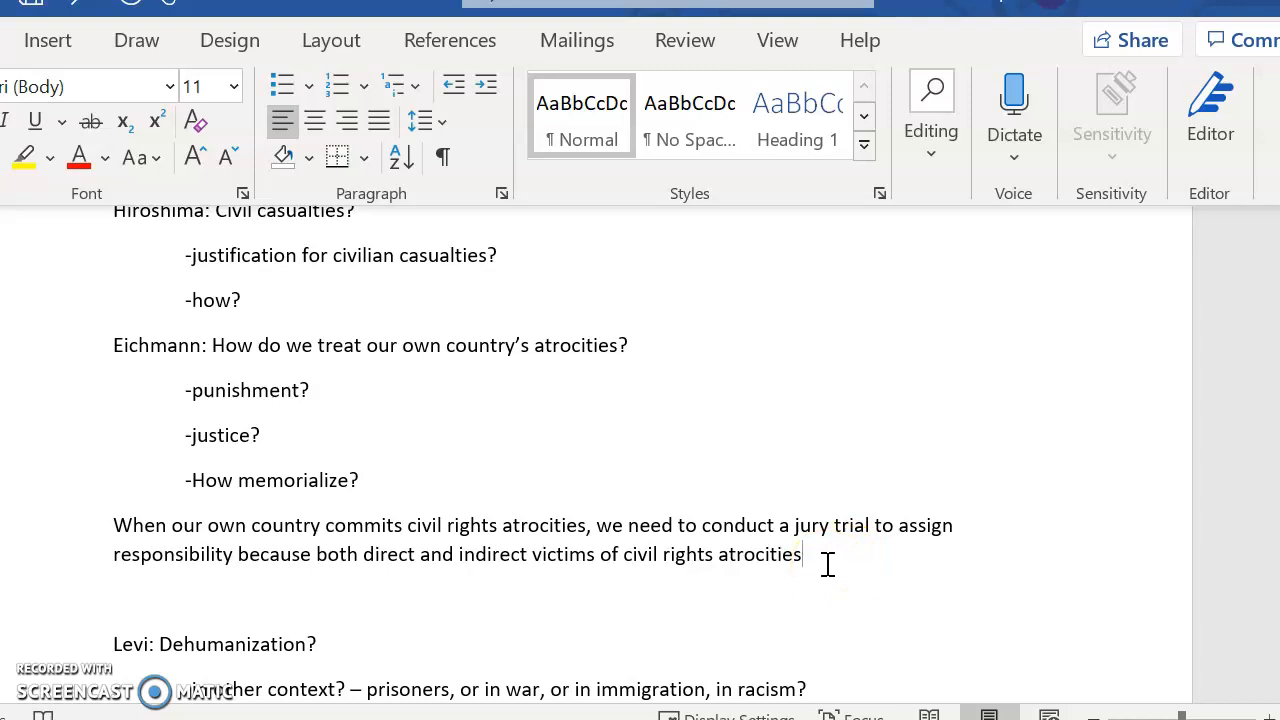
{"action": "mouse_move", "coordinate": [230, 631]}
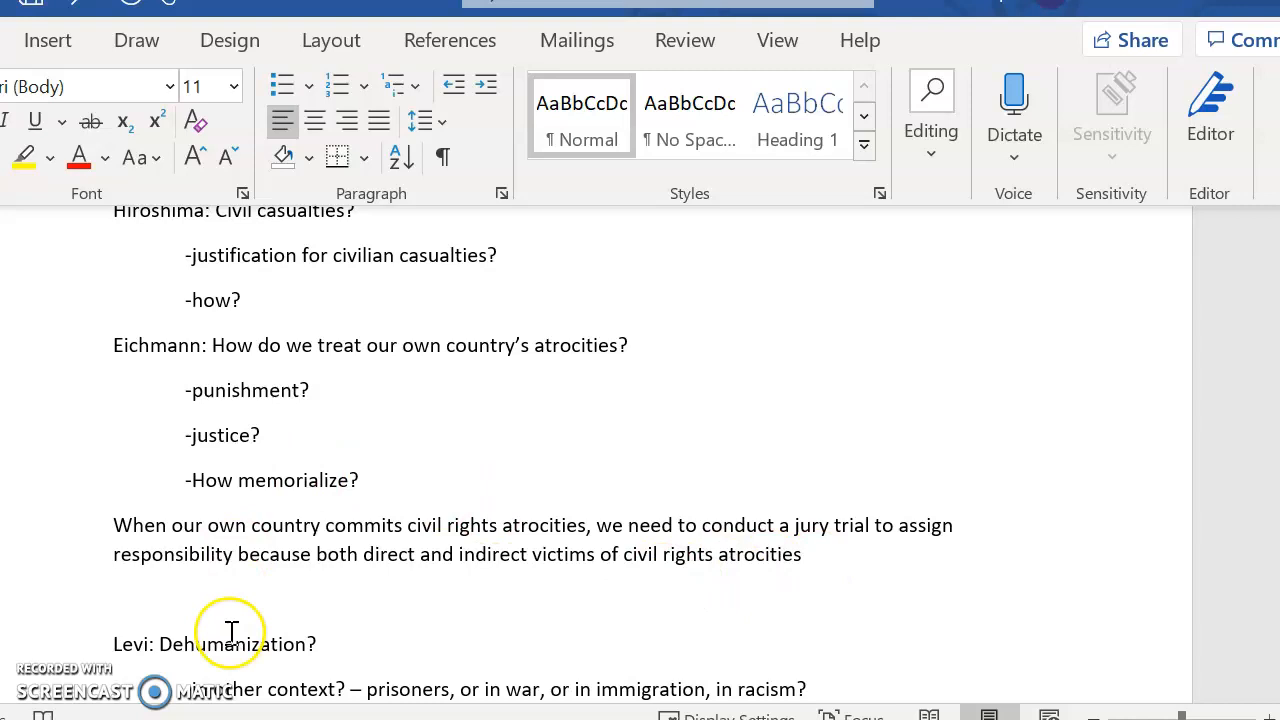
{"action": "mouse_move", "coordinate": [140, 535]}
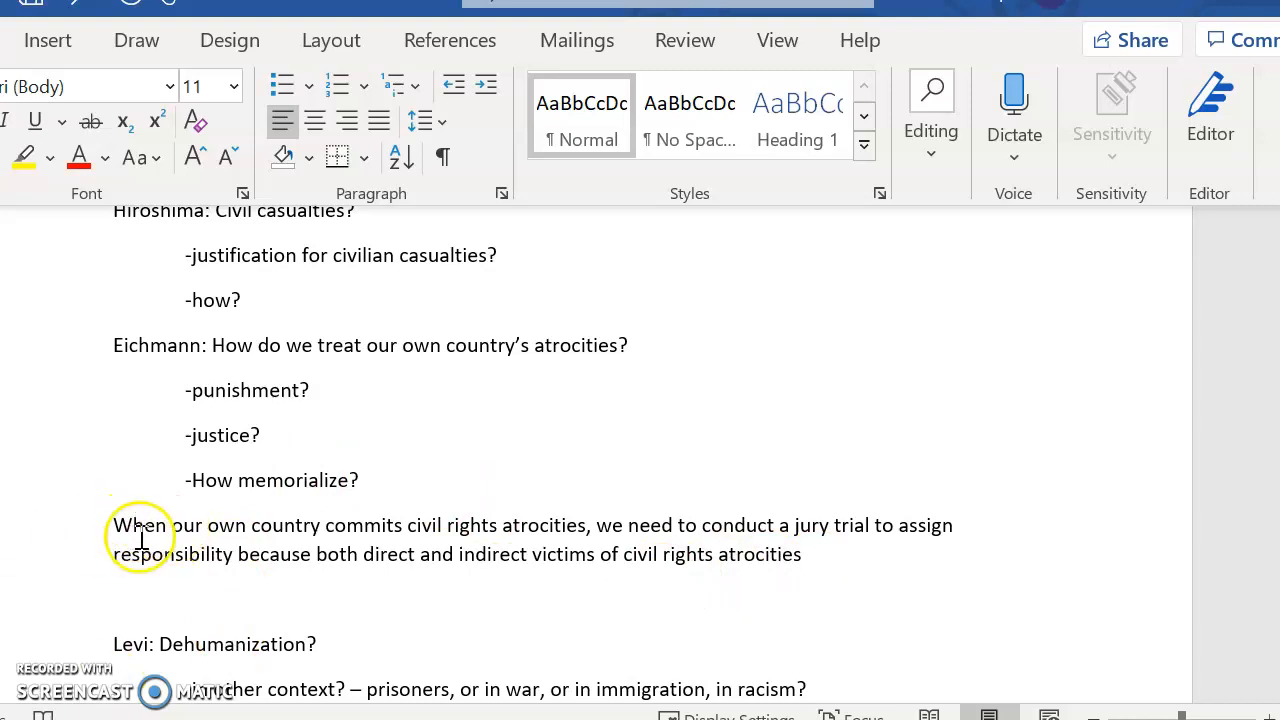
{"action": "mouse_move", "coordinate": [852, 602]}
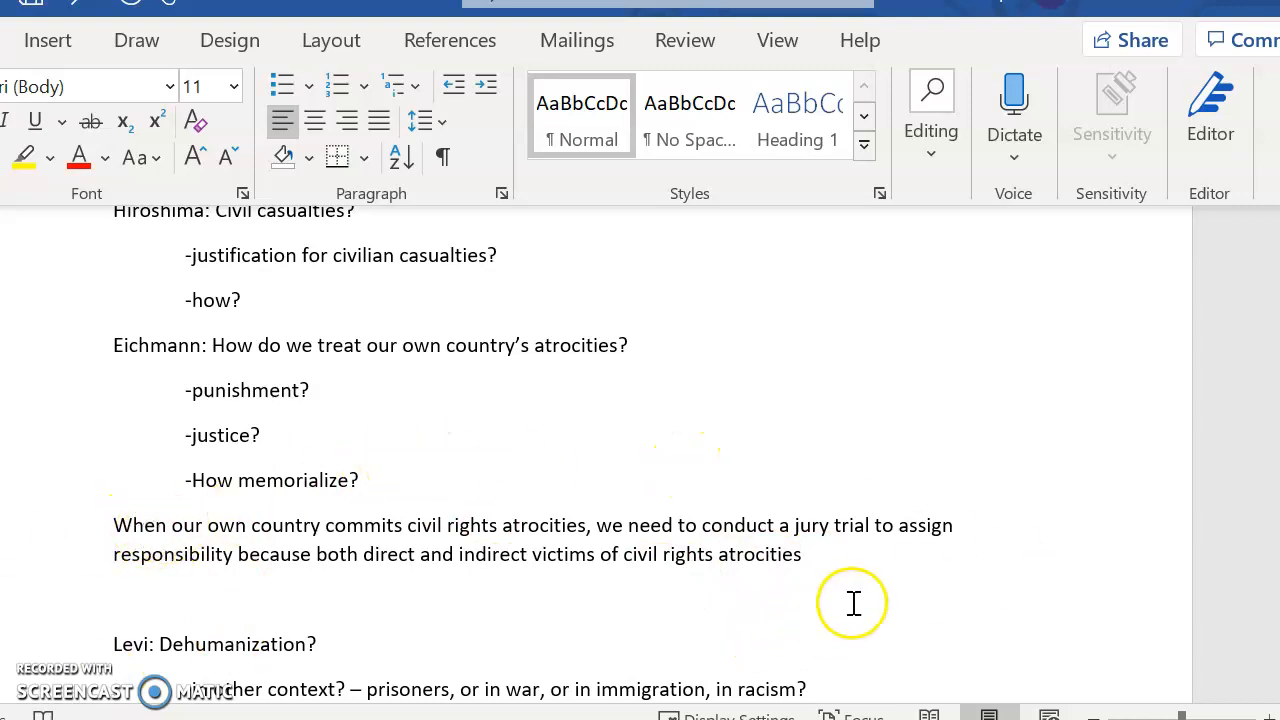
{"action": "left_click", "coordinate": [305, 530]}
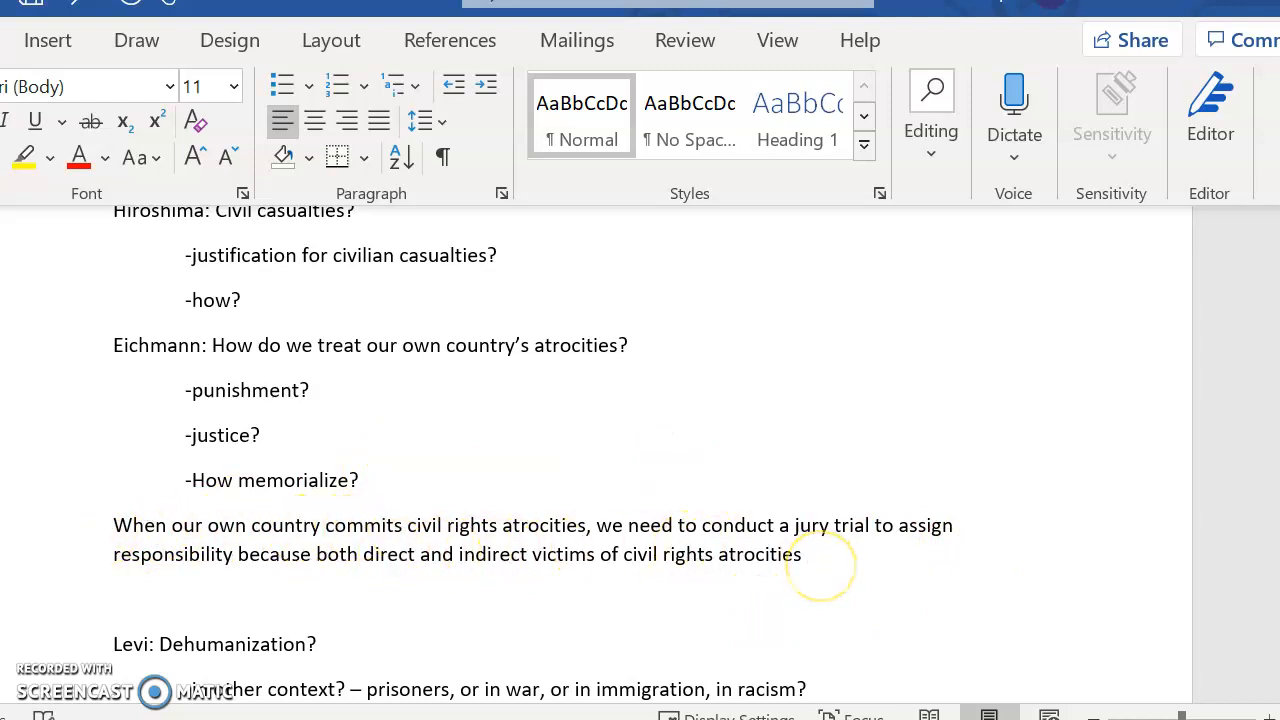
{"action": "type", "text": "deserve"}
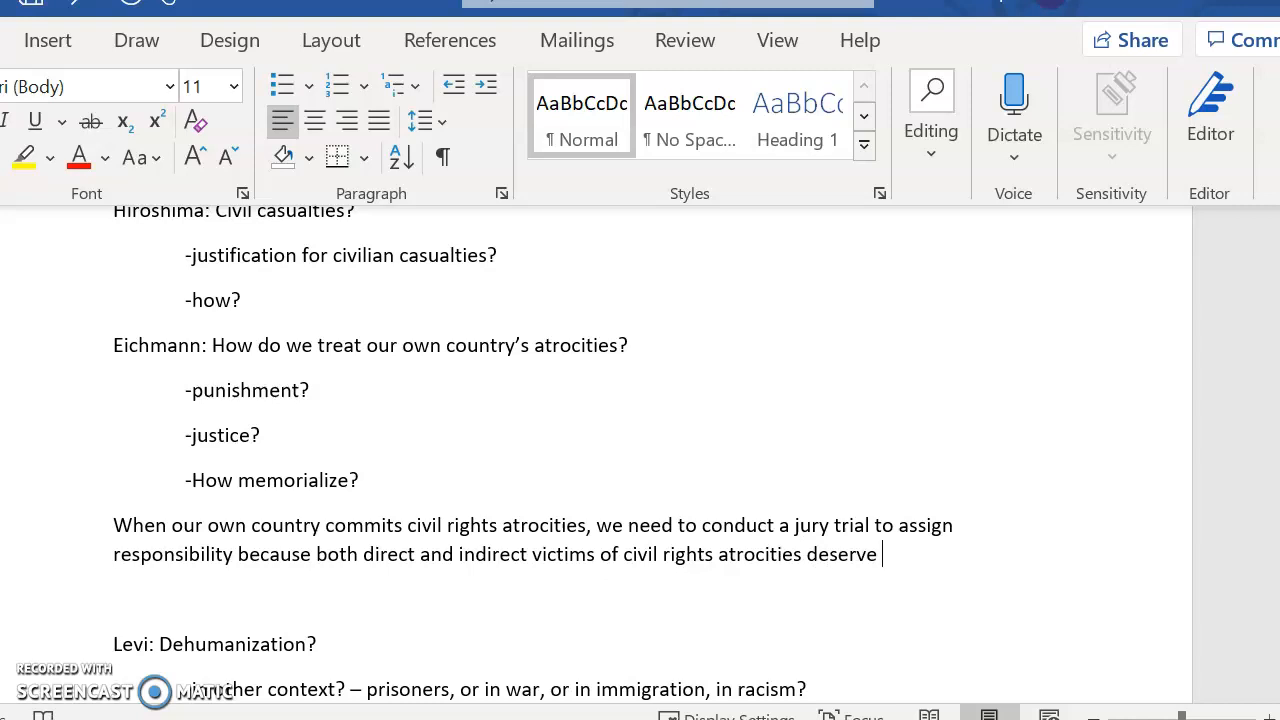
{"action": "type", "text": "justice."}
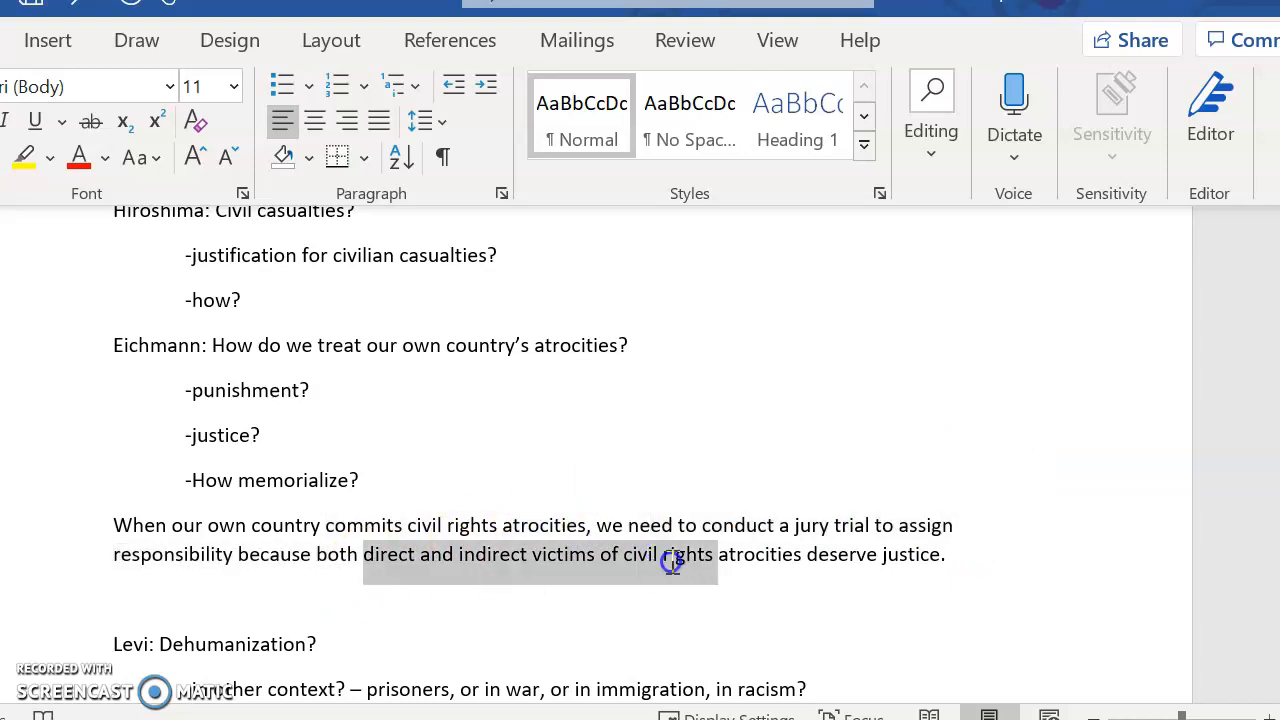
{"action": "left_click", "coordinate": [948, 554]}
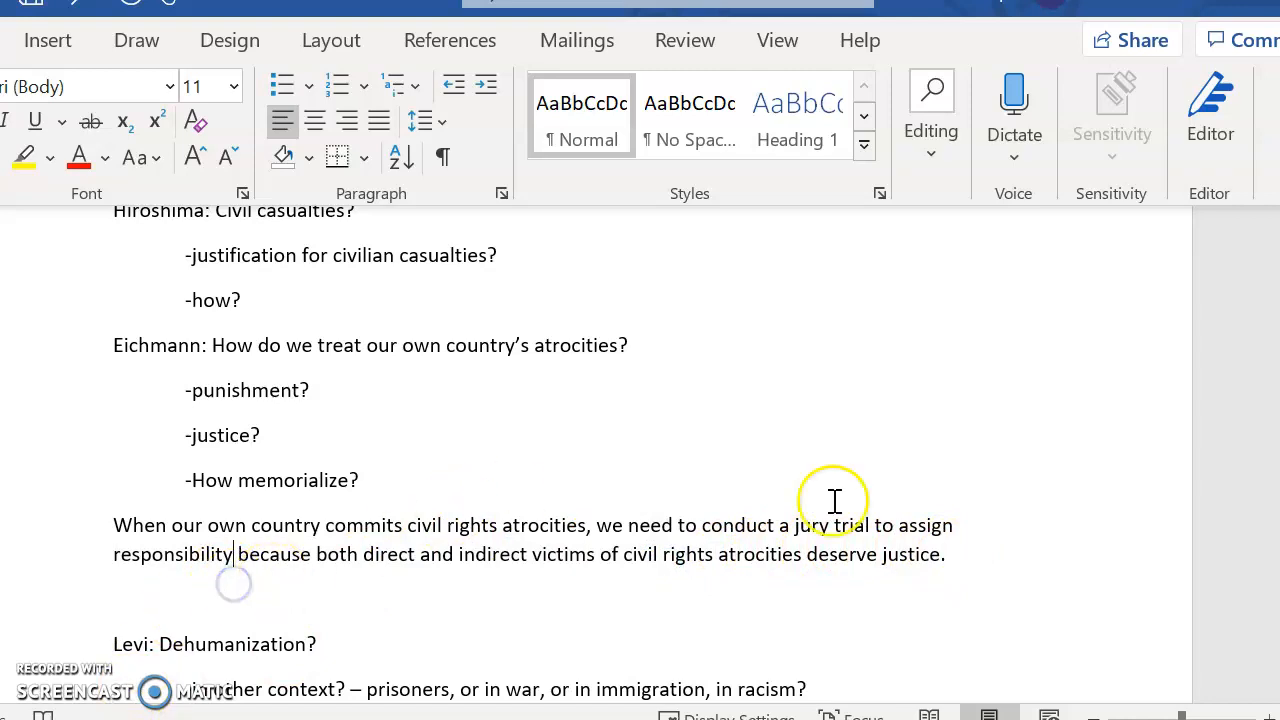
{"action": "mouse_move", "coordinate": [990, 558]}
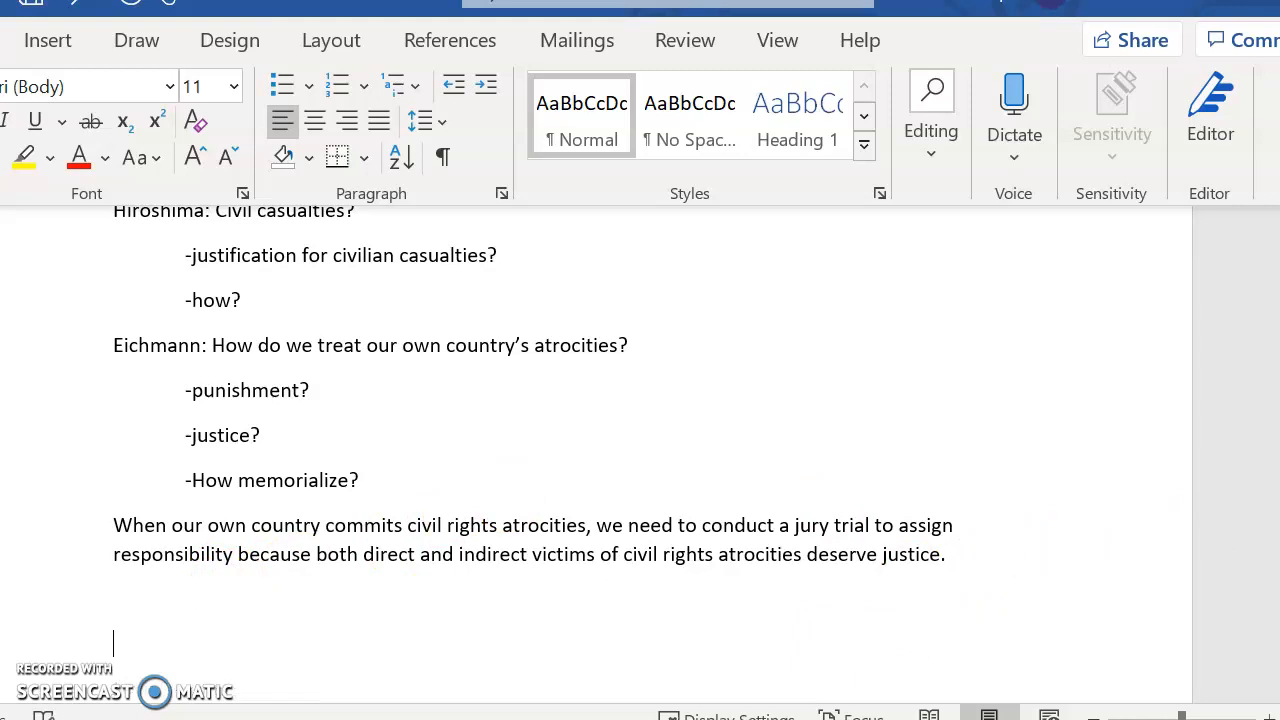
Step: Add a 'Claim + reason' label and bold the claim portion of the thesis
{"action": "type", "text": "Clea"}
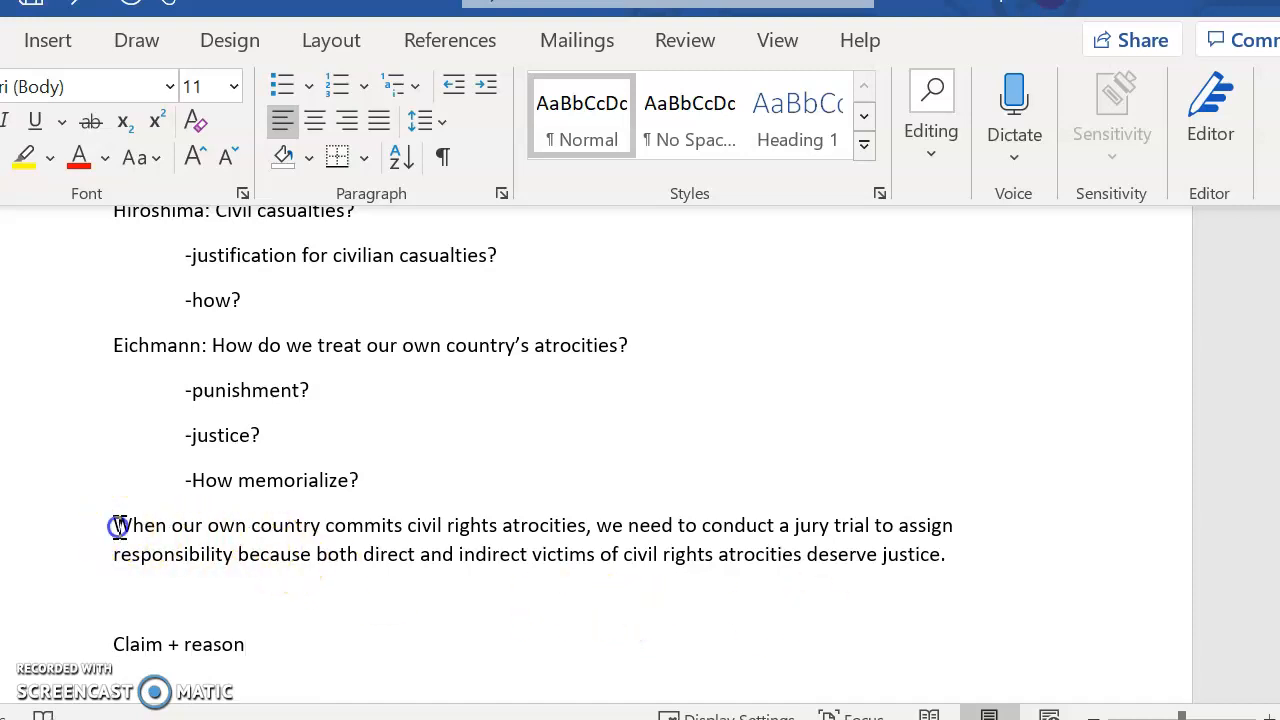
{"action": "left_click_drag", "start_coordinate": [115, 525], "coordinate": [240, 554]}
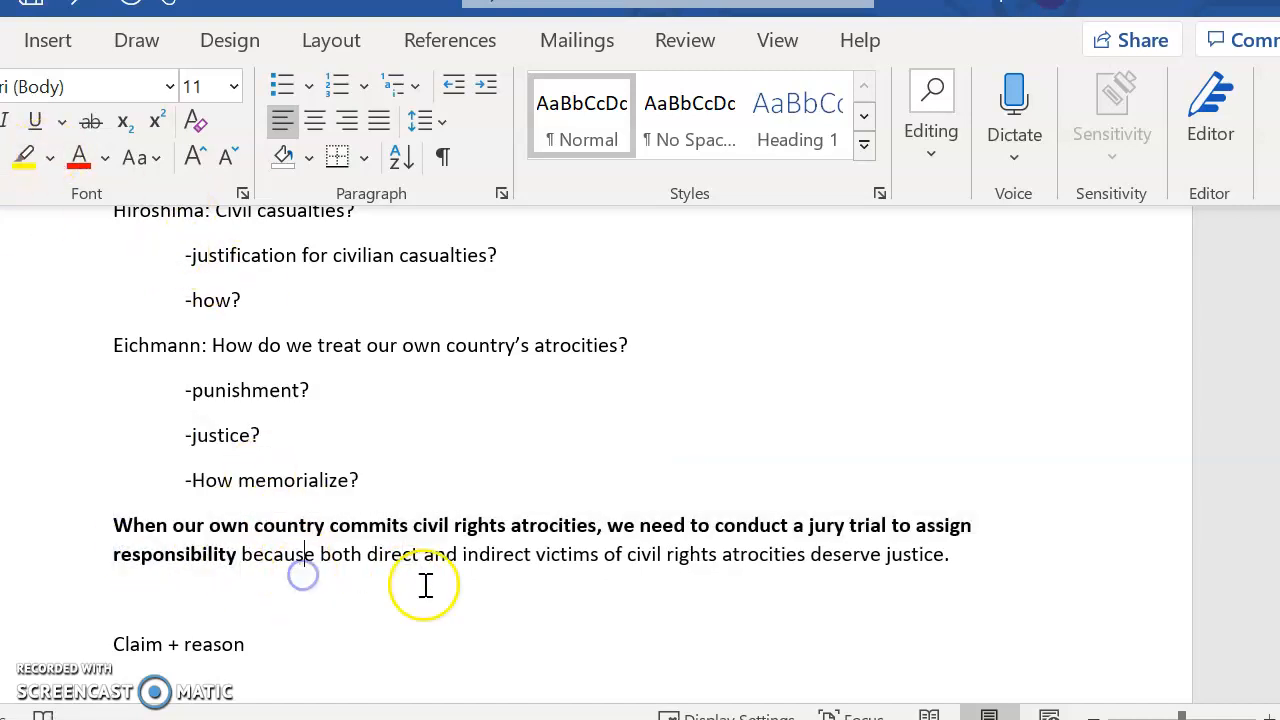
{"action": "mouse_move", "coordinate": [577, 604]}
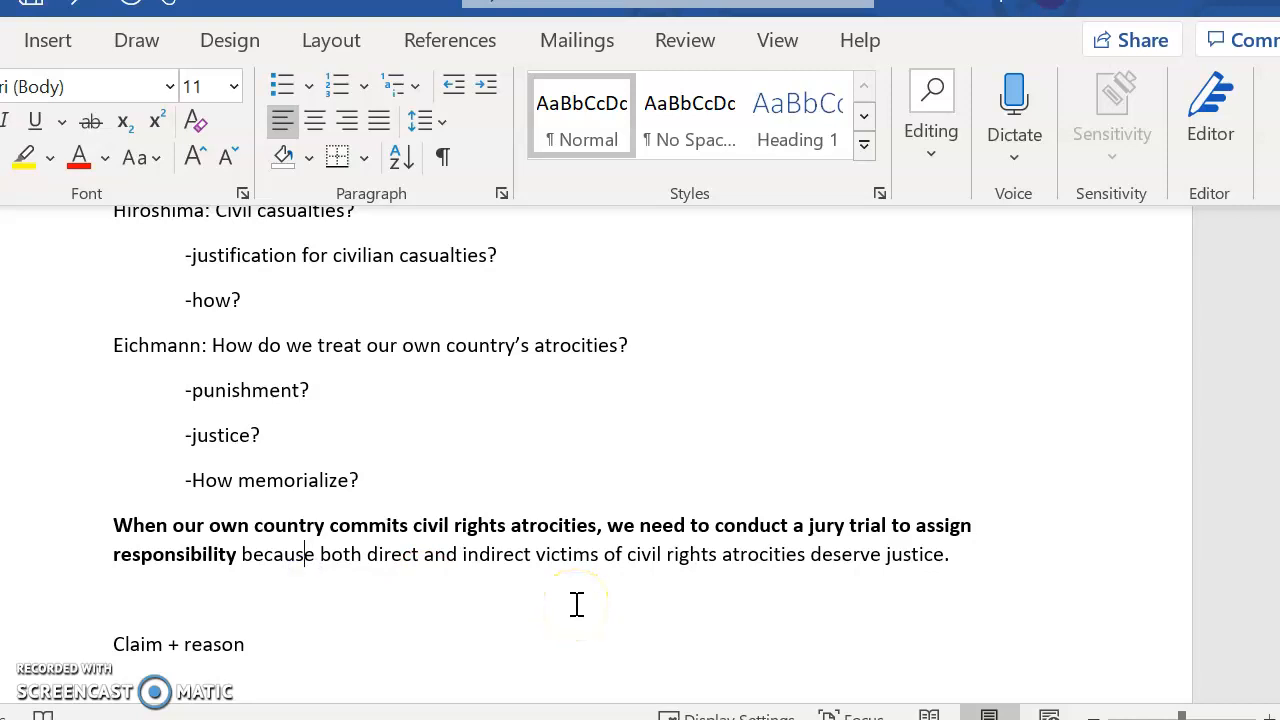
{"action": "mouse_move", "coordinate": [665, 618]}
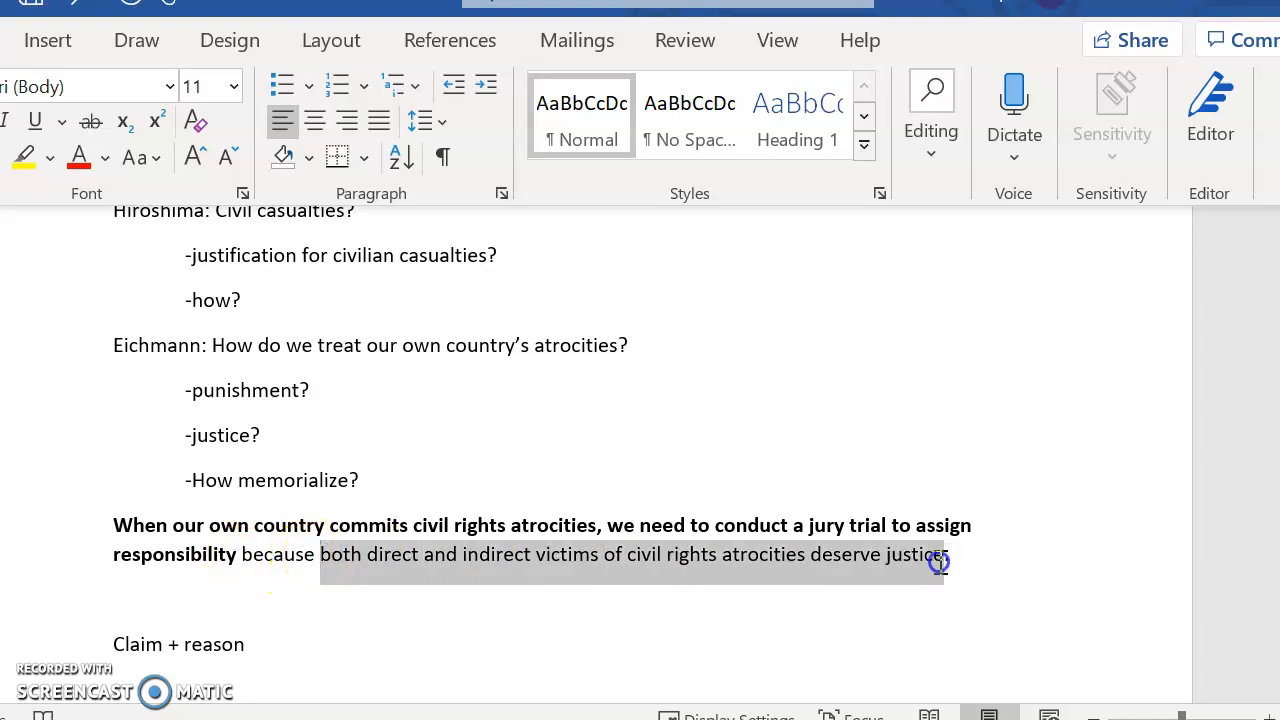
{"action": "left_click", "coordinate": [643, 611]}
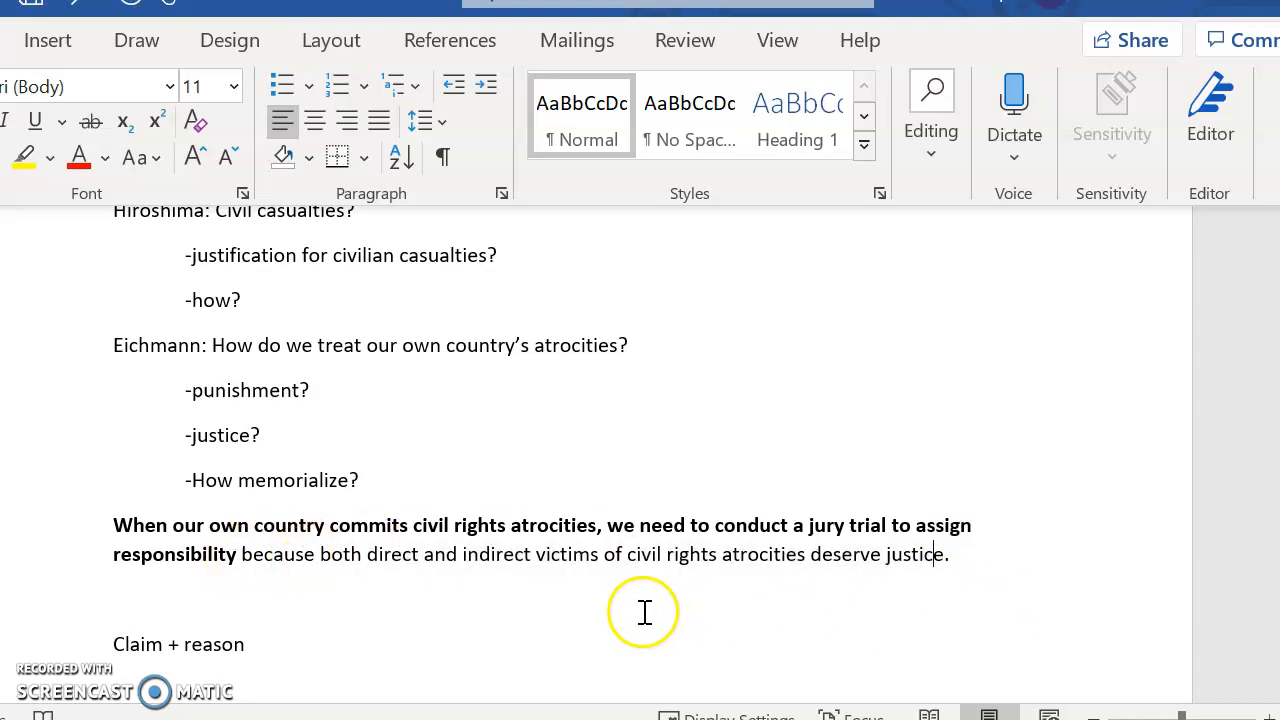
{"action": "mouse_move", "coordinate": [572, 568]}
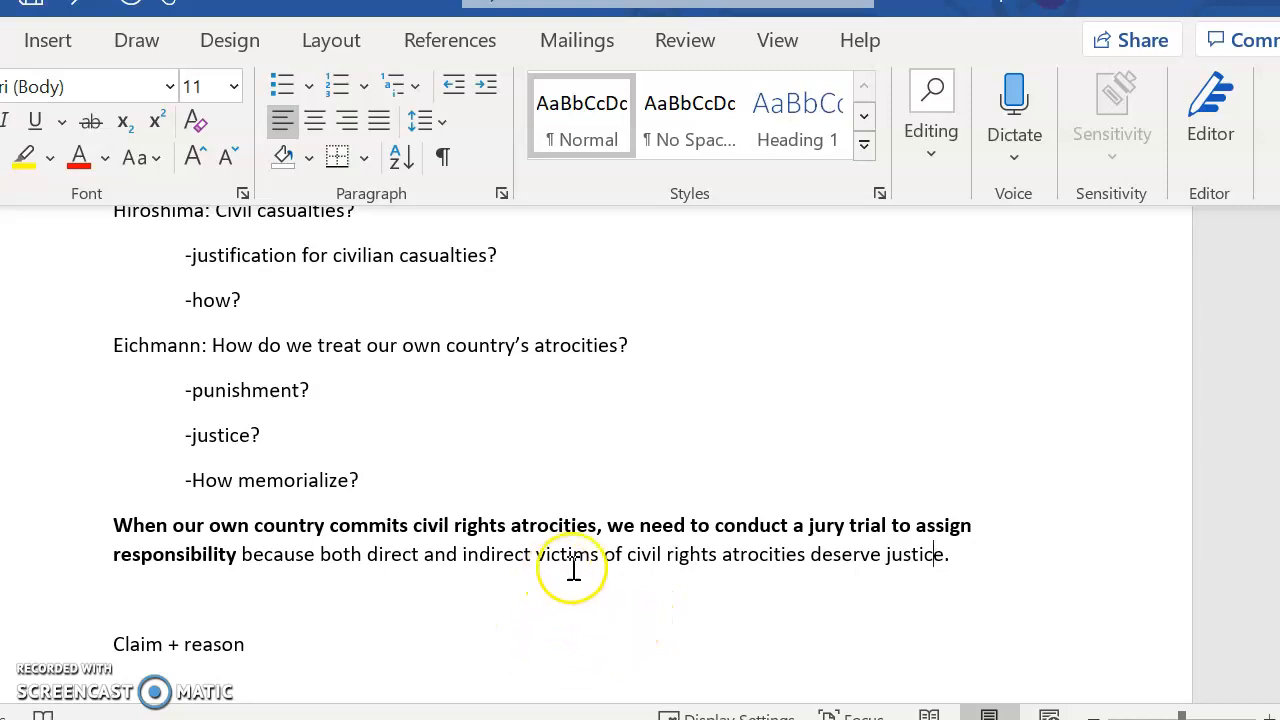
Step: Extend the label to 'Claim + reason + counterargument'
{"action": "scroll", "scroll_direction": "down", "scroll_amount": 3}
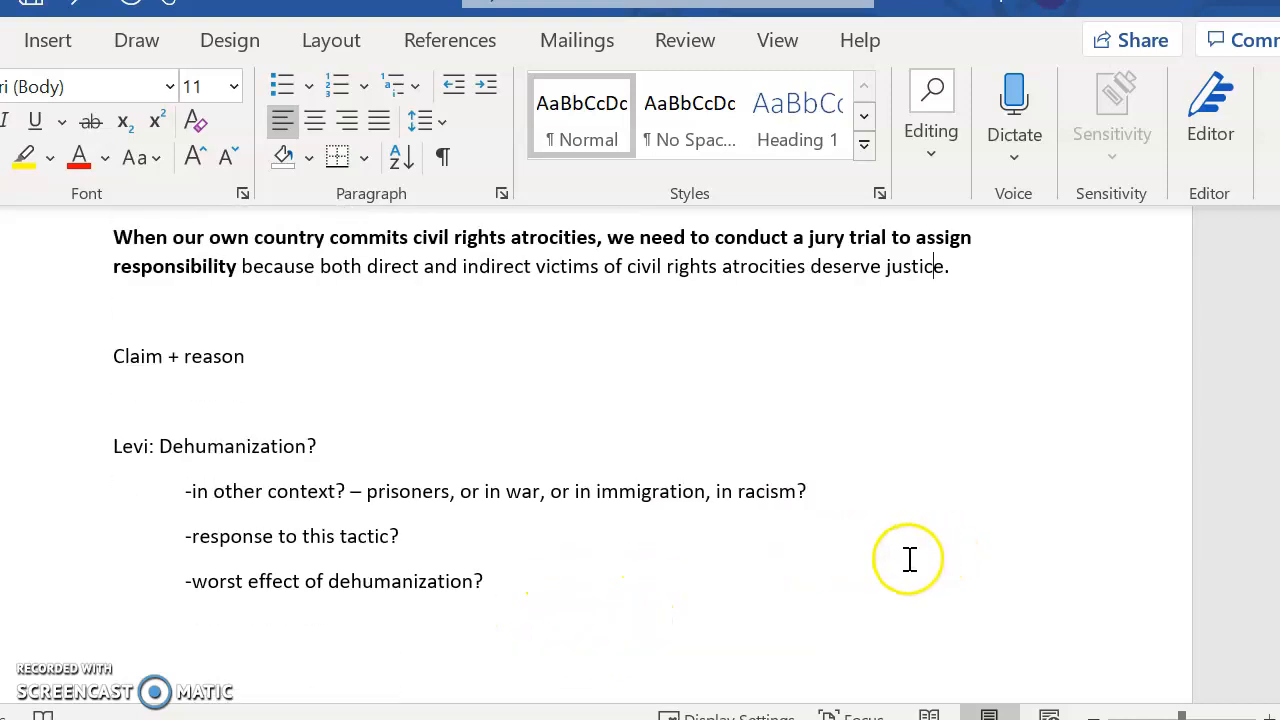
{"action": "double_click", "coordinate": [178, 356]}
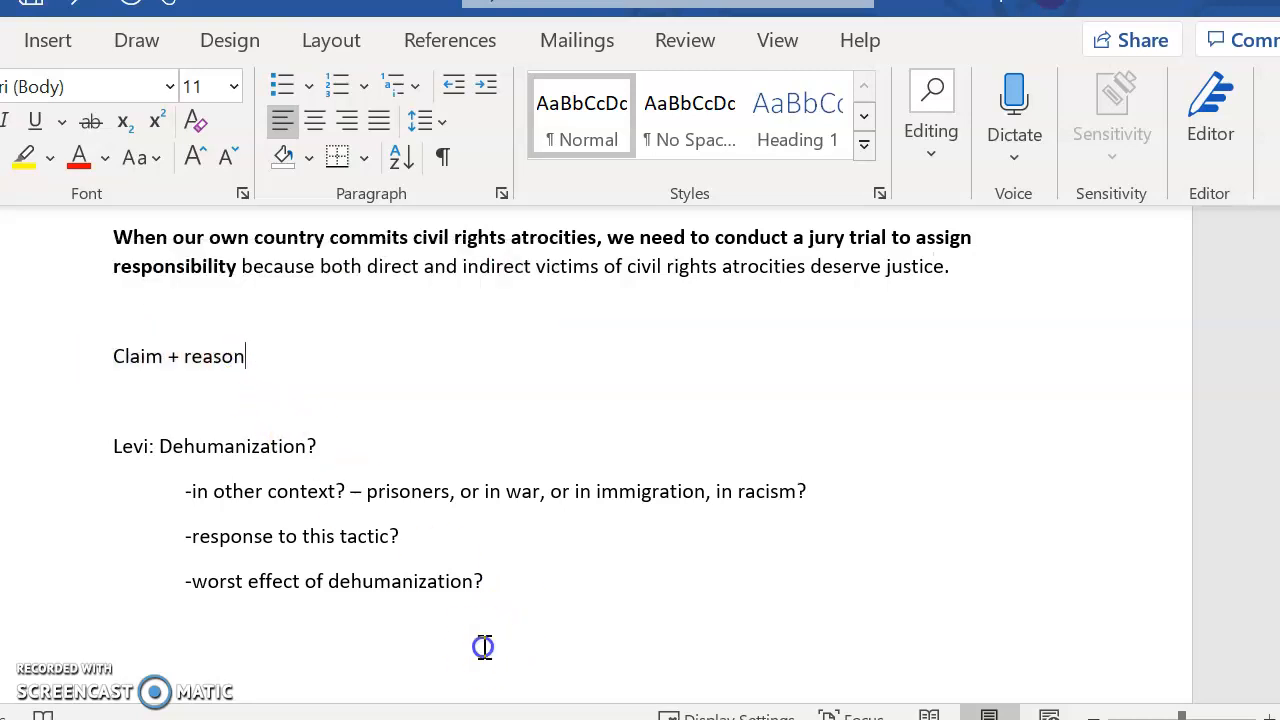
{"action": "scroll", "scroll_direction": "down", "scroll_amount": 3}
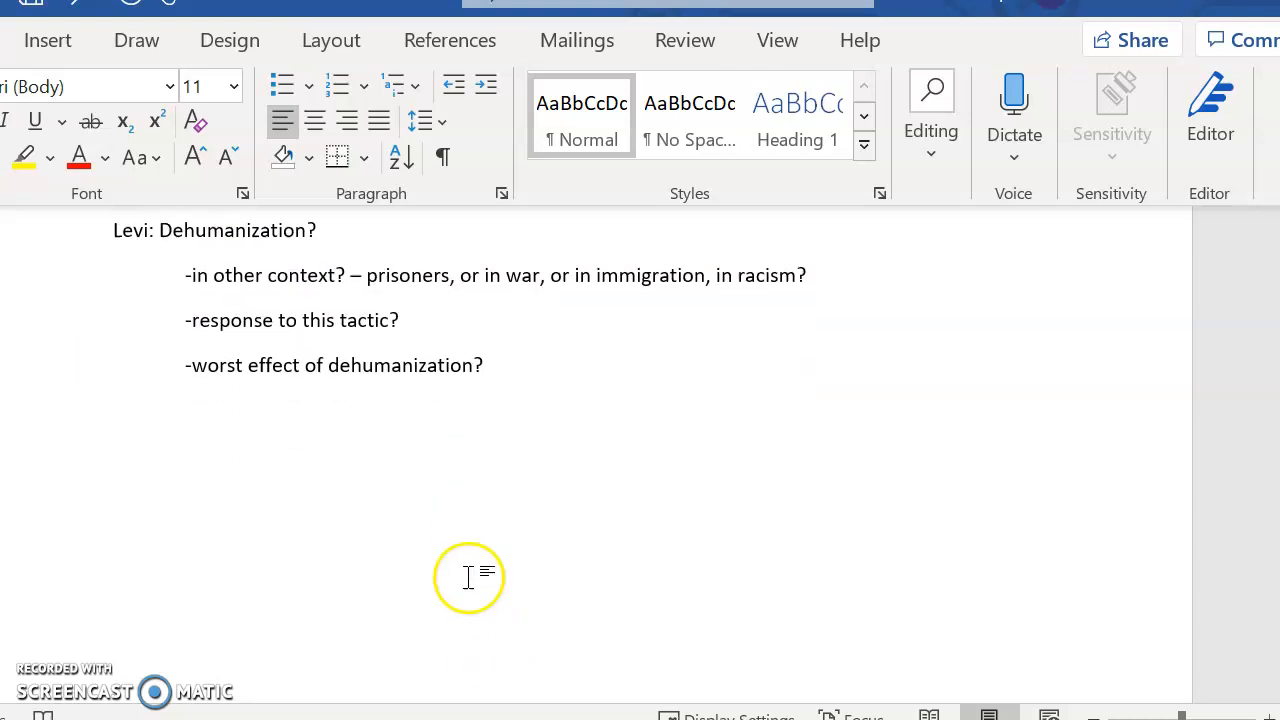
{"action": "mouse_move", "coordinate": [442, 568]}
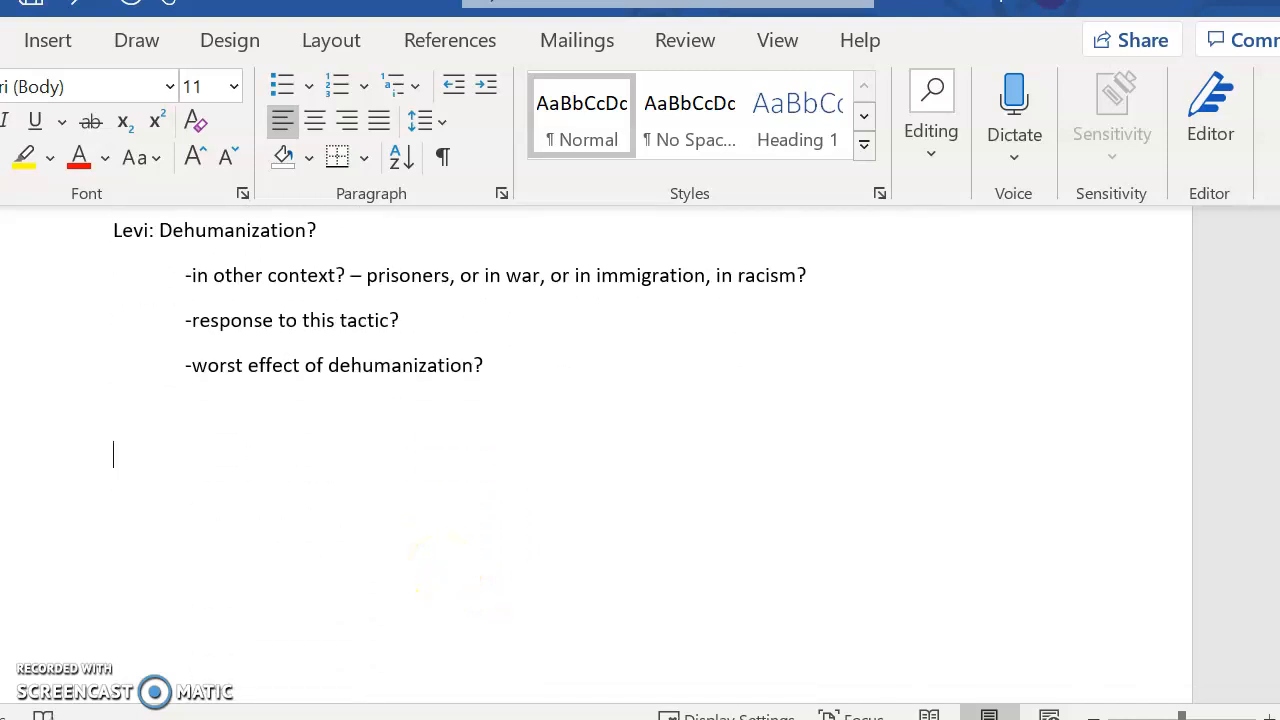
{"action": "type", "text": "claim"}
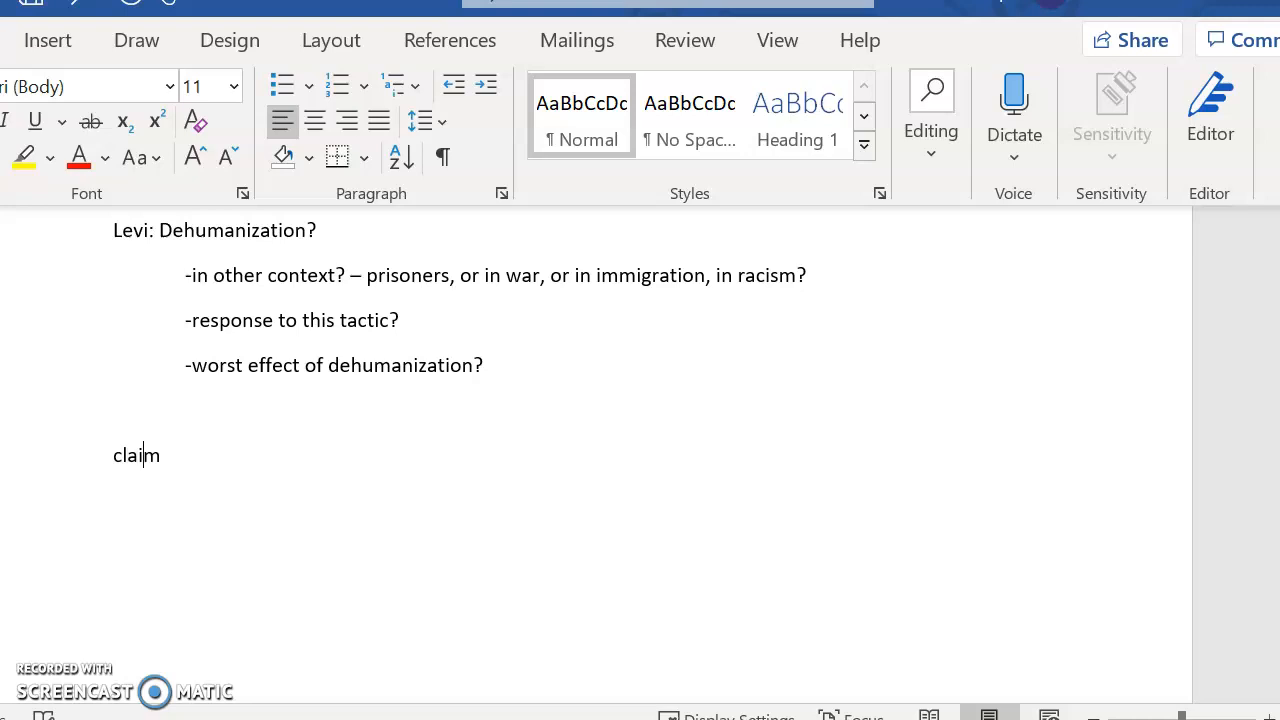
{"action": "type", "text": "Claim + reason + hint"}
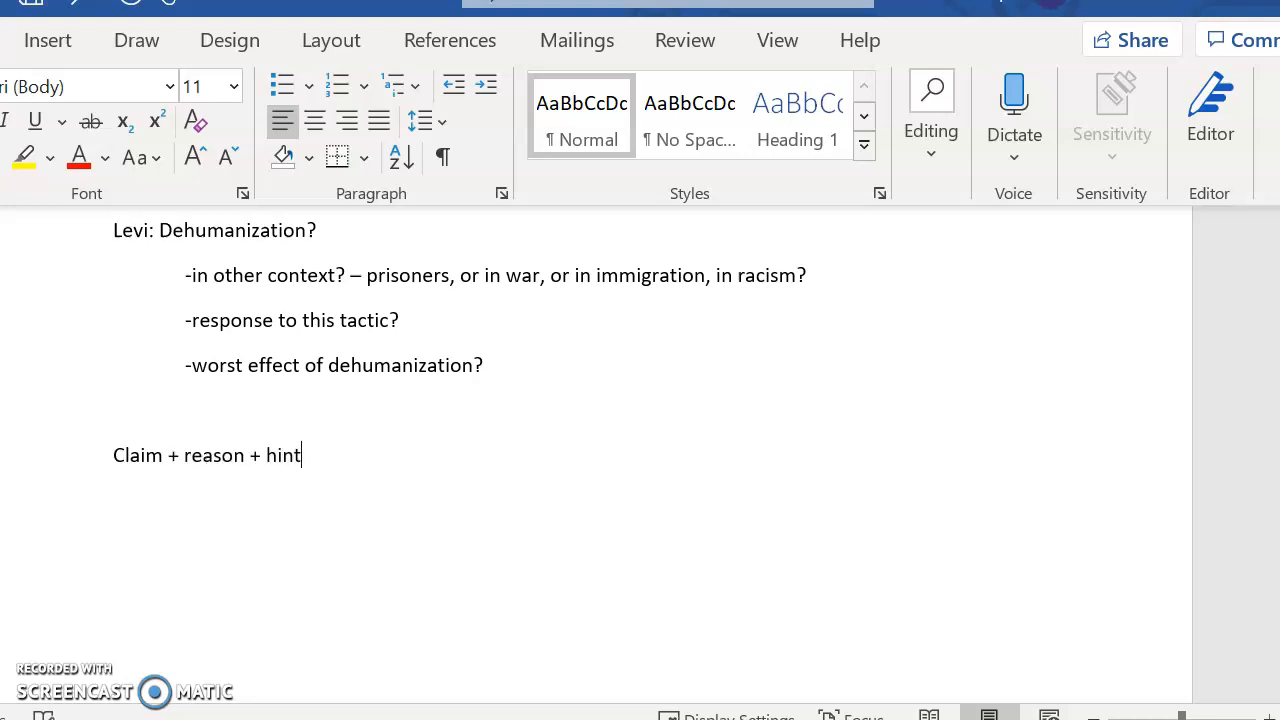
{"action": "type", "text": "at the counterar"}
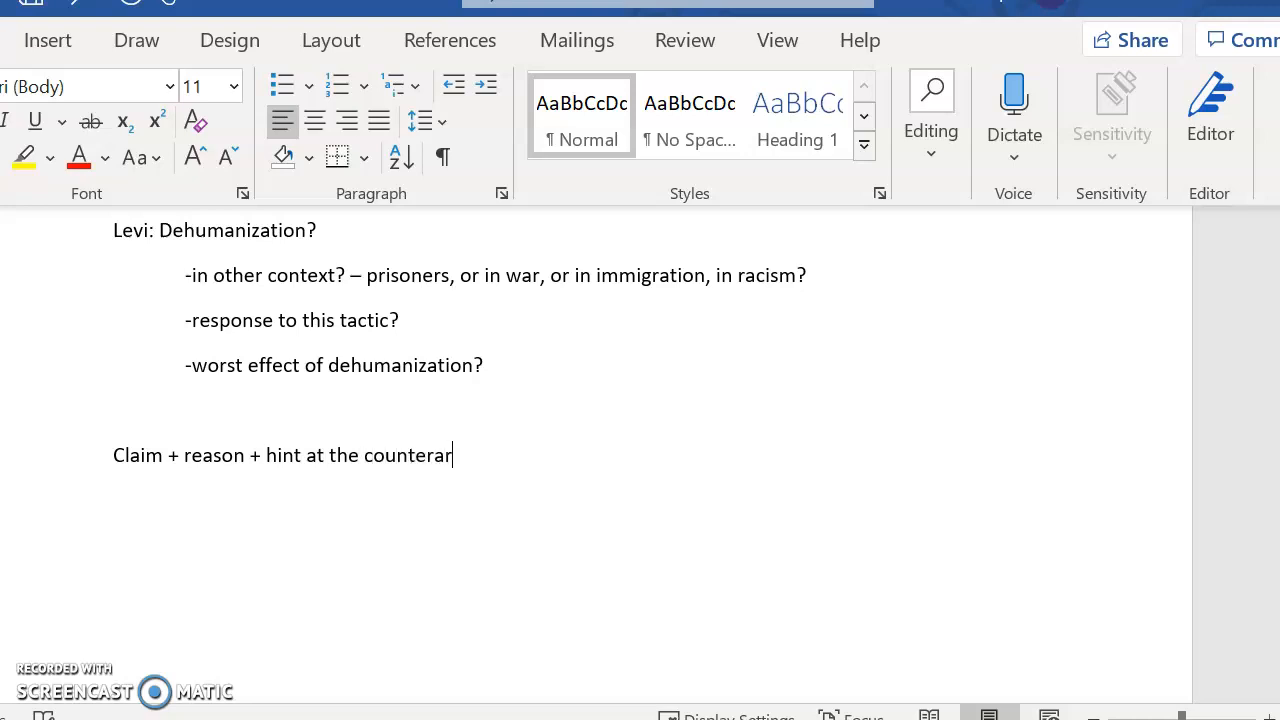
{"action": "type", "text": "gument"}
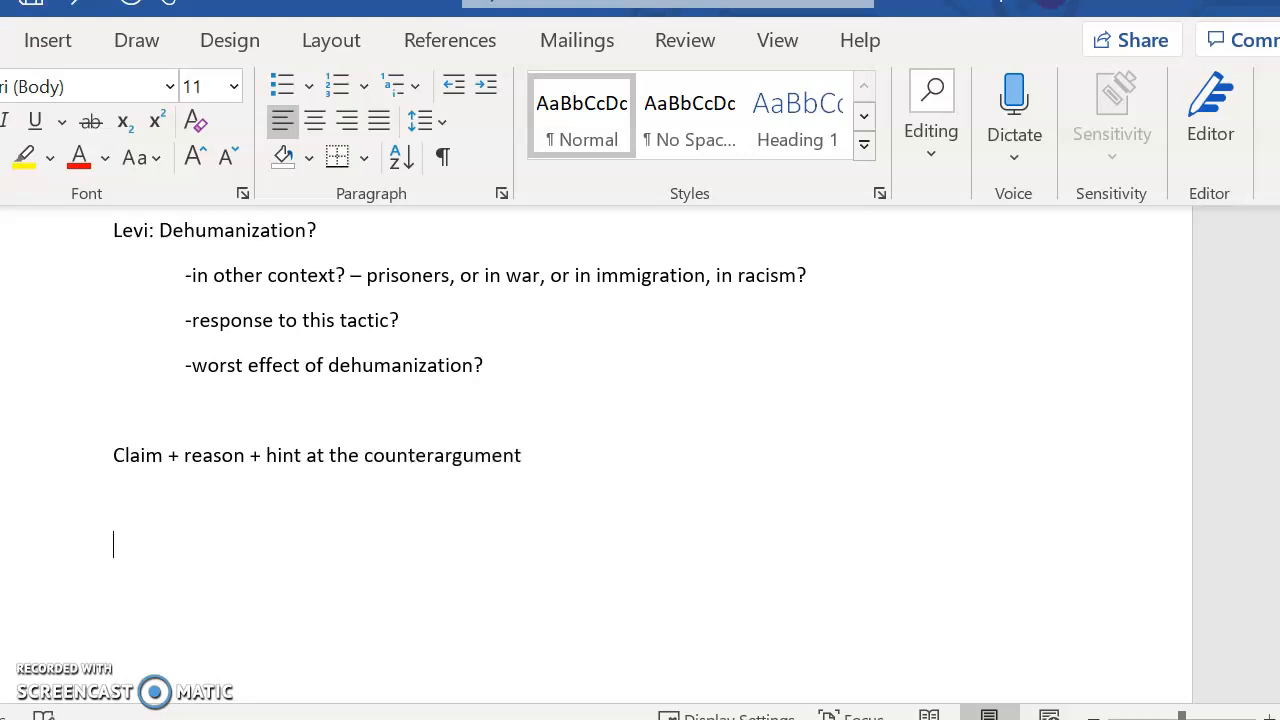
Step: Type 'Though it might be a more effective form of punishment, we should stop dehumanizing prisoners because'
{"action": "type", "text": "Though"}
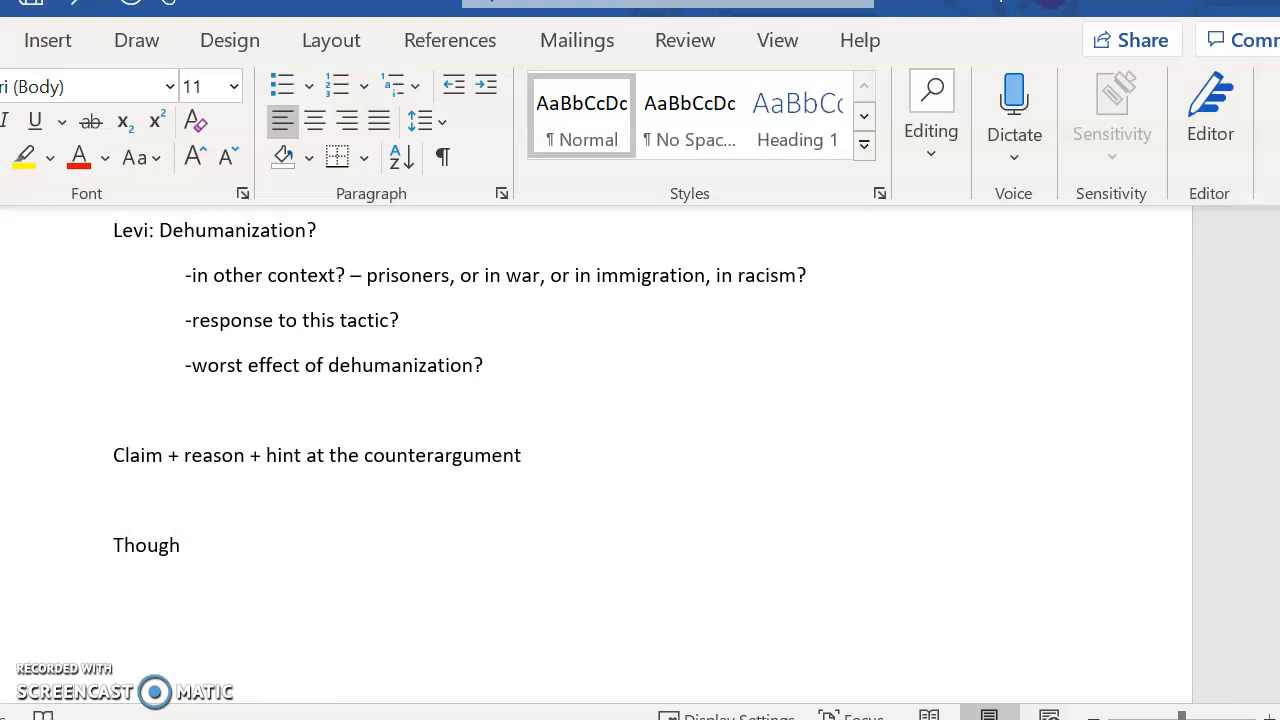
{"action": "type", "text": "it might be a m"}
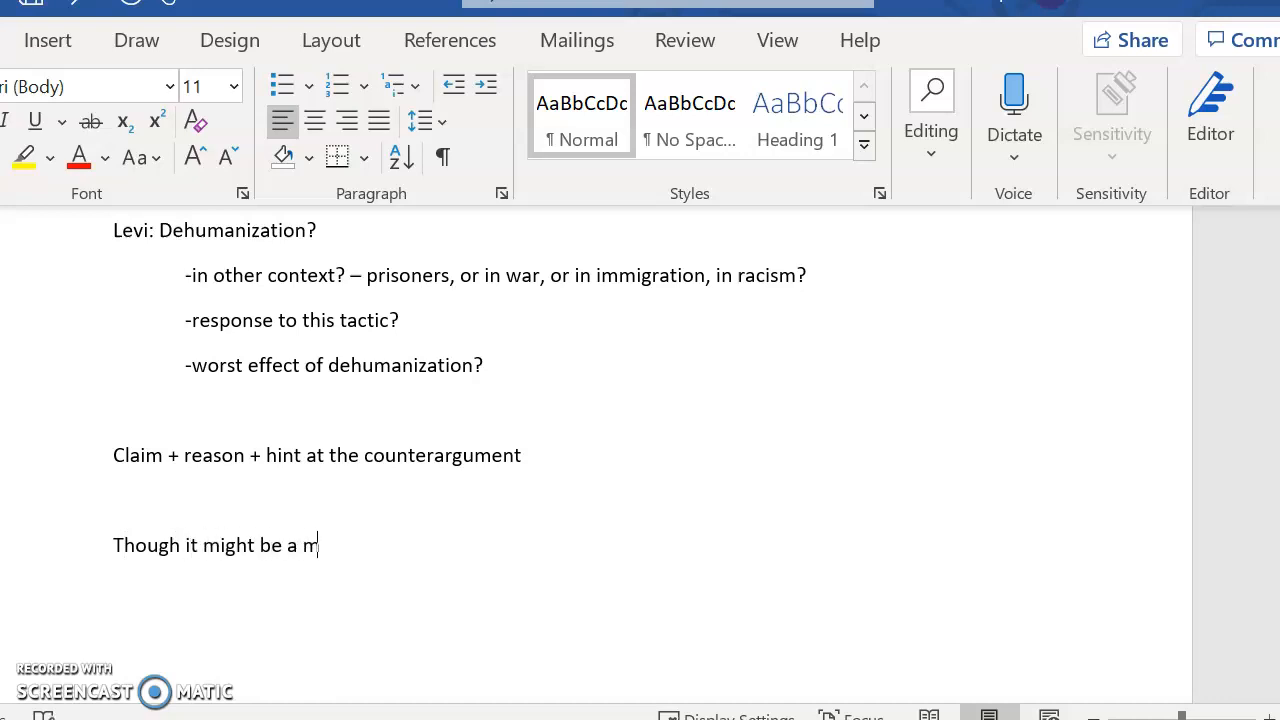
{"action": "type", "text": "ore effective form"}
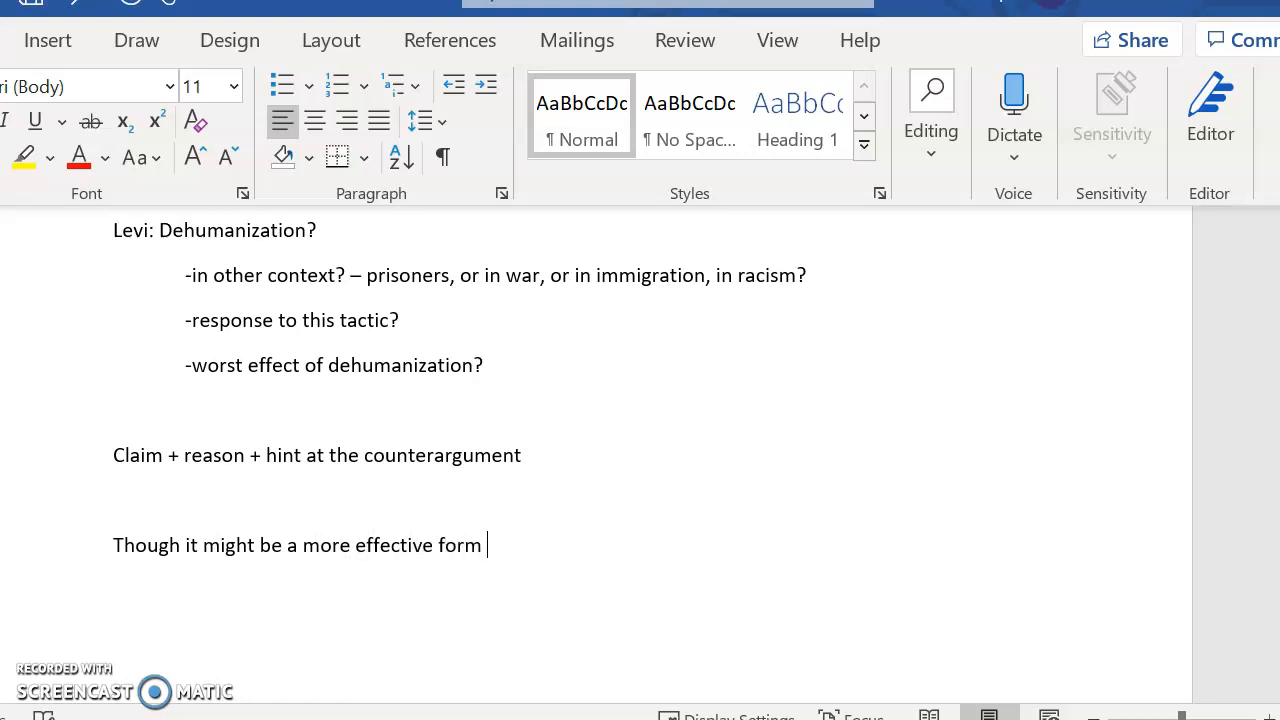
{"action": "type", "text": "of punishmen"}
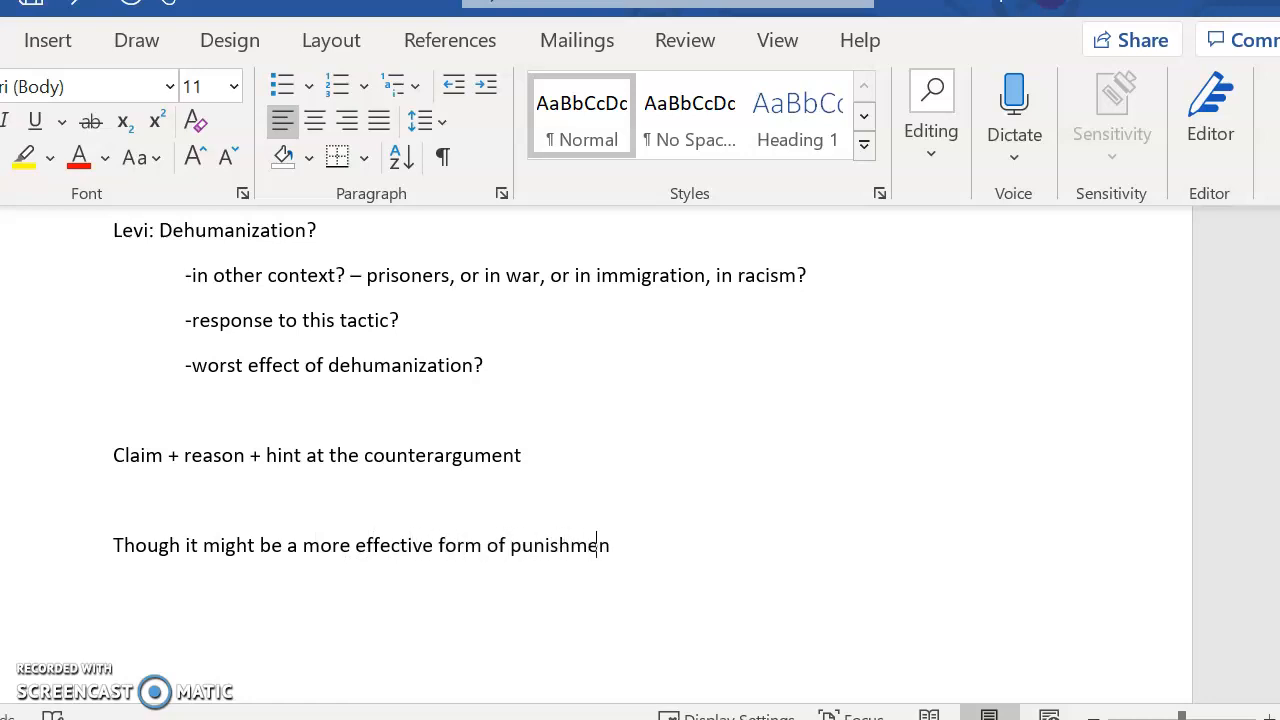
{"action": "type", "text": ", we should s"}
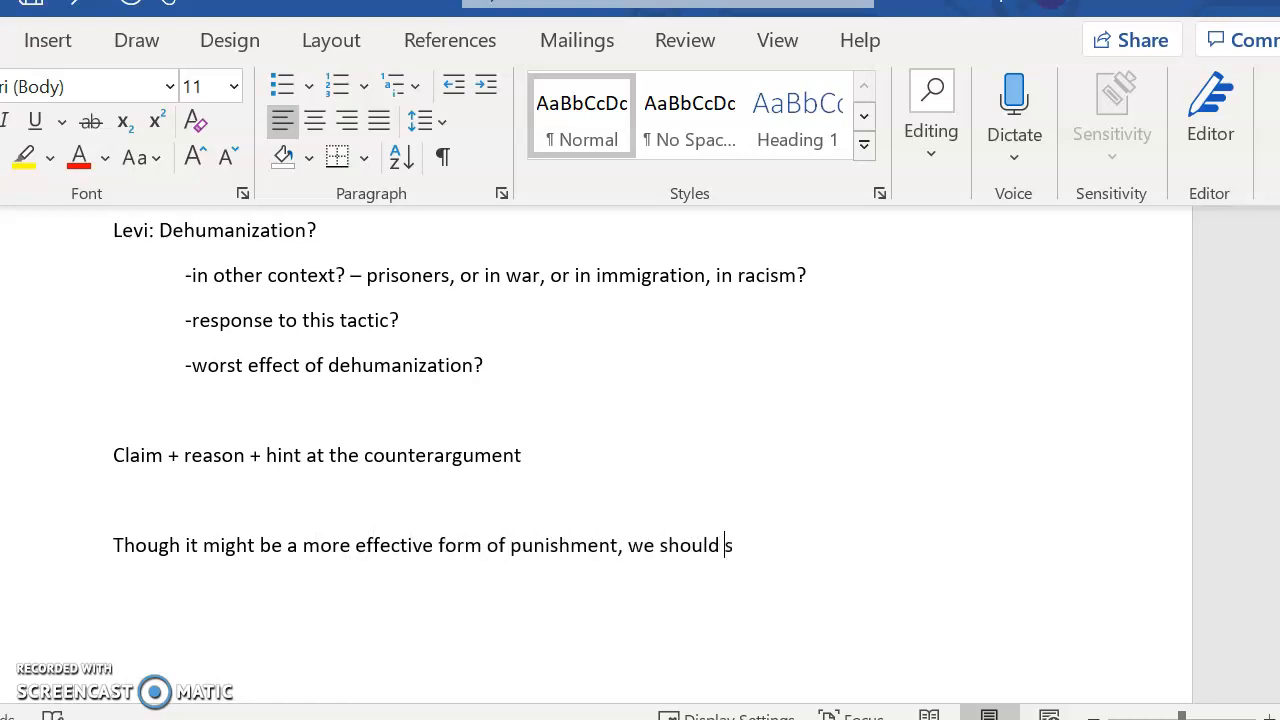
{"action": "type", "text": "stop using dehumanizing t"}
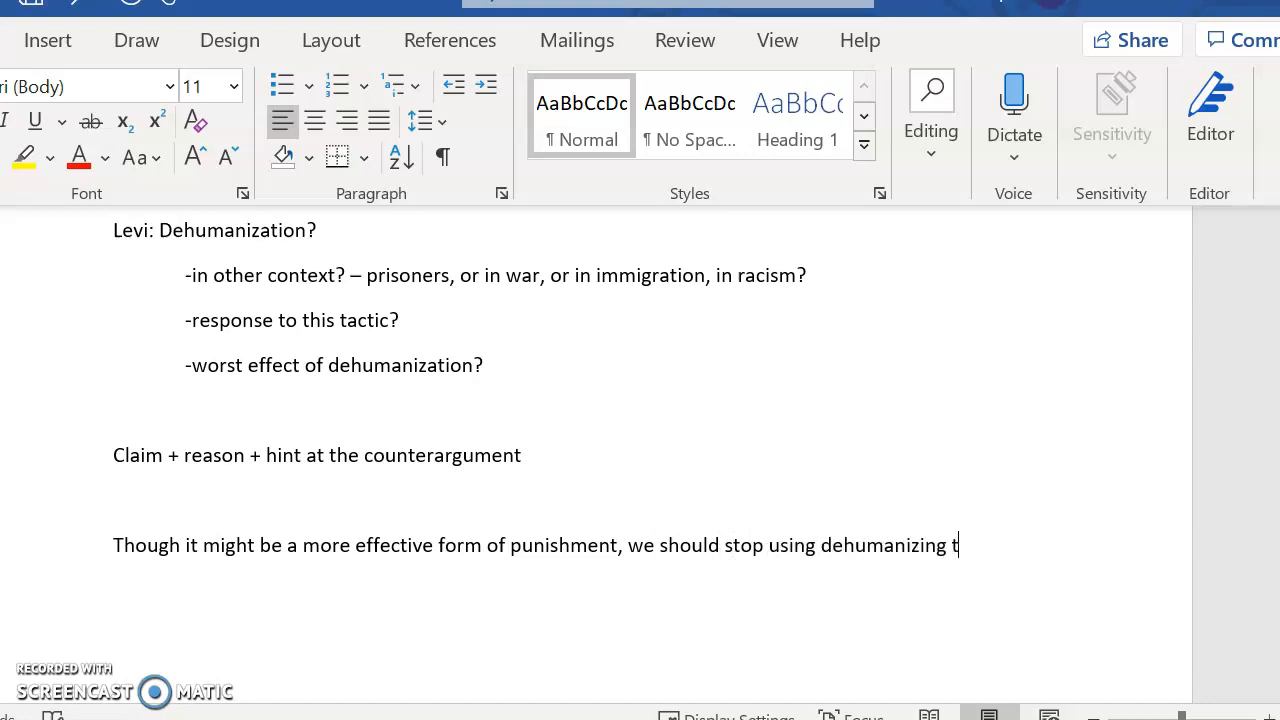
{"action": "type", "text": "echniques on pris"}
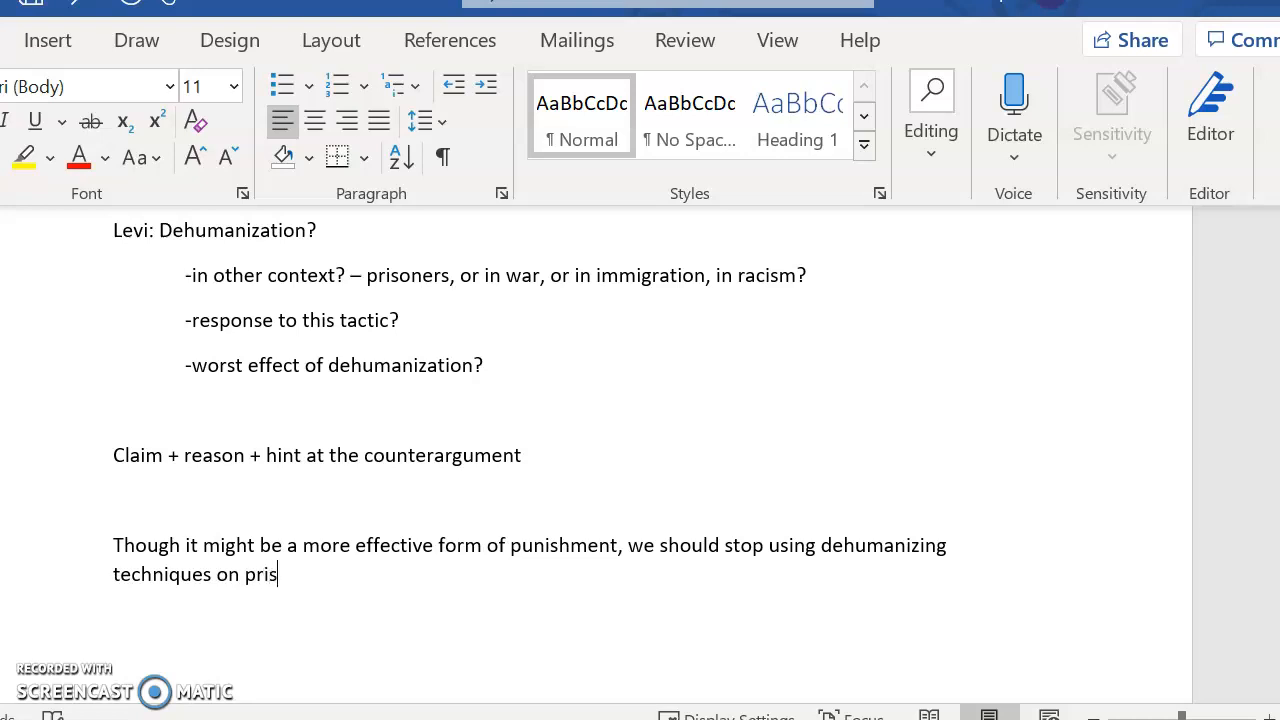
{"action": "type", "text": "oners be"}
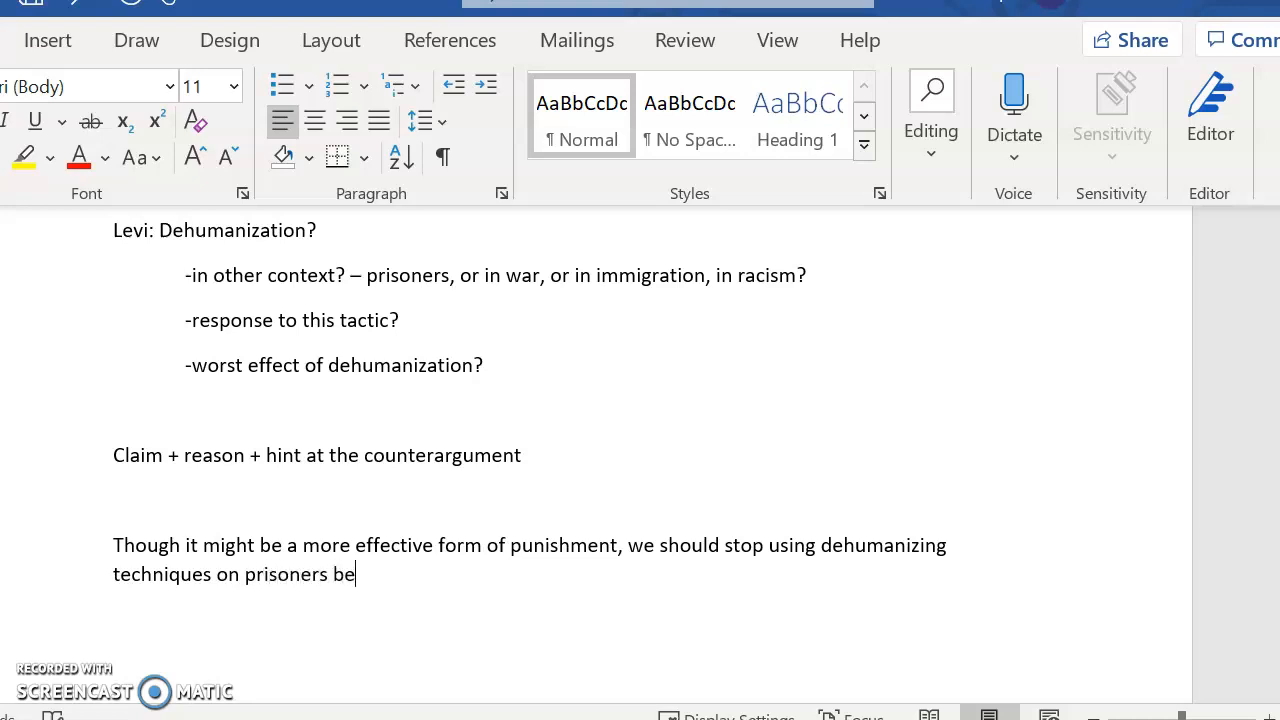
{"action": "type", "text": "cause"}
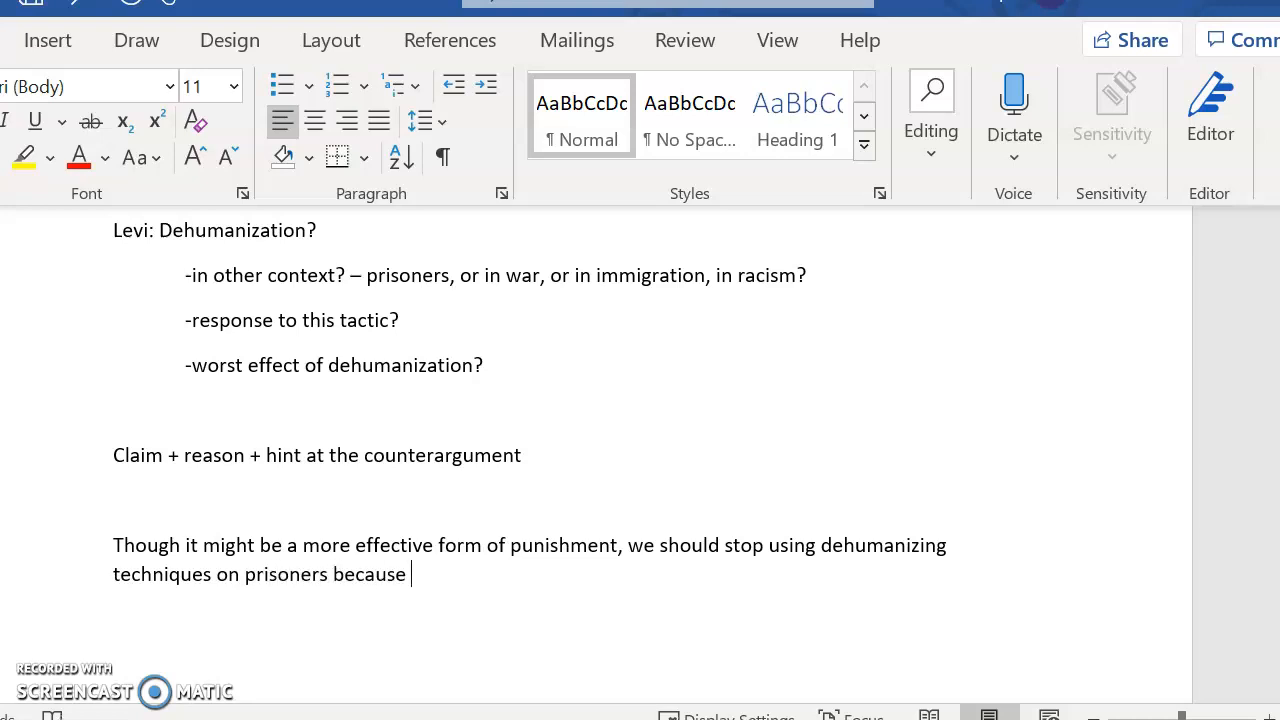
Step: Finish with 'the goal of imprisonment is eventual rehabilitation and dehumanization has lasting effects.'
{"action": "type", "text": "the goal of"}
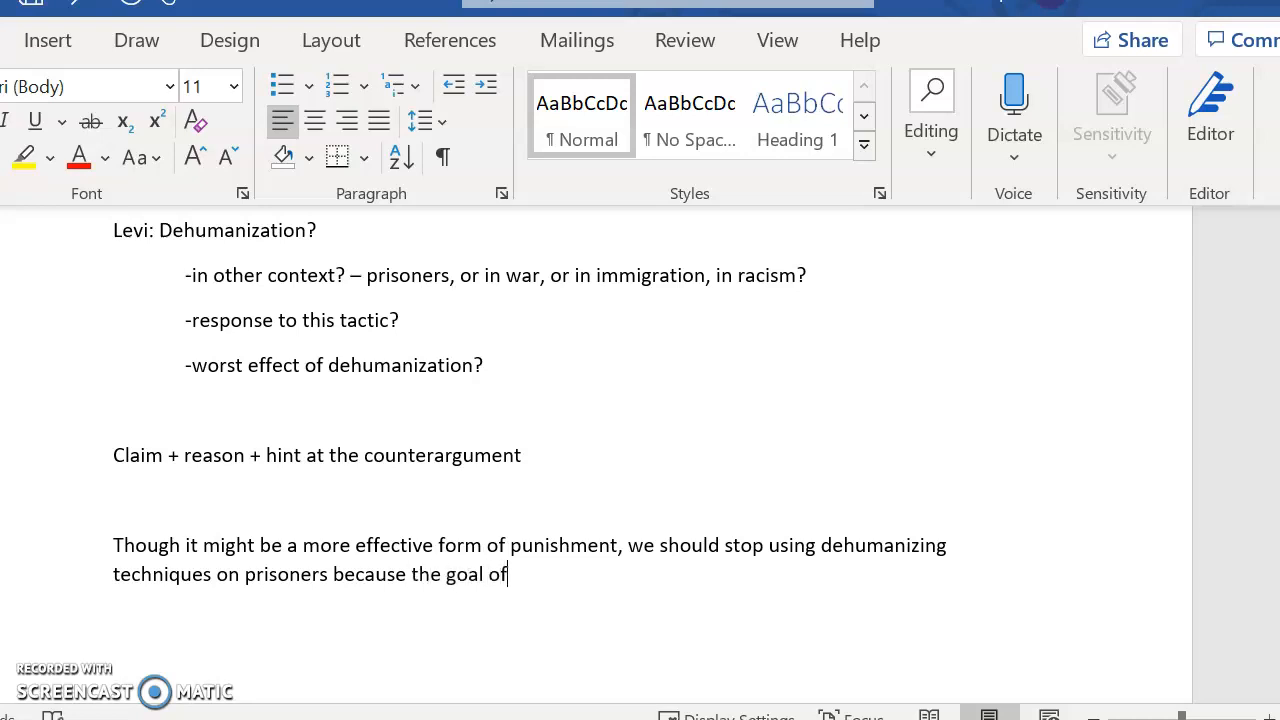
{"action": "type", "text": "pu"}
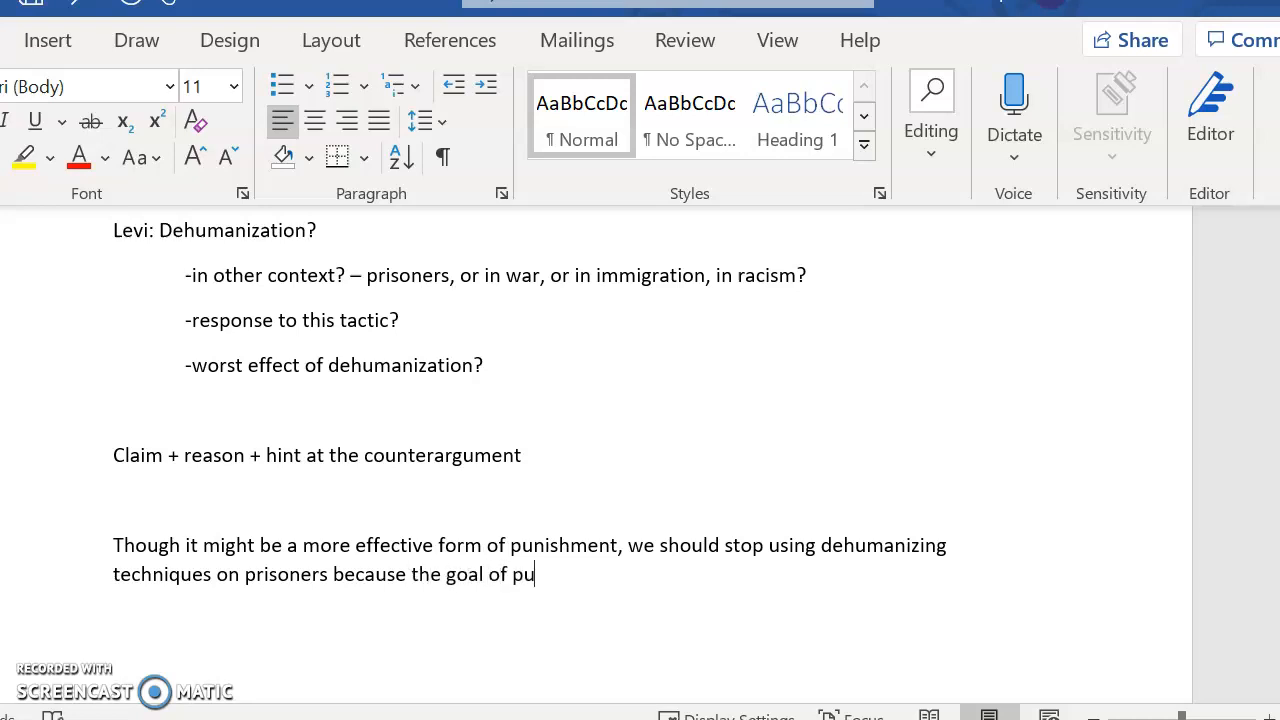
{"action": "type", "text": "impriso"}
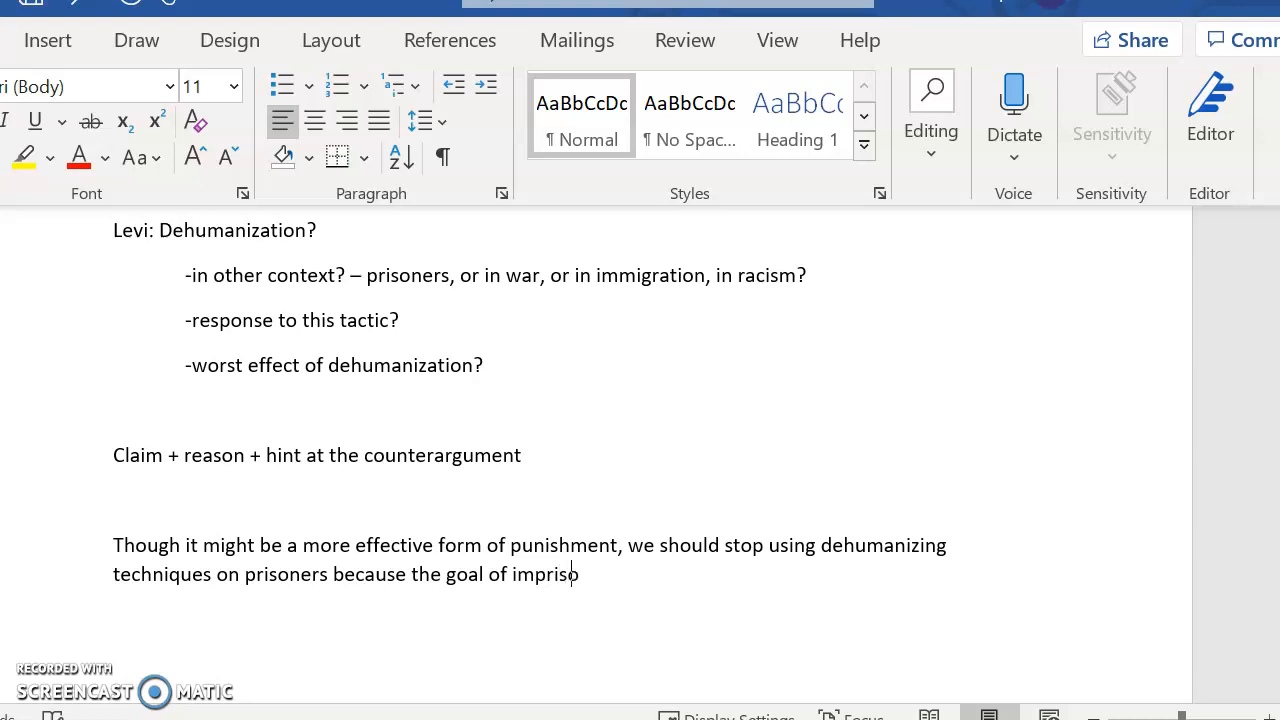
{"action": "type", "text": "nment is eventual re"}
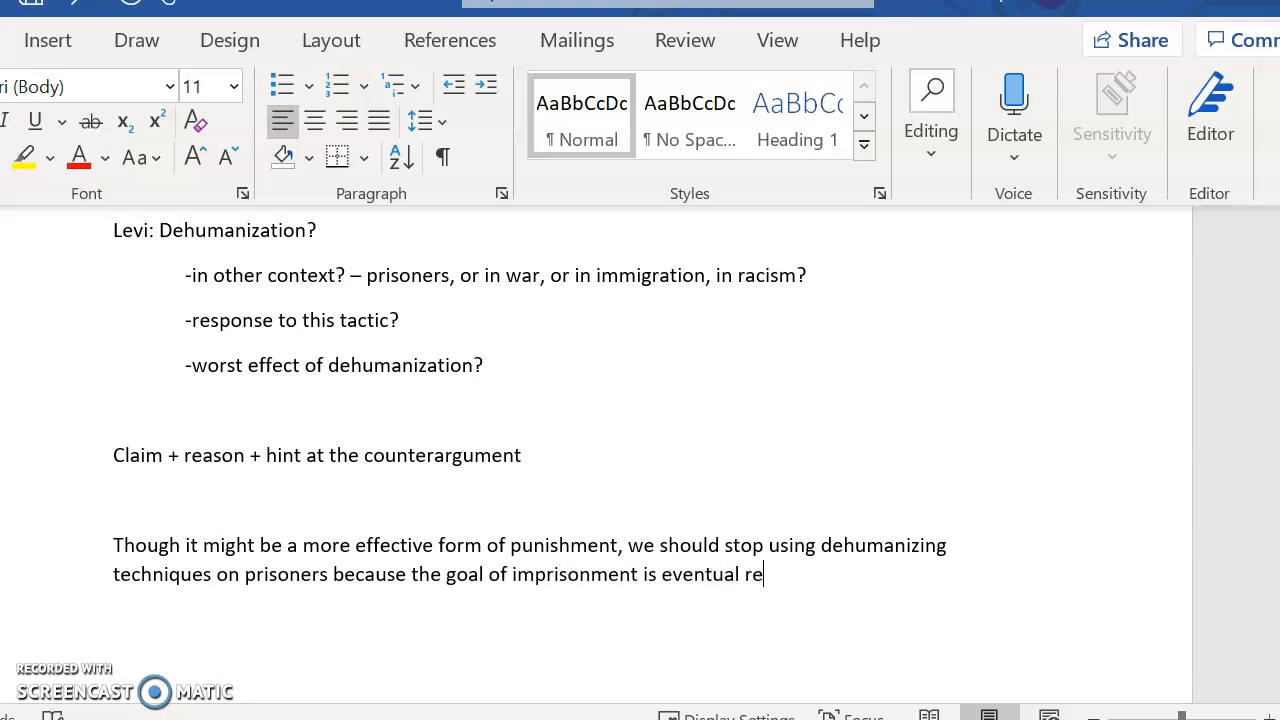
{"action": "type", "text": "habilitation and you cannot"}
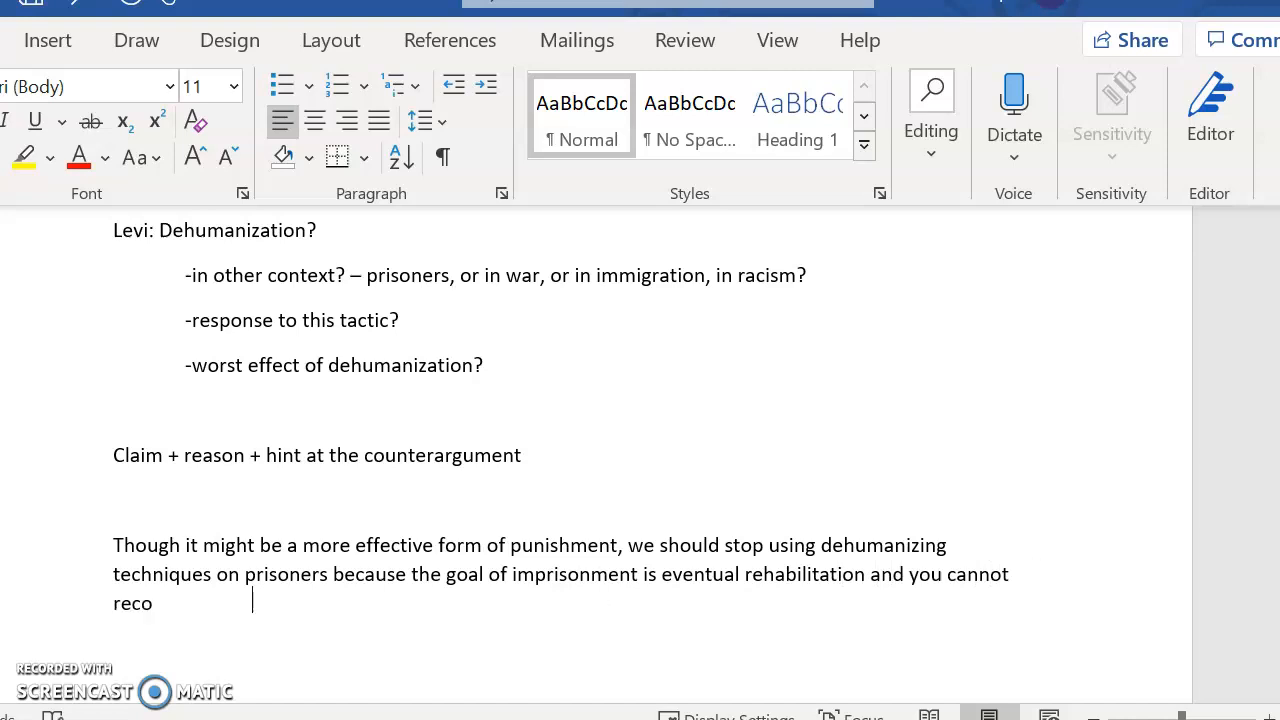
{"action": "type", "text": "ver from the effect"}
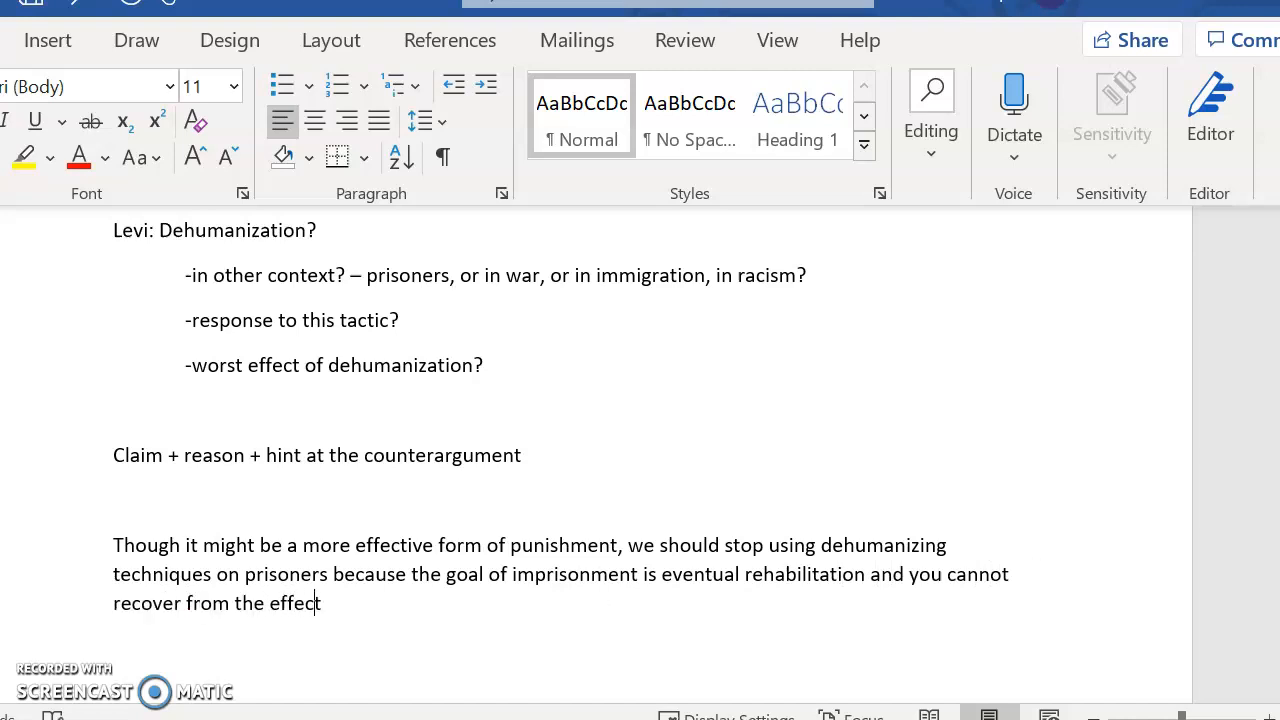
{"action": "type", "text": "s of dehum"}
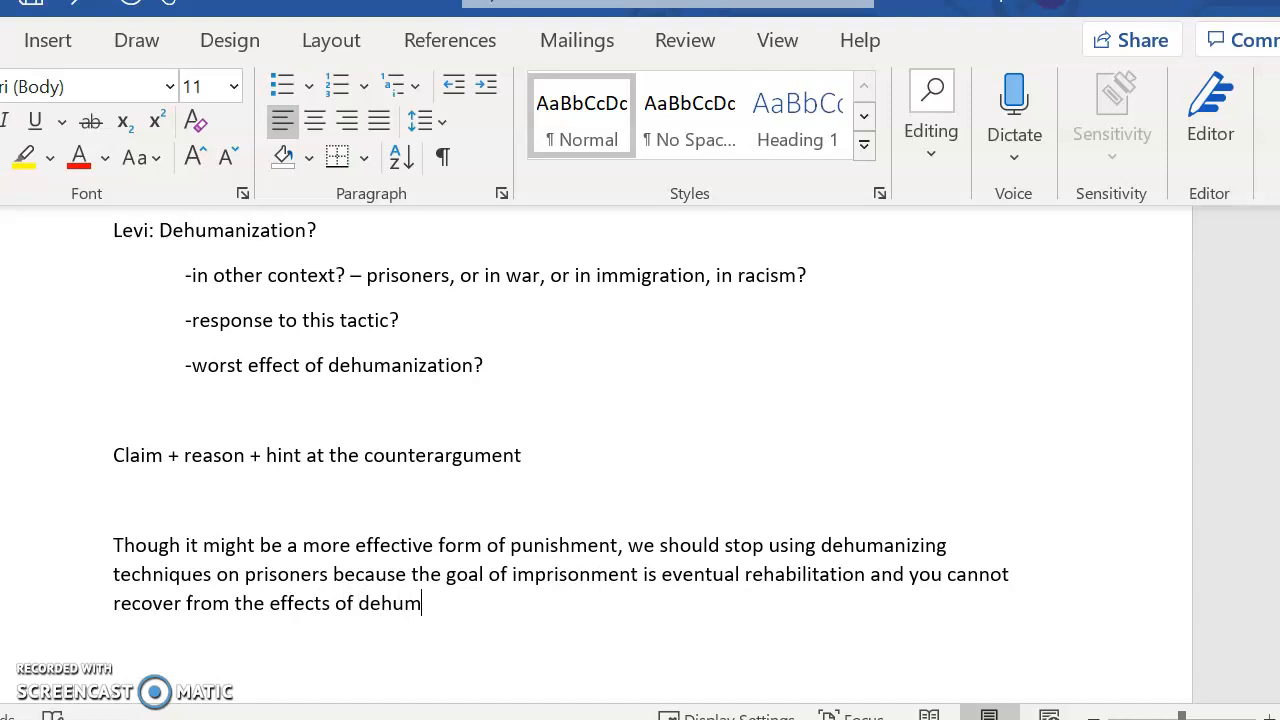
{"action": "type", "text": "anization."}
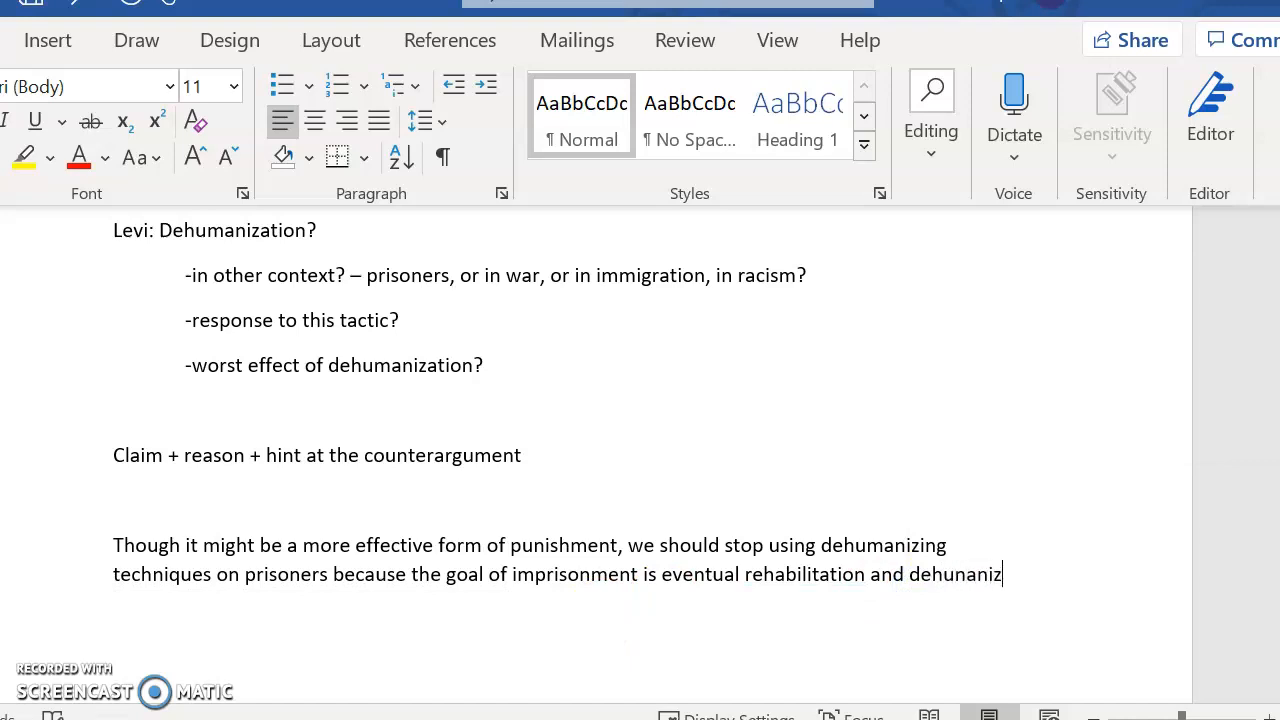
{"action": "type", "text": "ation has lasting eff"}
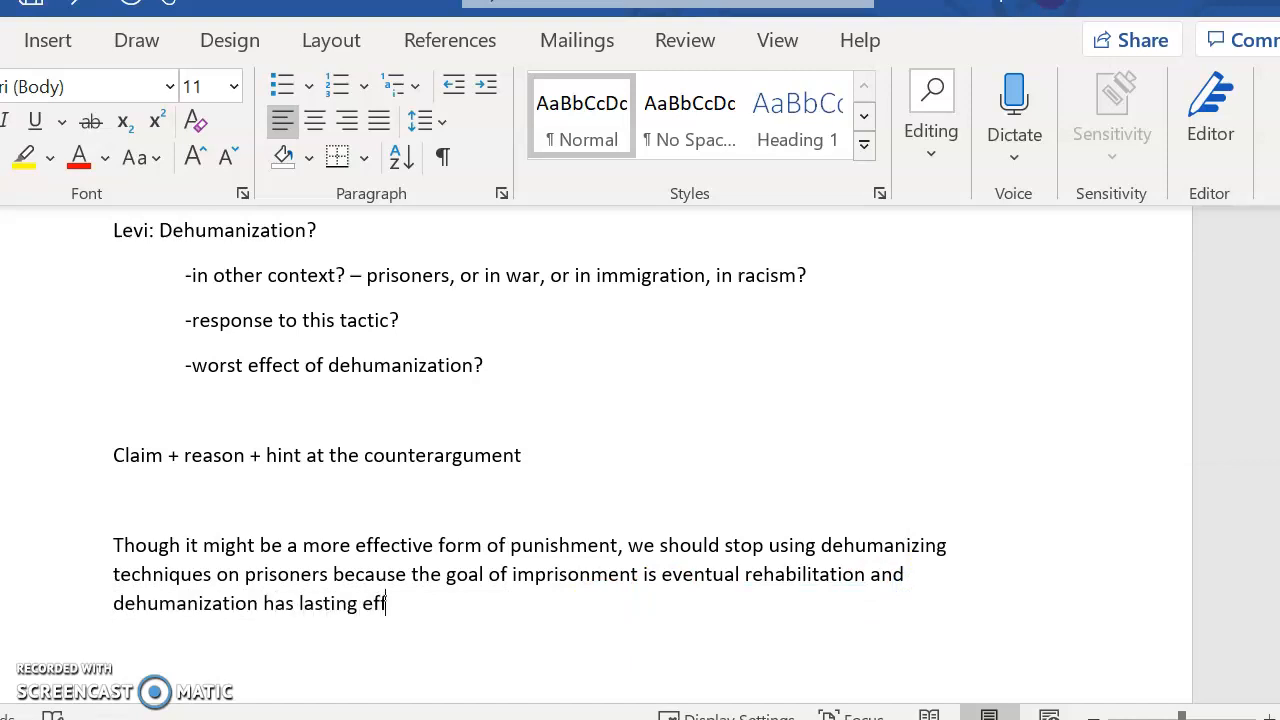
{"action": "type", "text": "ects."}
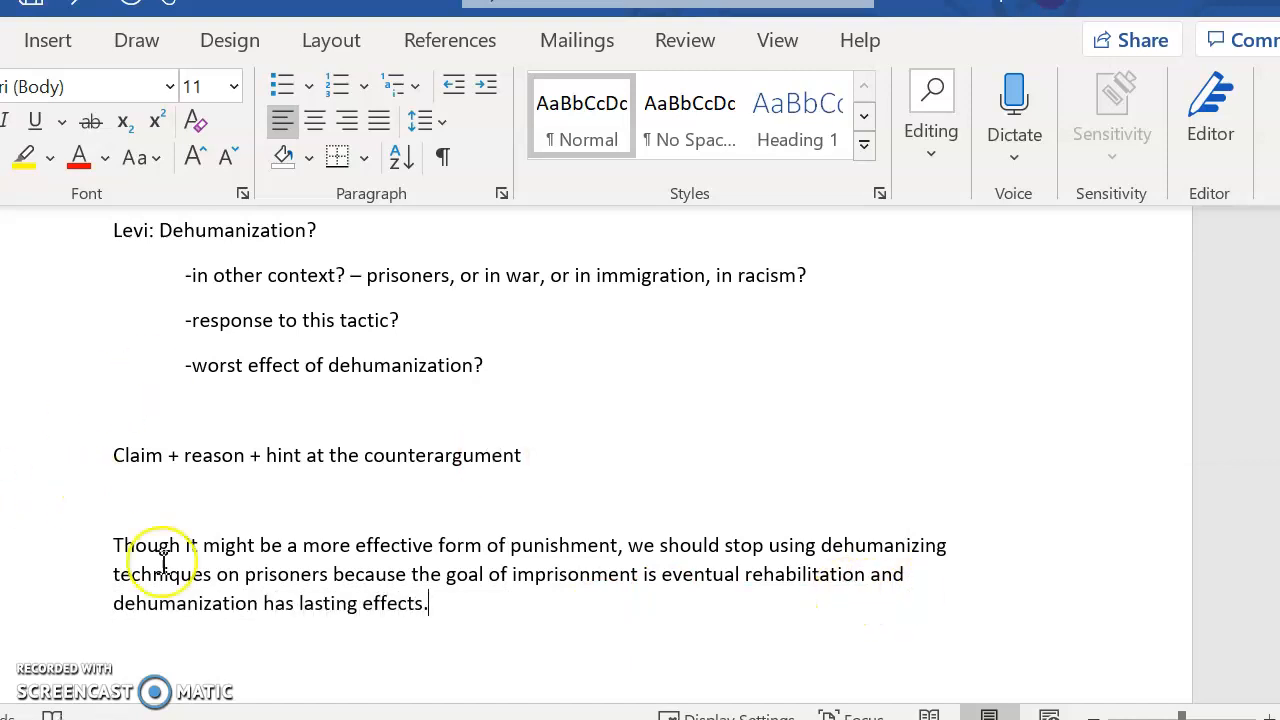
{"action": "mouse_move", "coordinate": [585, 545]}
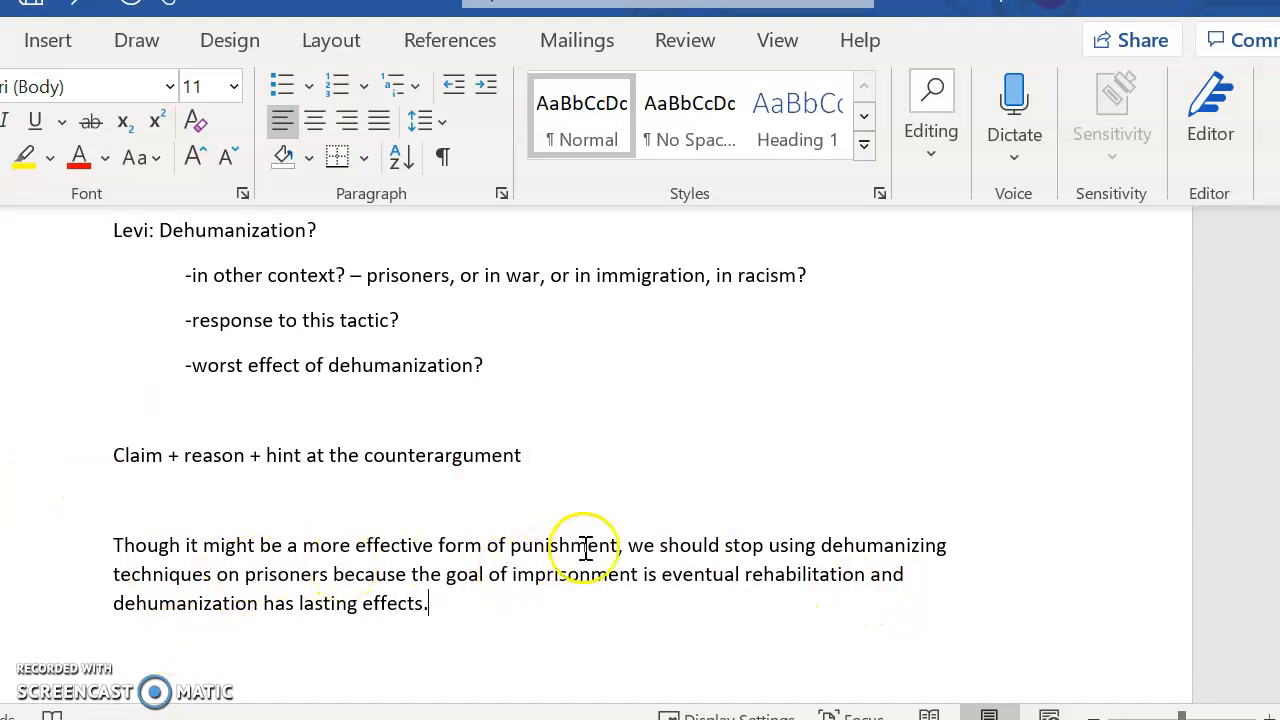
{"action": "mouse_move", "coordinate": [200, 588]}
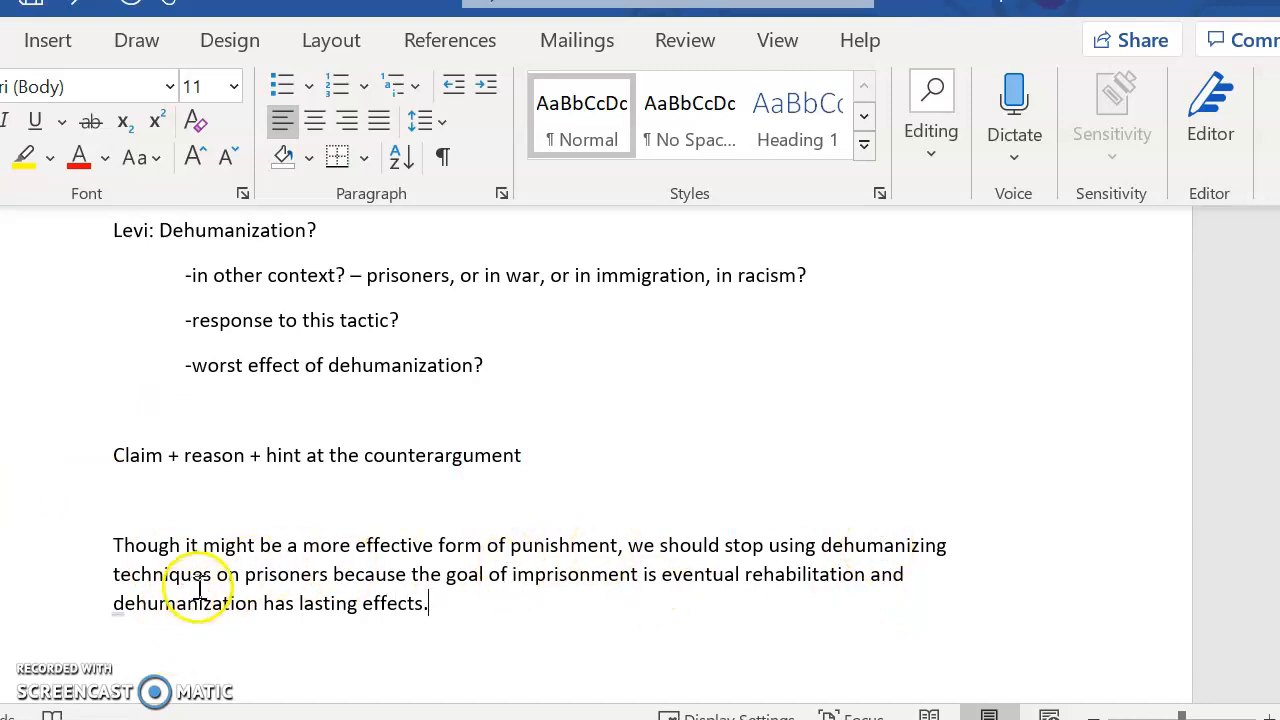
{"action": "mouse_move", "coordinate": [785, 568]}
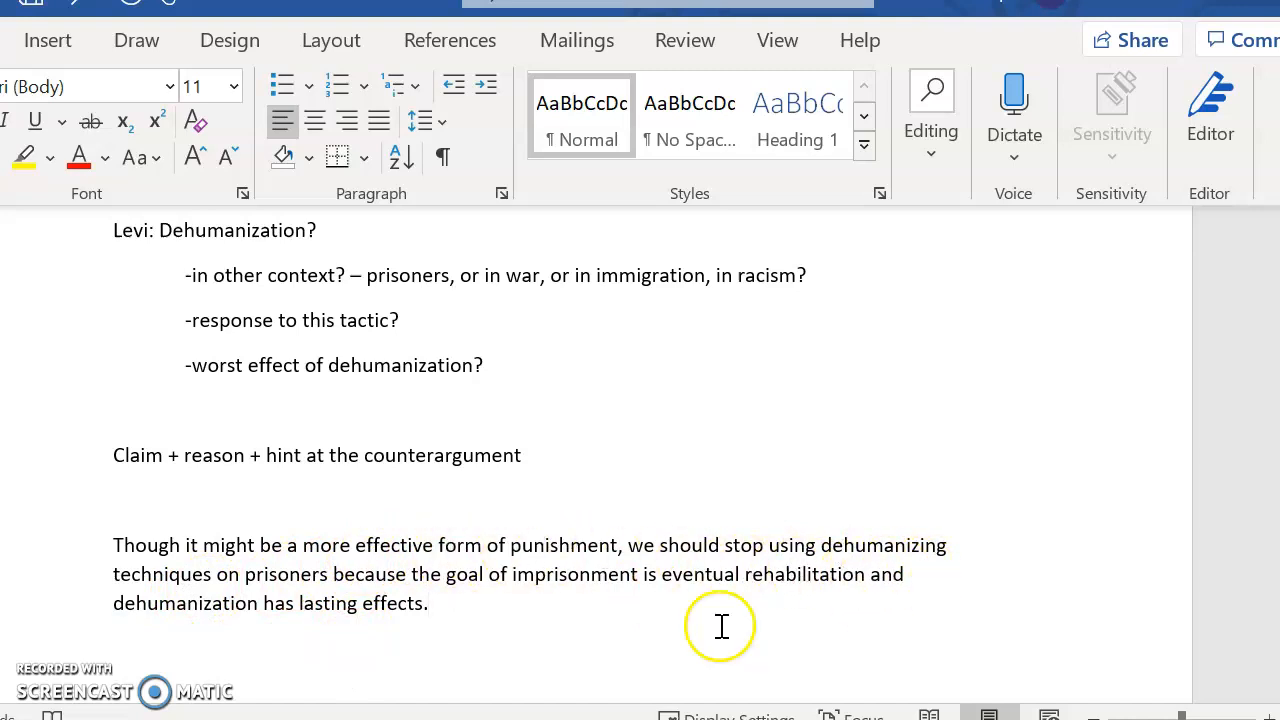
{"action": "left_click", "coordinate": [432, 603]}
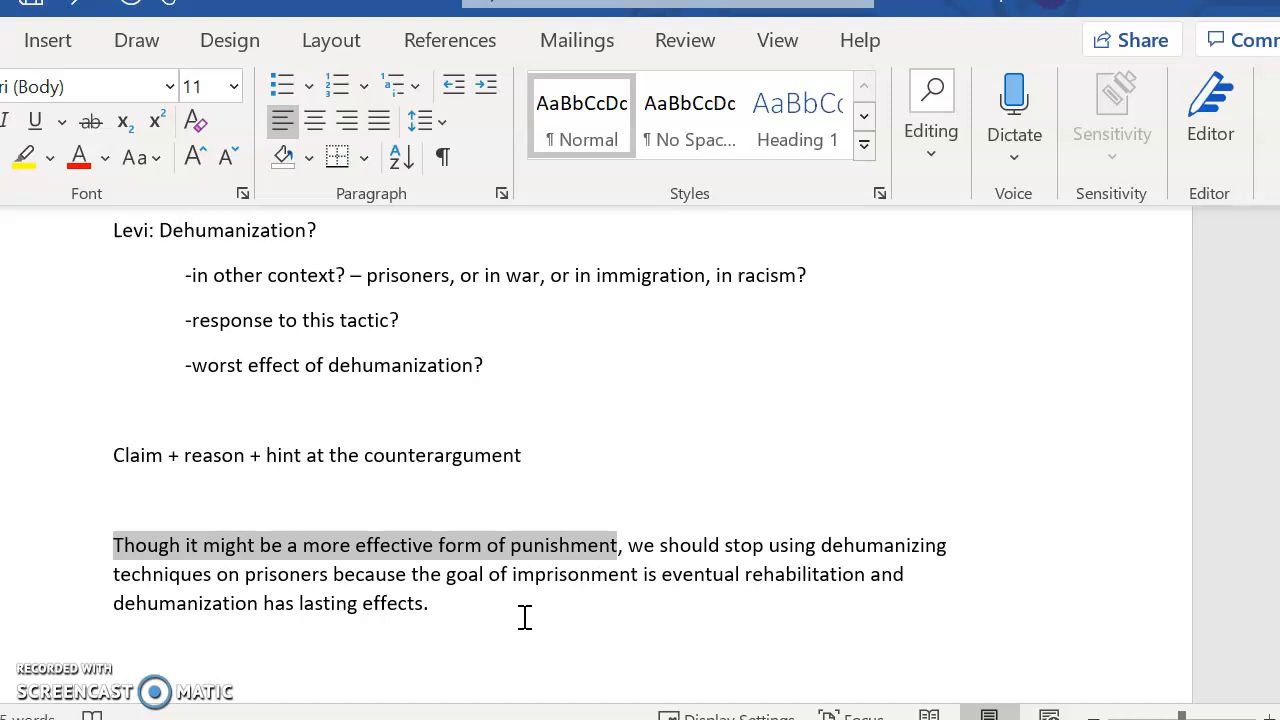
{"action": "scroll", "scroll_direction": "up", "scroll_amount": 3}
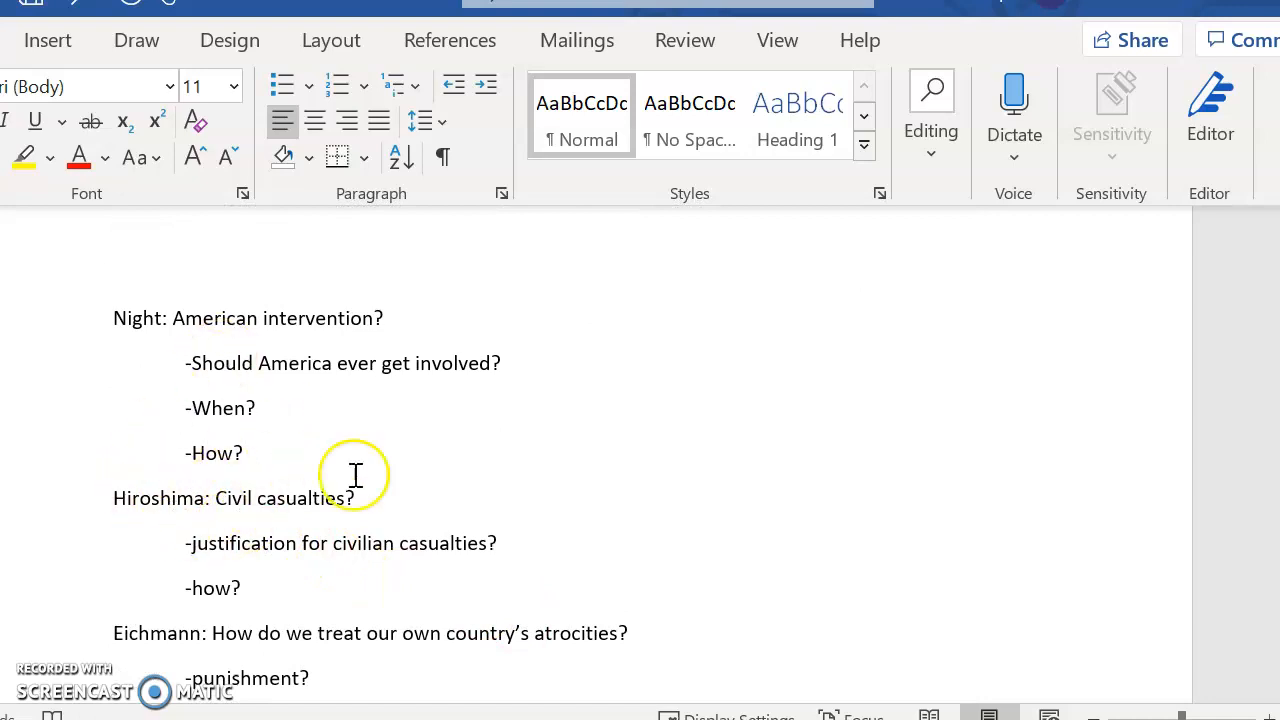
{"action": "scroll", "scroll_direction": "up", "scroll_amount": 3}
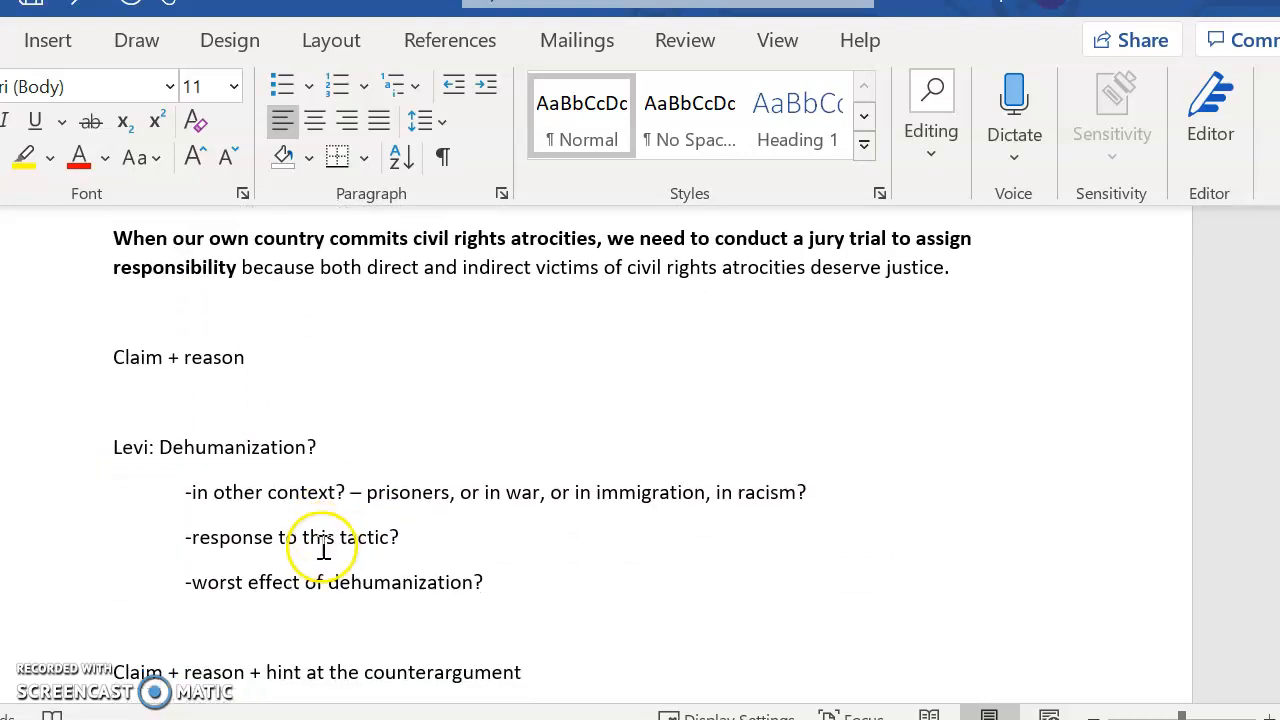
{"action": "scroll", "scroll_direction": "down", "scroll_amount": 3}
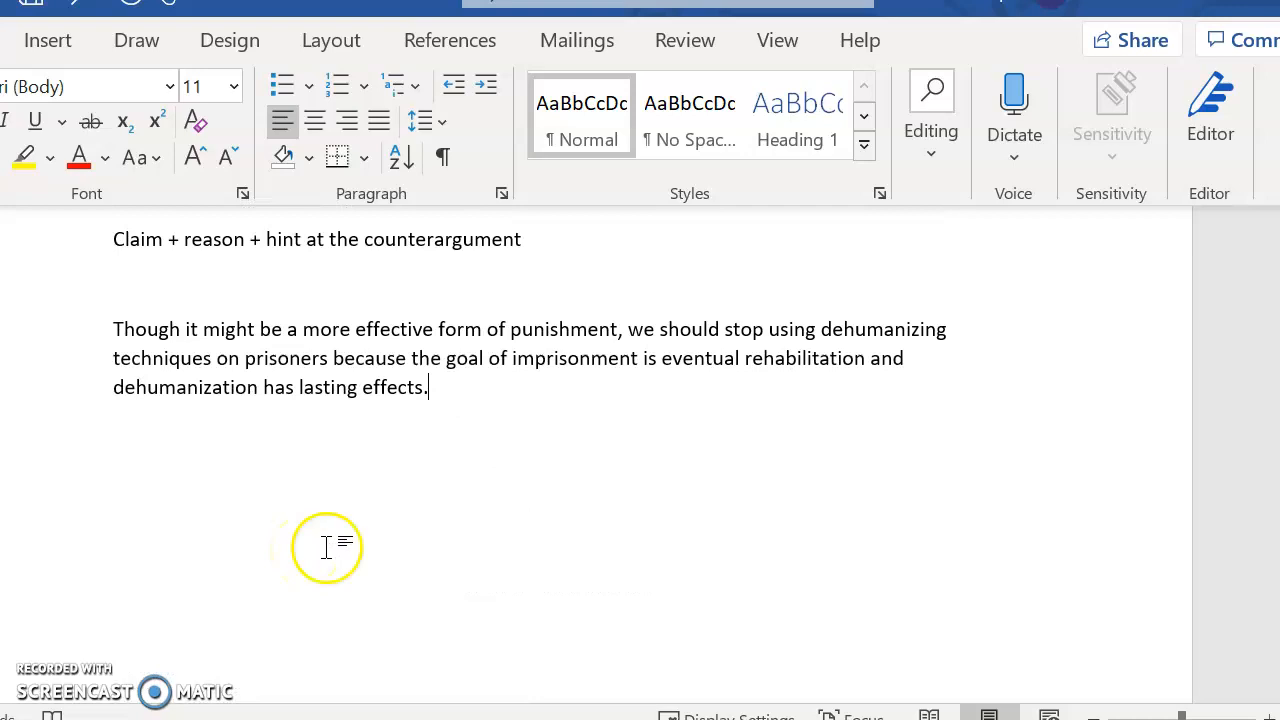
{"action": "mouse_move", "coordinate": [263, 382]}
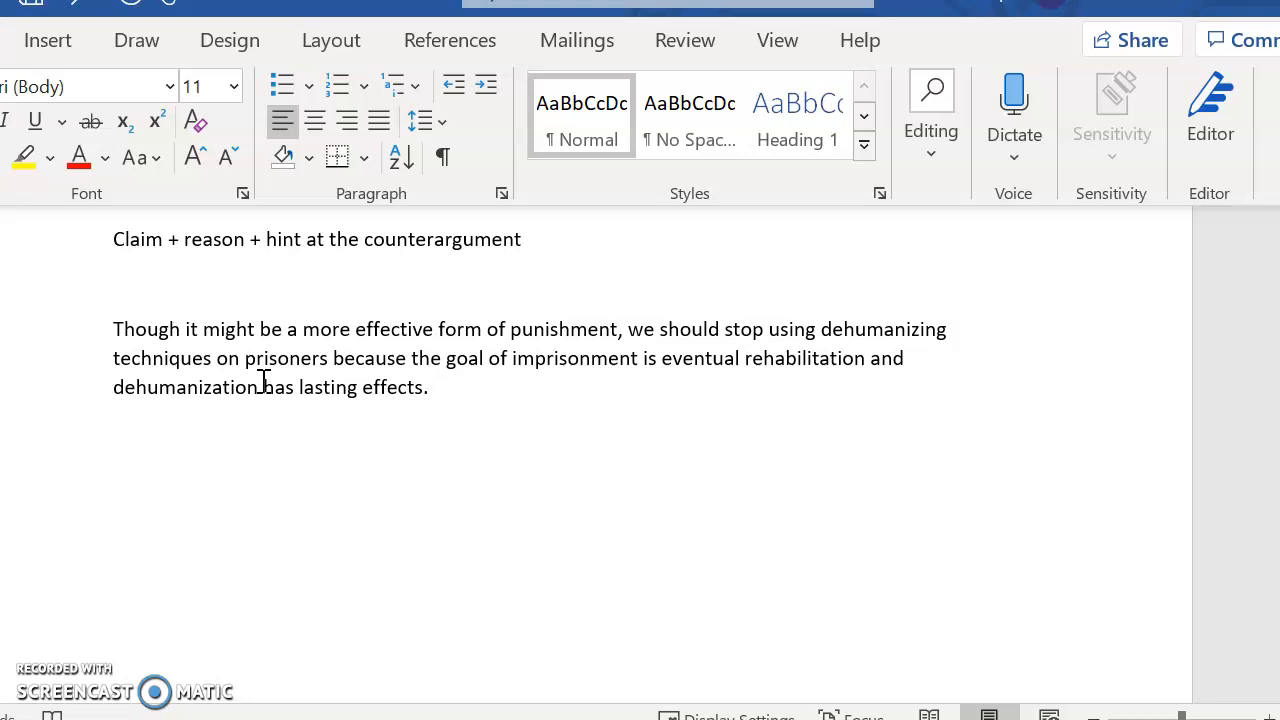
{"action": "scroll", "scroll_direction": "up", "scroll_amount": 3}
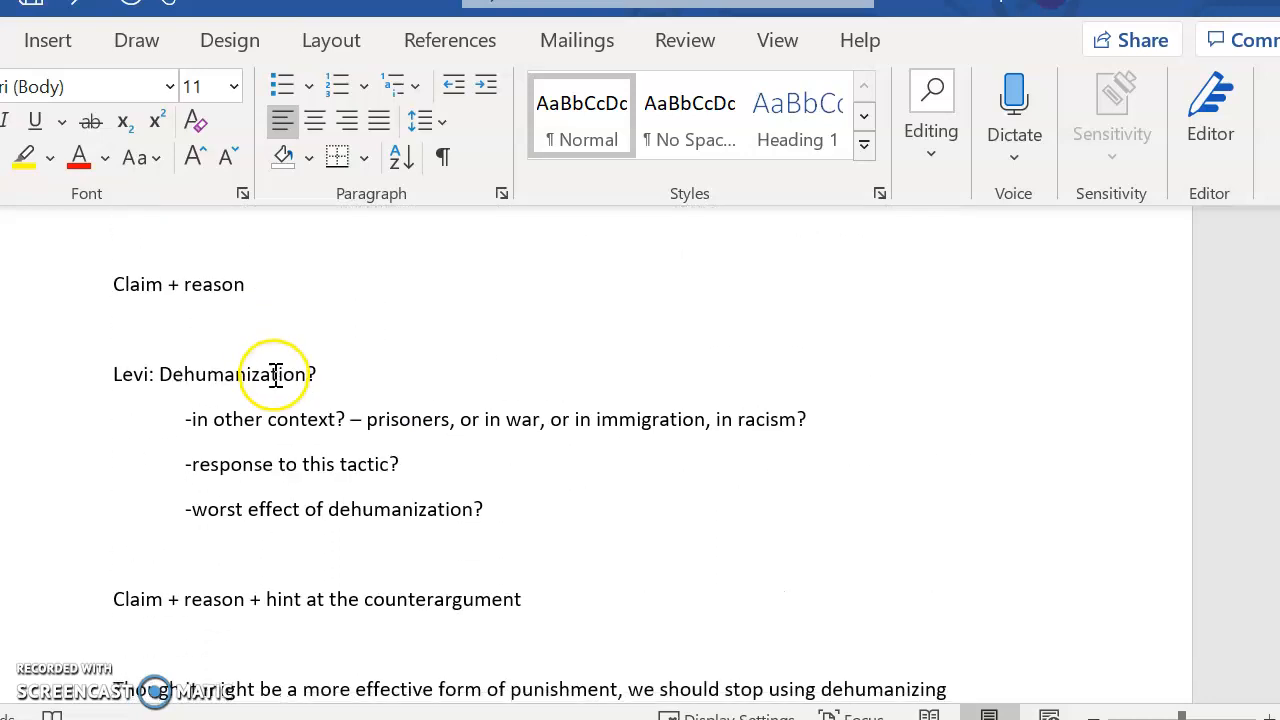
{"action": "scroll", "scroll_direction": "down", "scroll_amount": 3}
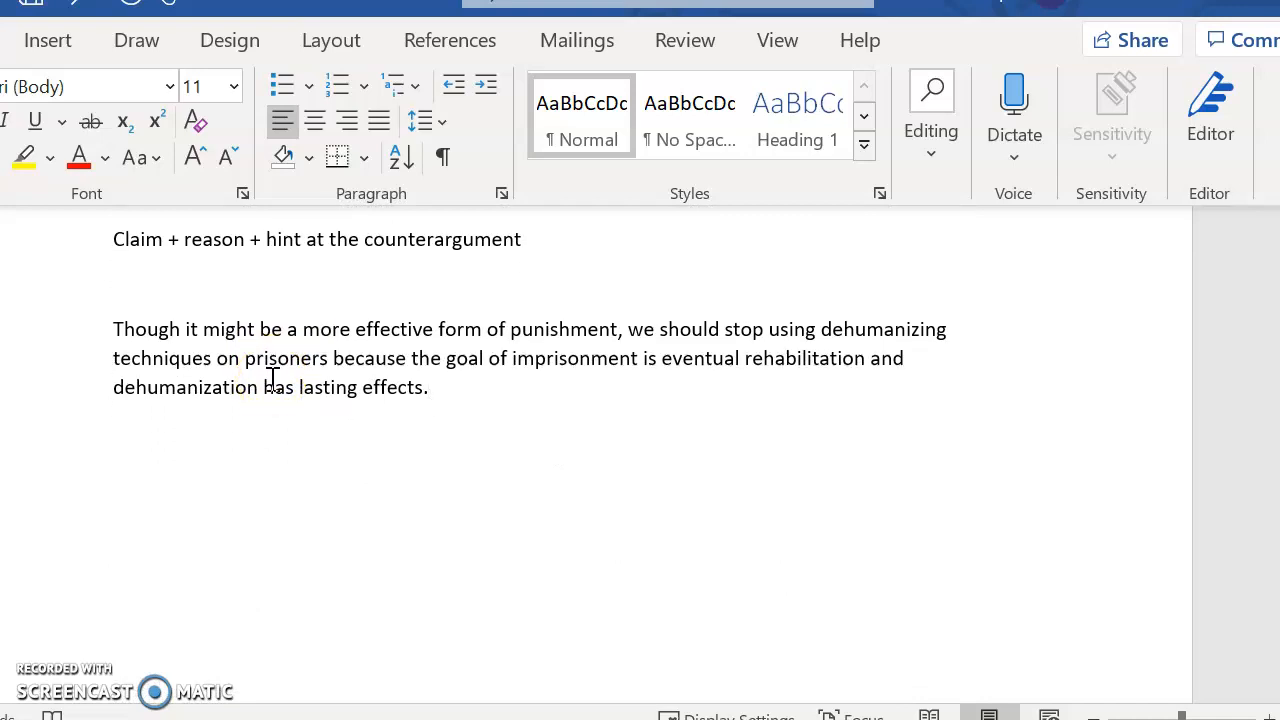
{"action": "left_click", "coordinate": [428, 387]}
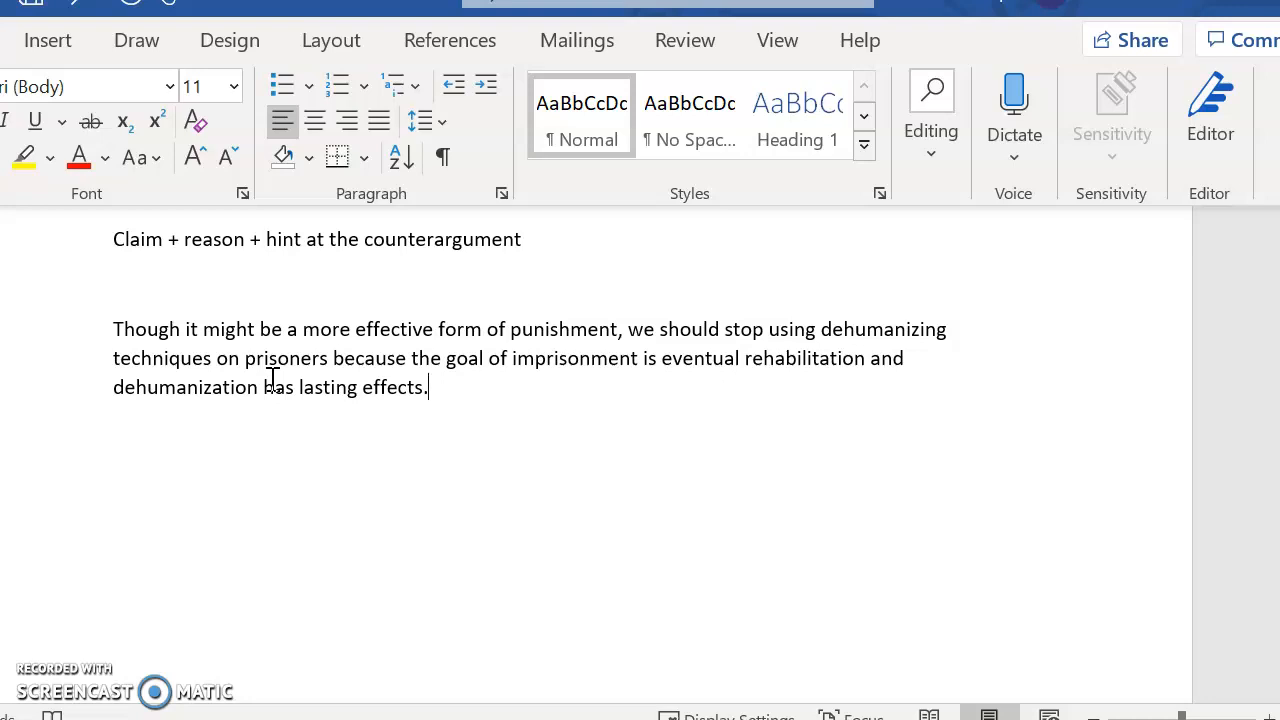
Step: Create a numbered list: 'Complex and interesting!', 'Specific', 'Focused'
{"action": "left_click", "coordinate": [339, 85]}
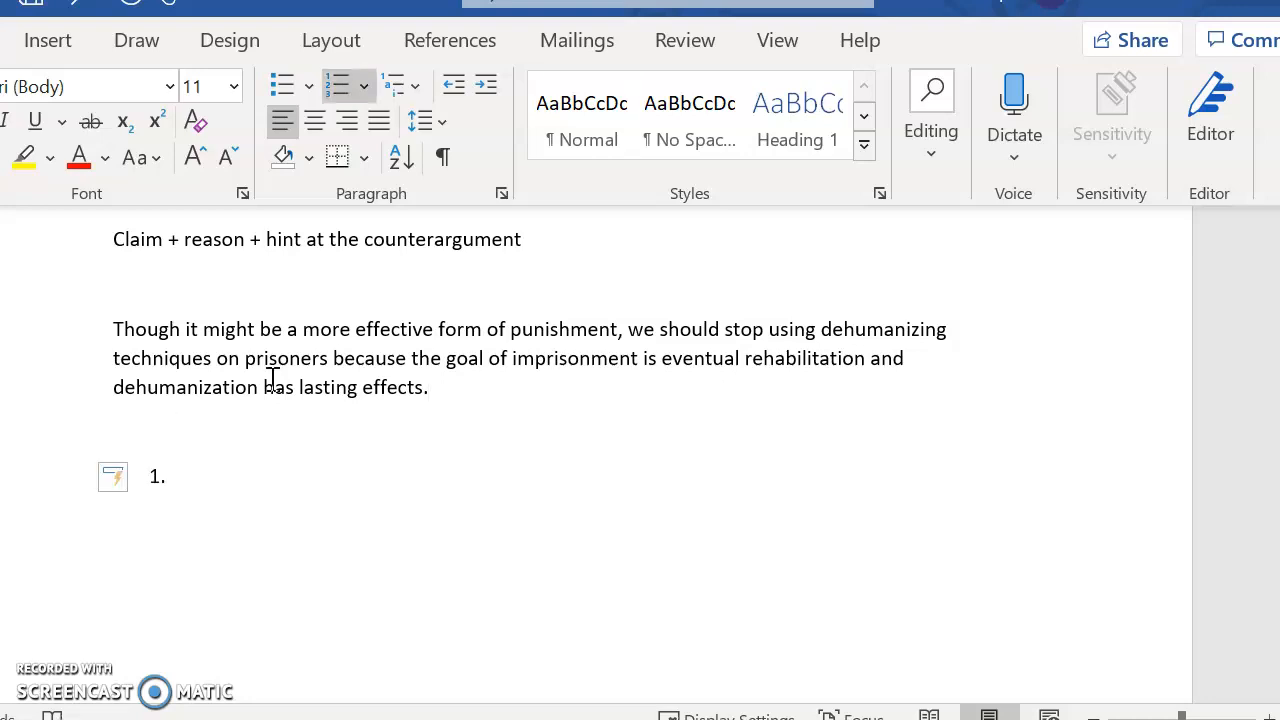
{"action": "type", "text": "Complexity and i"}
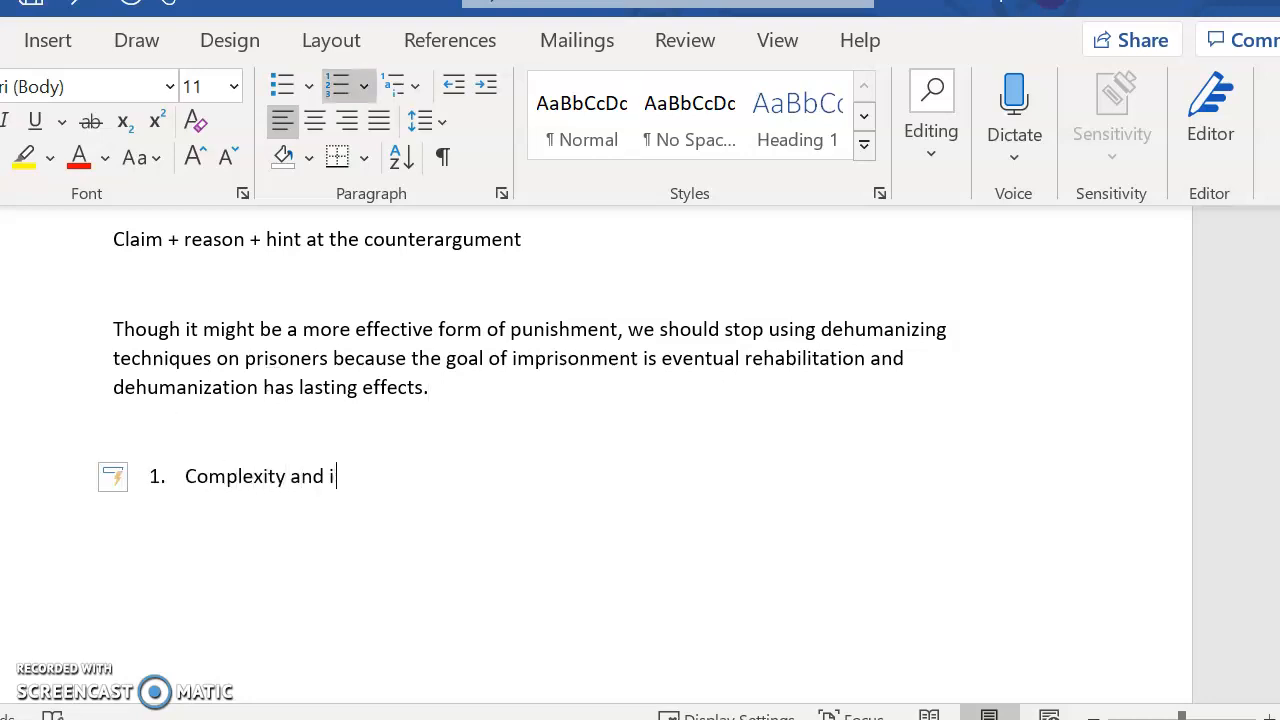
{"action": "type", "text": "Complex and interesting!"}
{"action": "type", "text": "Spec"}
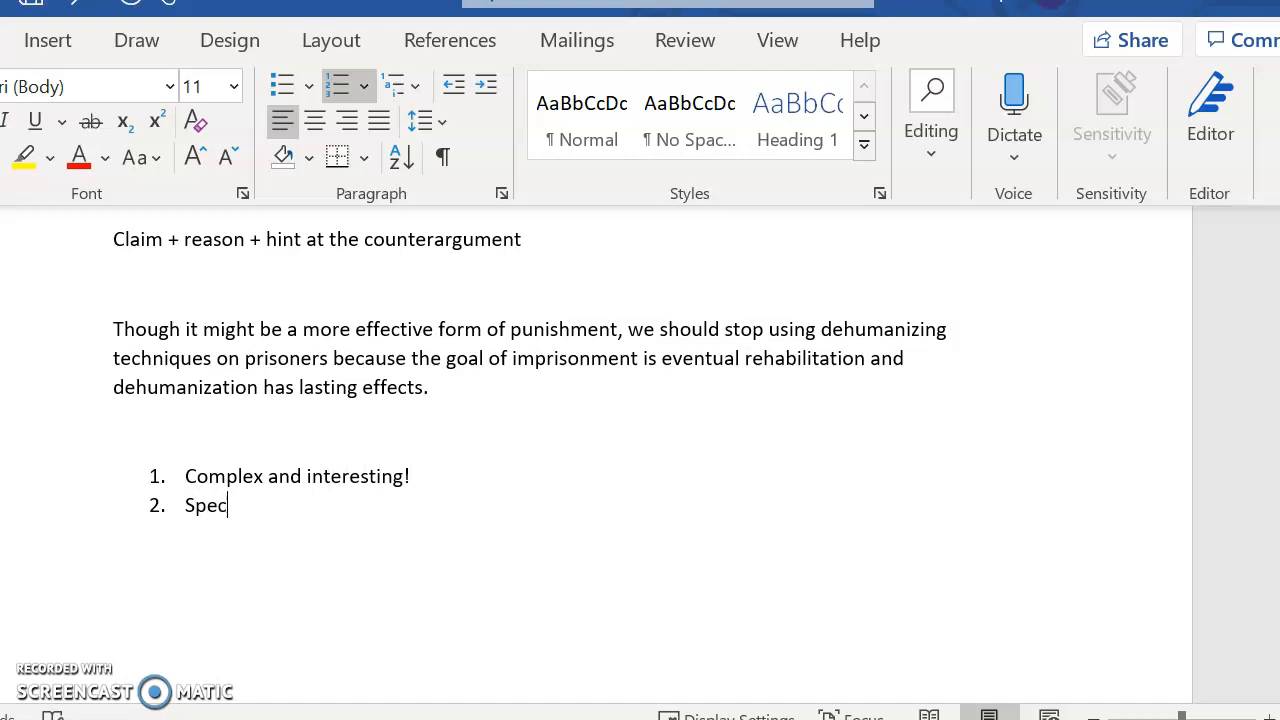
{"action": "type", "text": "ific and focsu"}
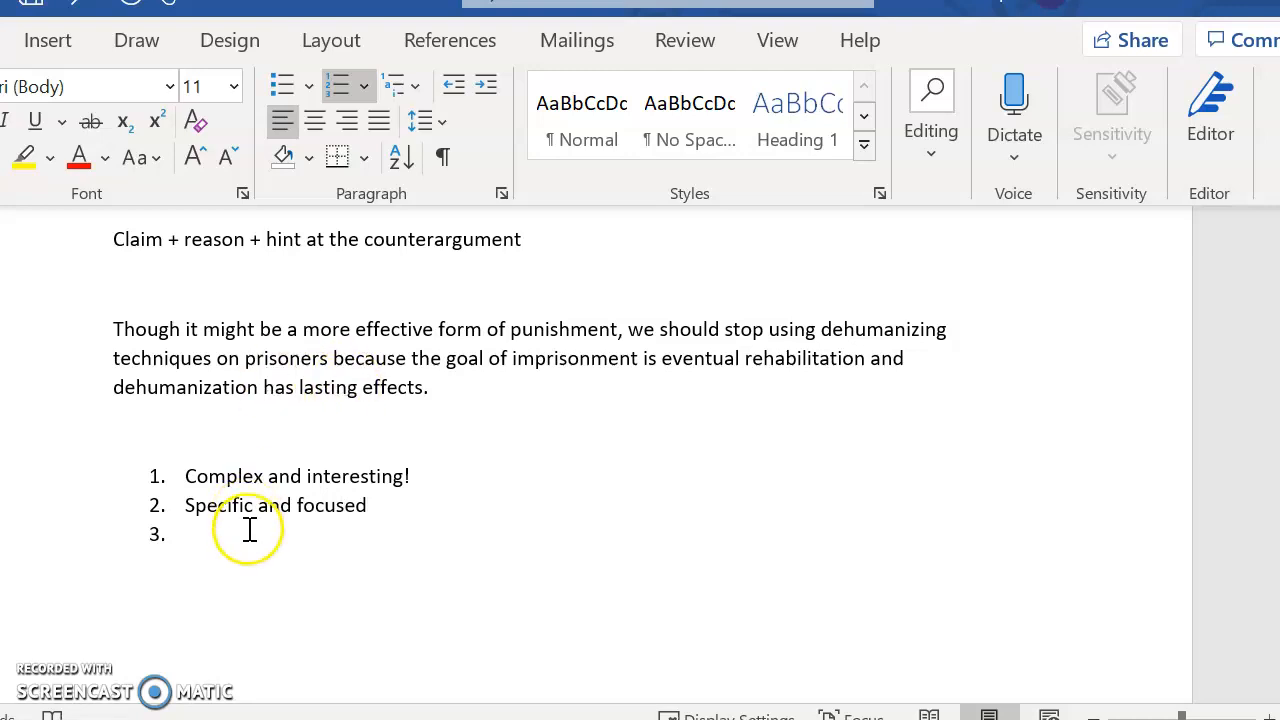
{"action": "double_click", "coordinate": [260, 505]}
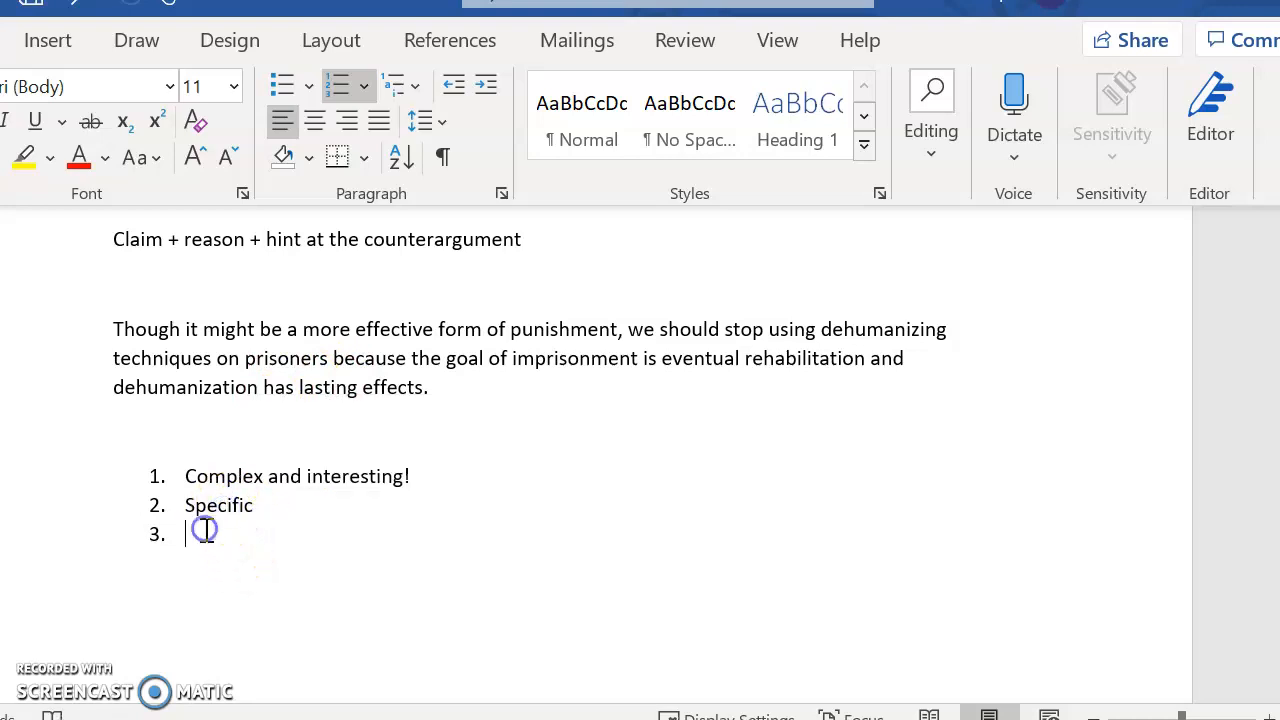
{"action": "type", "text": "Focused"}
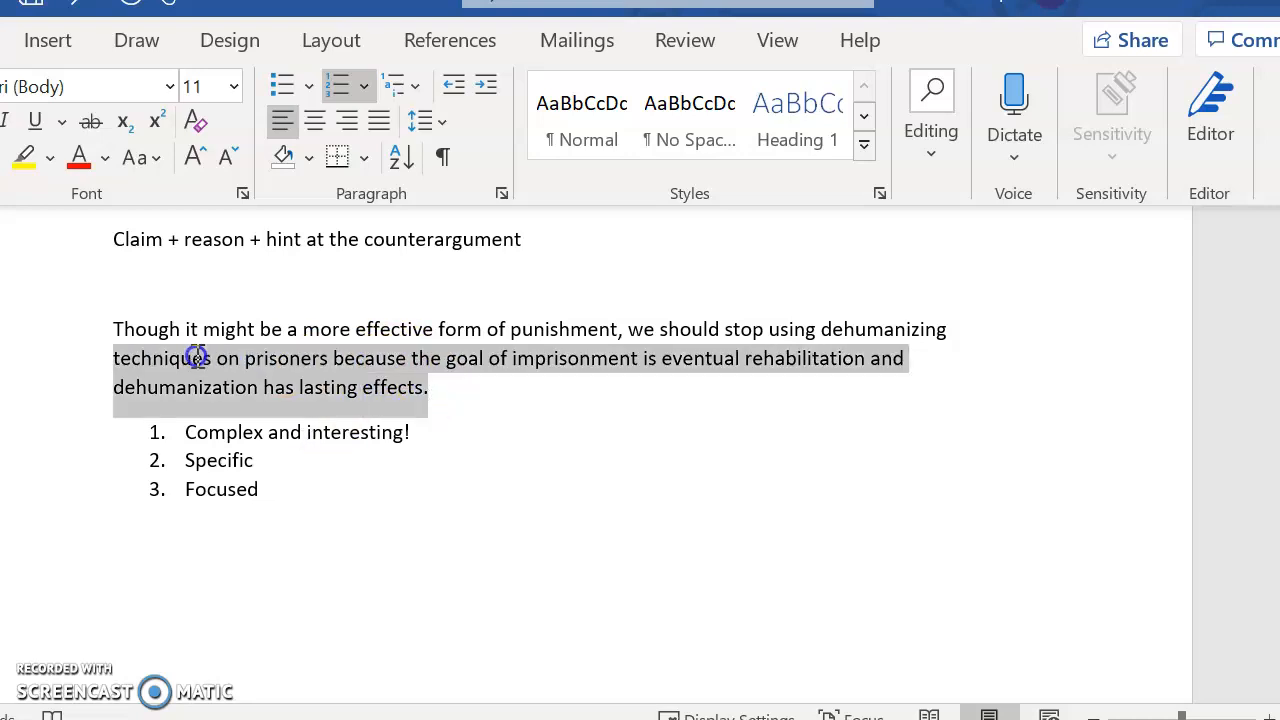
{"action": "left_click", "coordinate": [503, 358]}
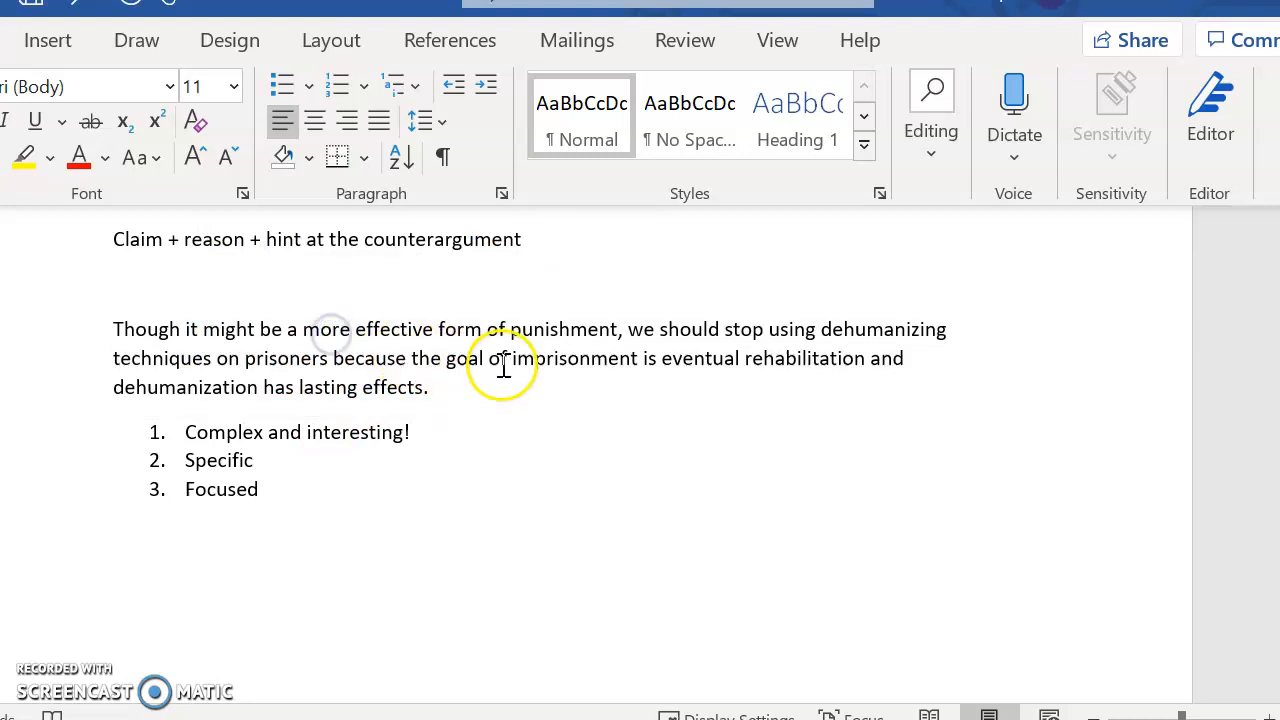
{"action": "double_click", "coordinate": [570, 358]}
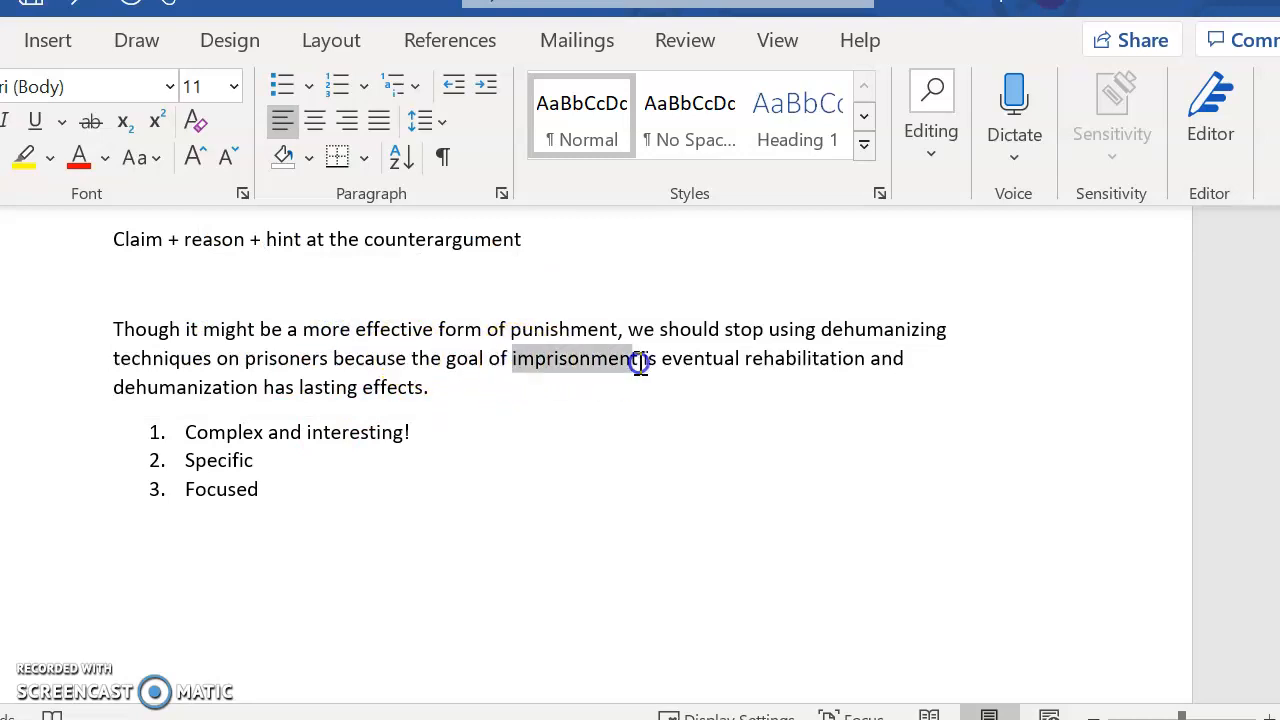
{"action": "left_click", "coordinate": [425, 387]}
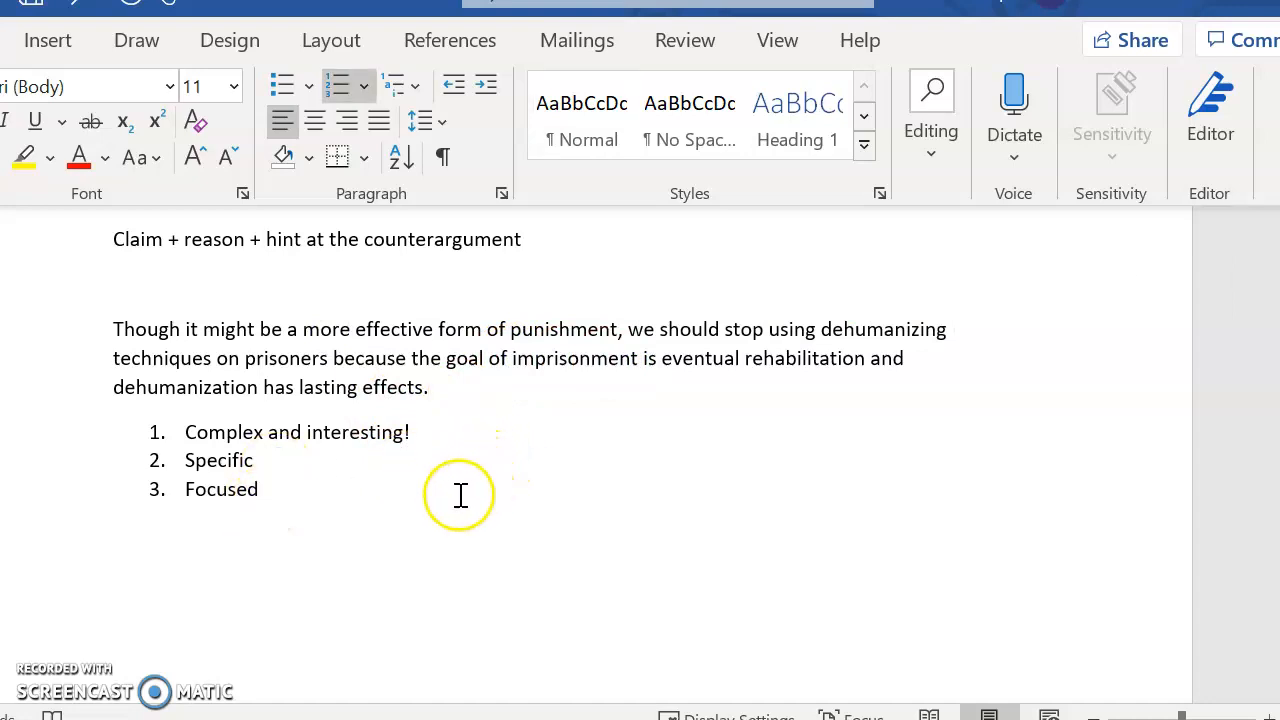
{"action": "left_click", "coordinate": [258, 489]}
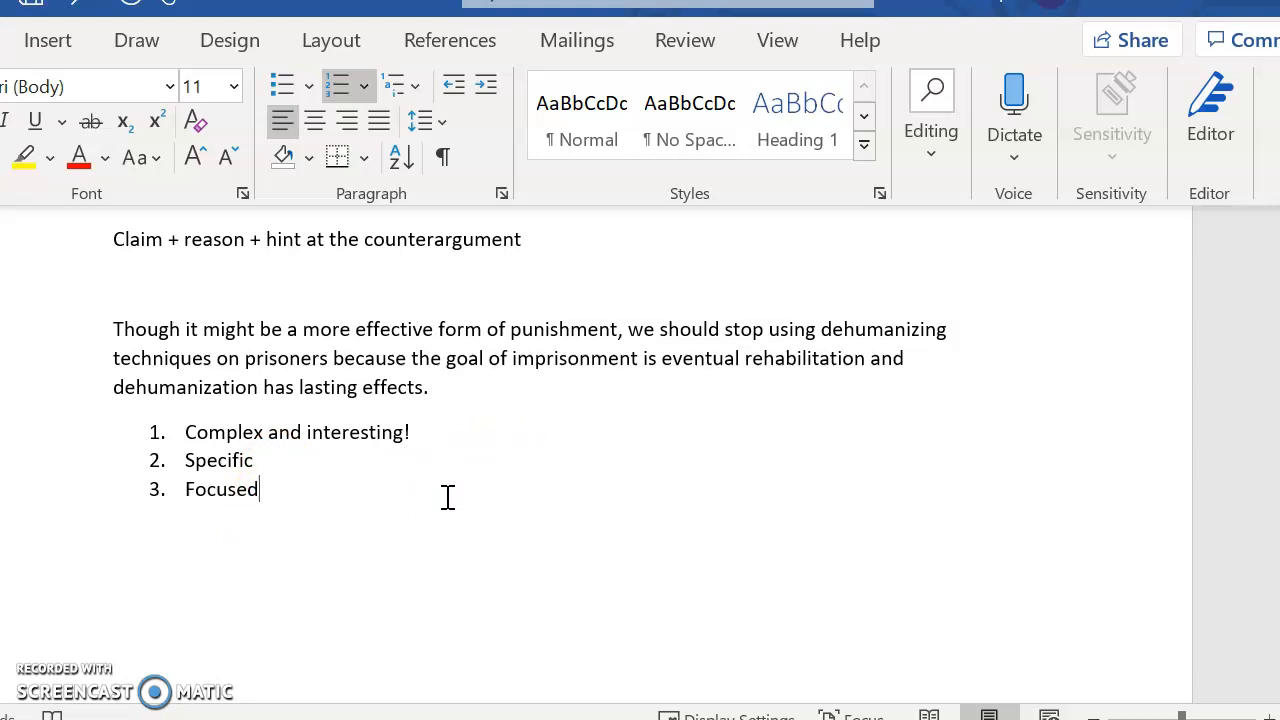
{"action": "mouse_move", "coordinate": [447, 497]}
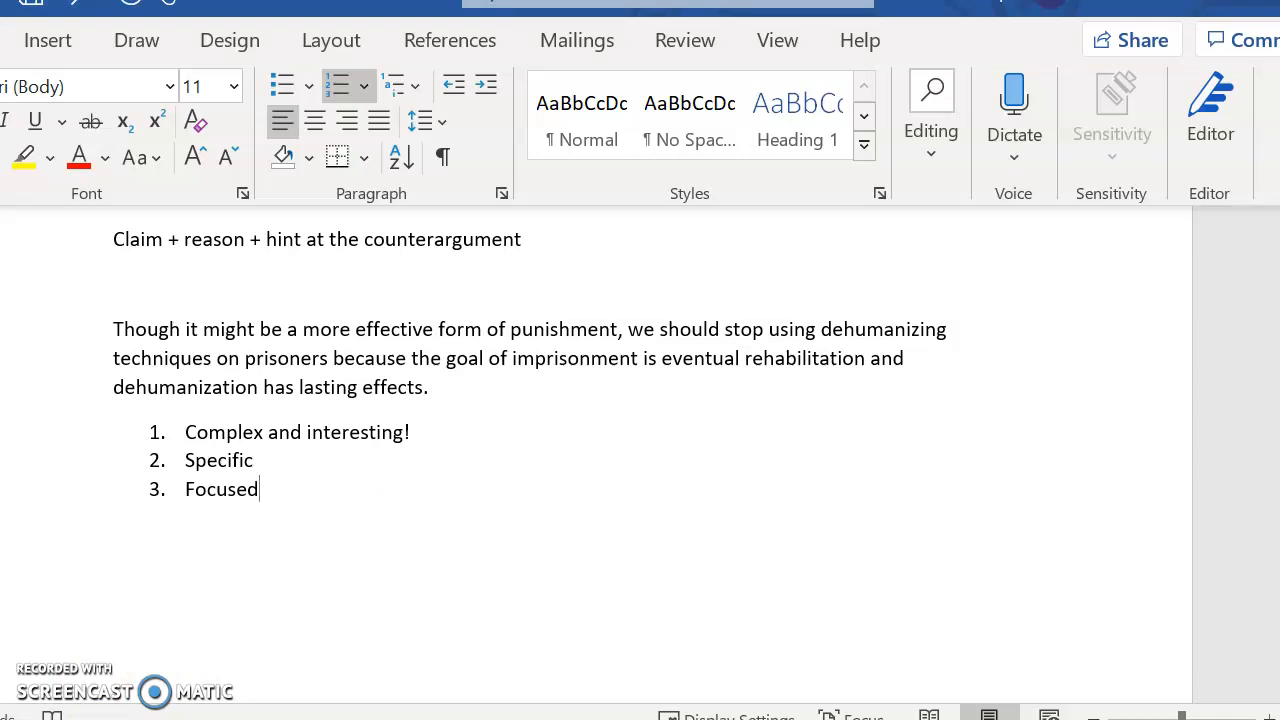
{"action": "scroll", "scroll_direction": "up", "scroll_amount": 3}
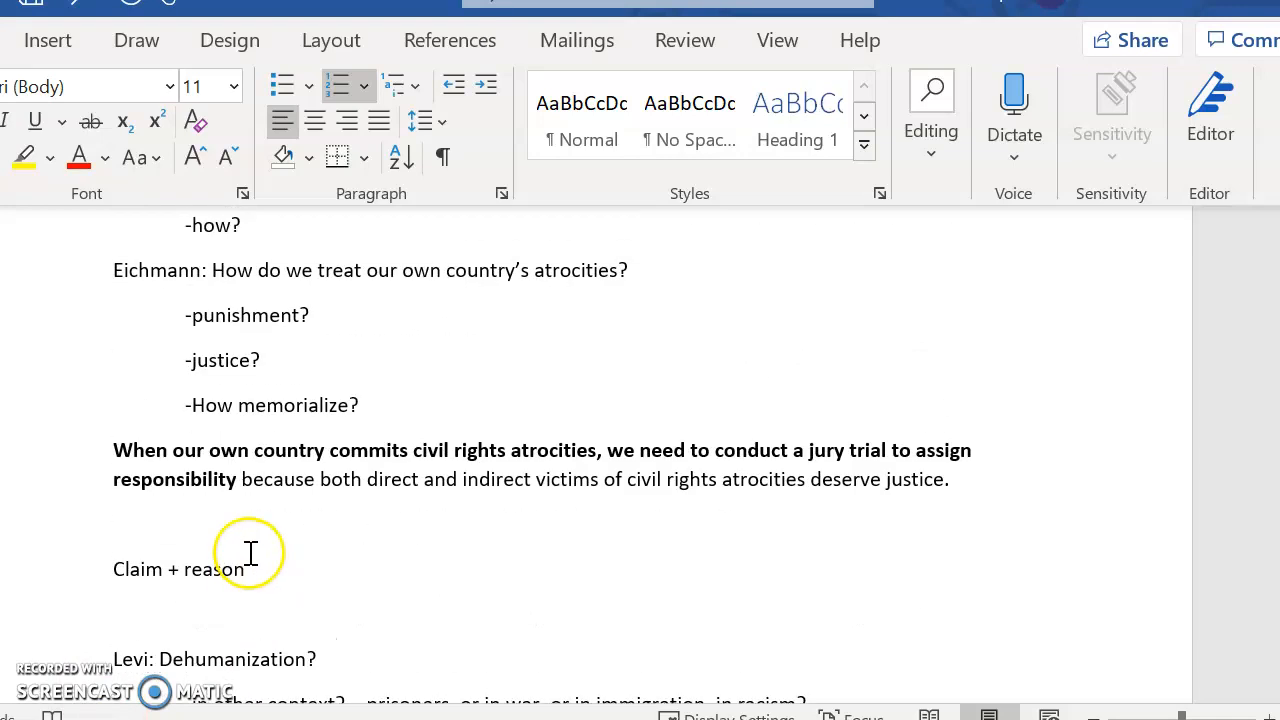
{"action": "scroll", "scroll_direction": "down", "scroll_amount": 3}
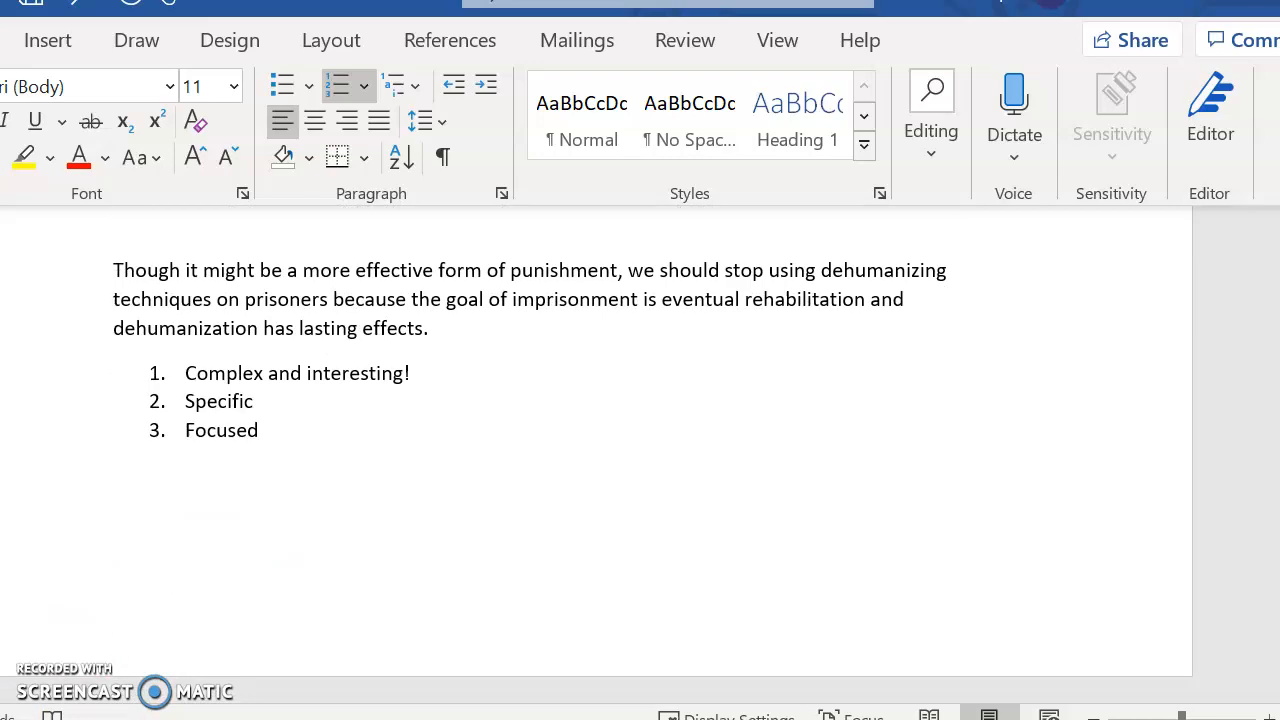